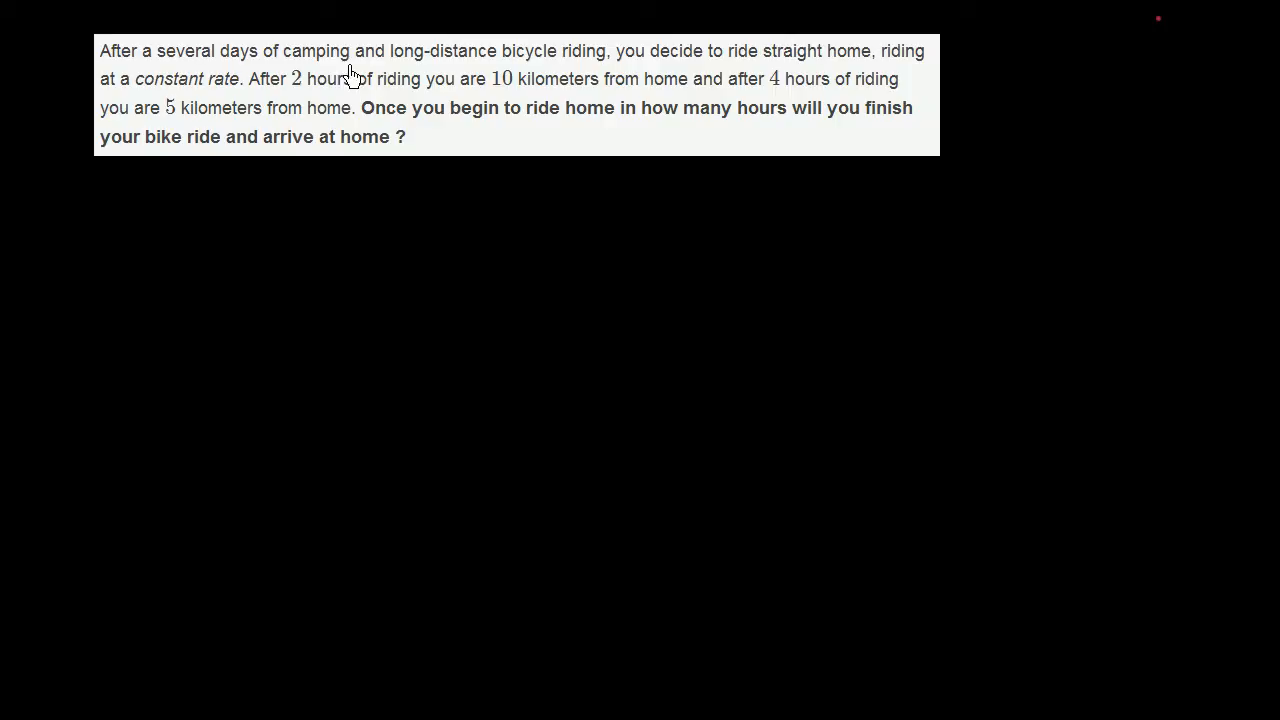
{"action": "mouse_move", "coordinate": [512, 83]}
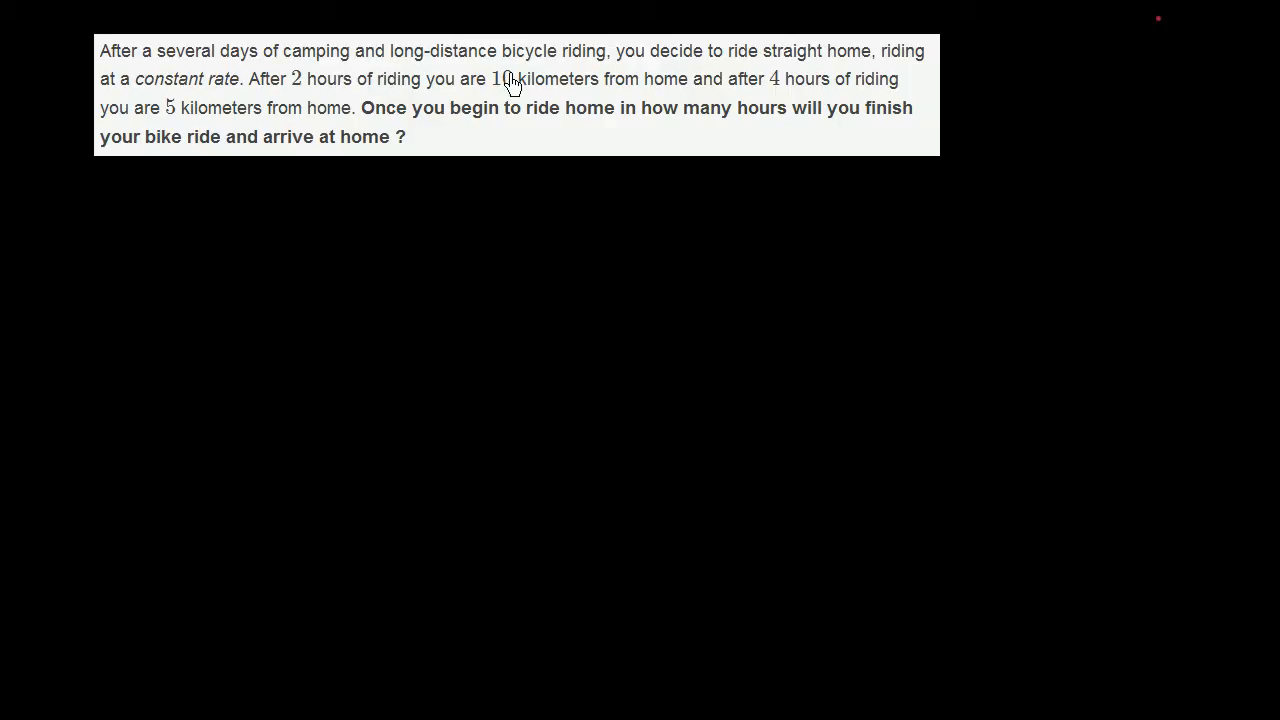
{"action": "mouse_move", "coordinate": [717, 85]}
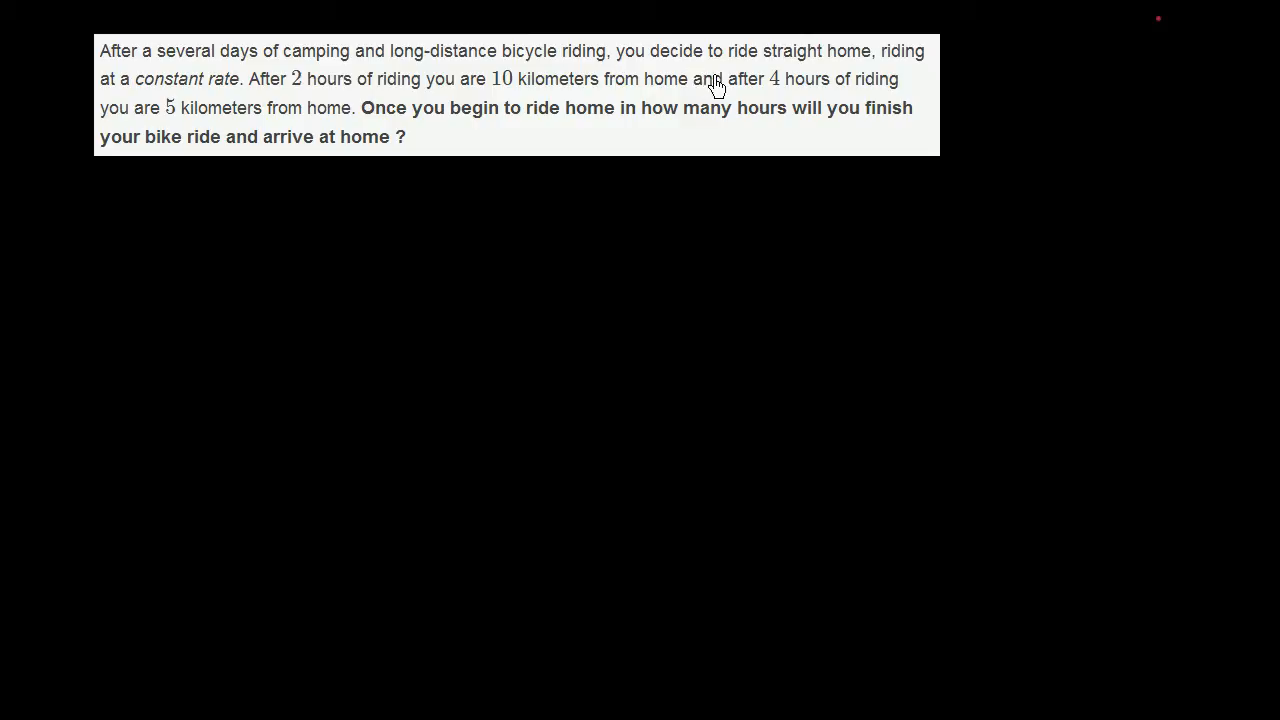
{"action": "mouse_move", "coordinate": [178, 130]}
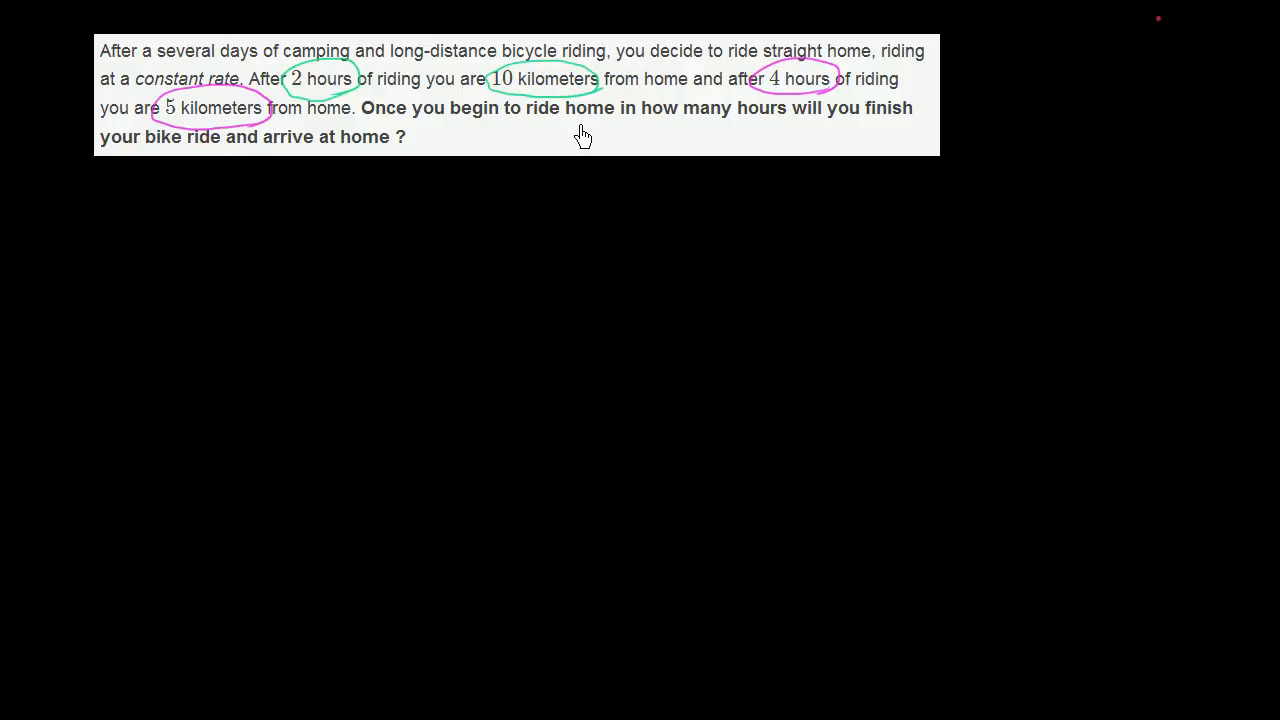
{"action": "mouse_move", "coordinate": [752, 140]}
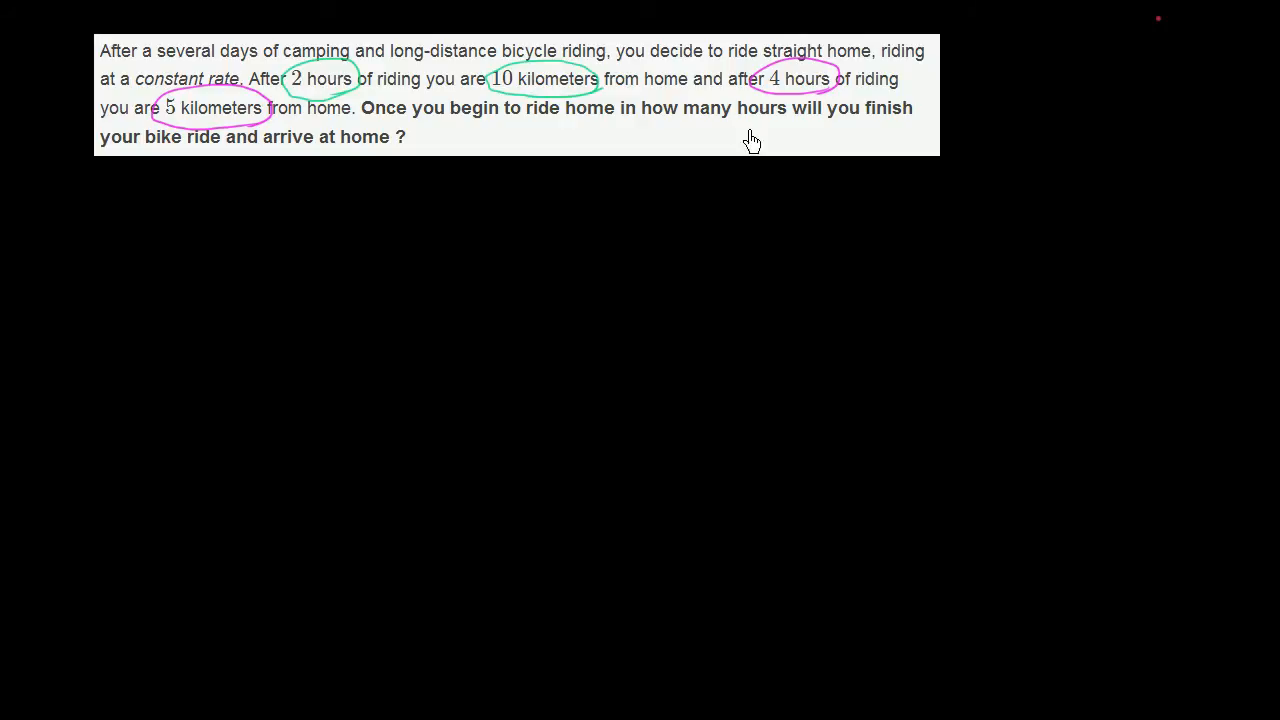
{"action": "mouse_move", "coordinate": [379, 178]}
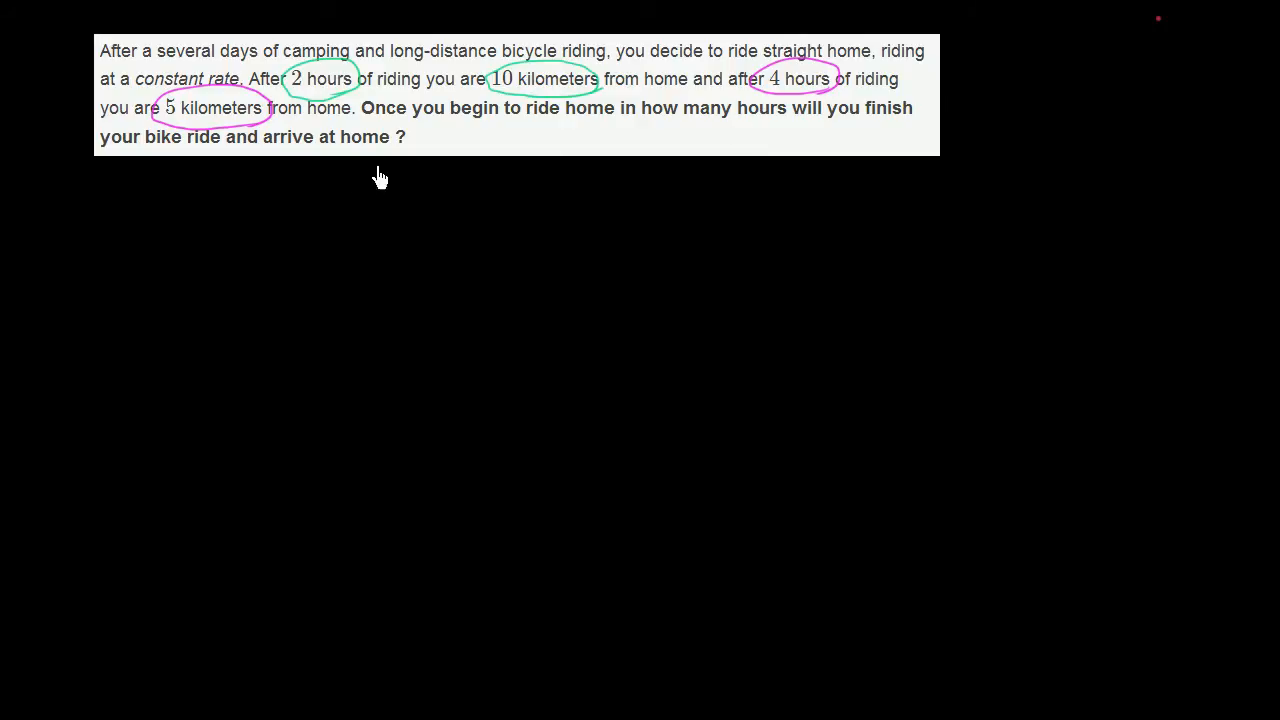
{"action": "mouse_move", "coordinate": [393, 138]}
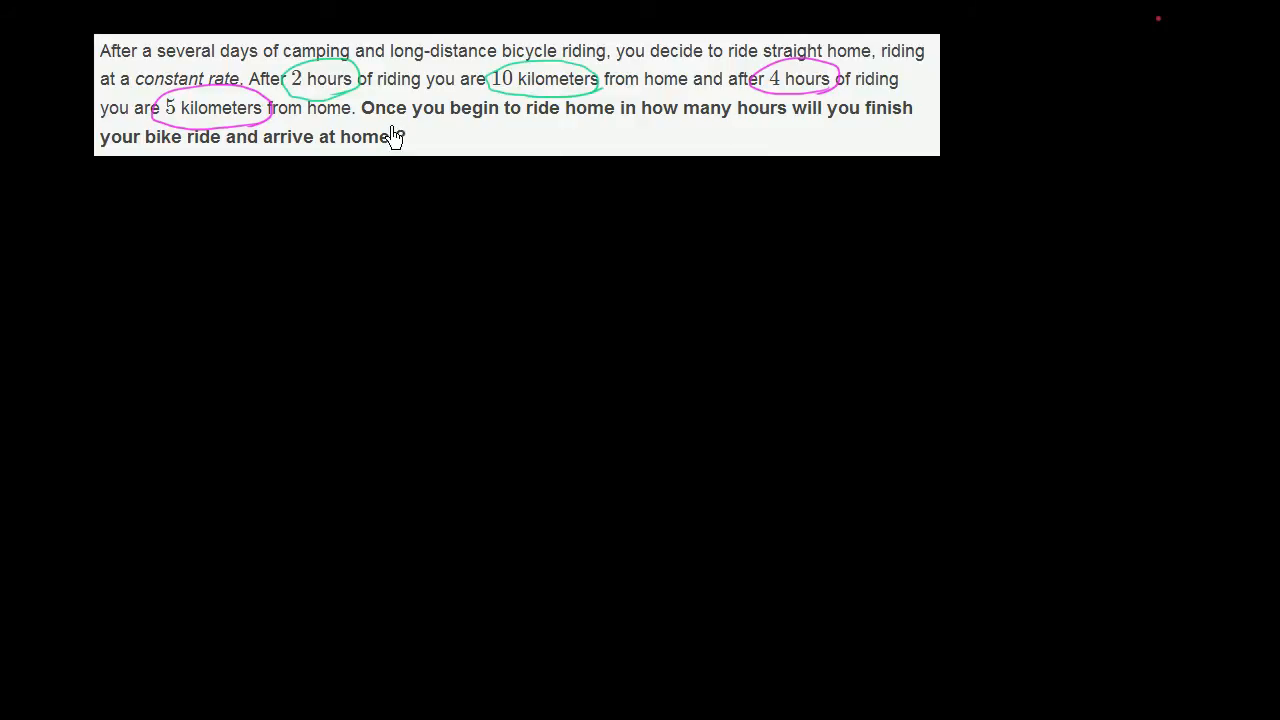
- Circle '2 hours' and '10 kilometers' in green, and '4 hours' and '5 kilometers' in magenta
{"action": "type", "text": "?"}
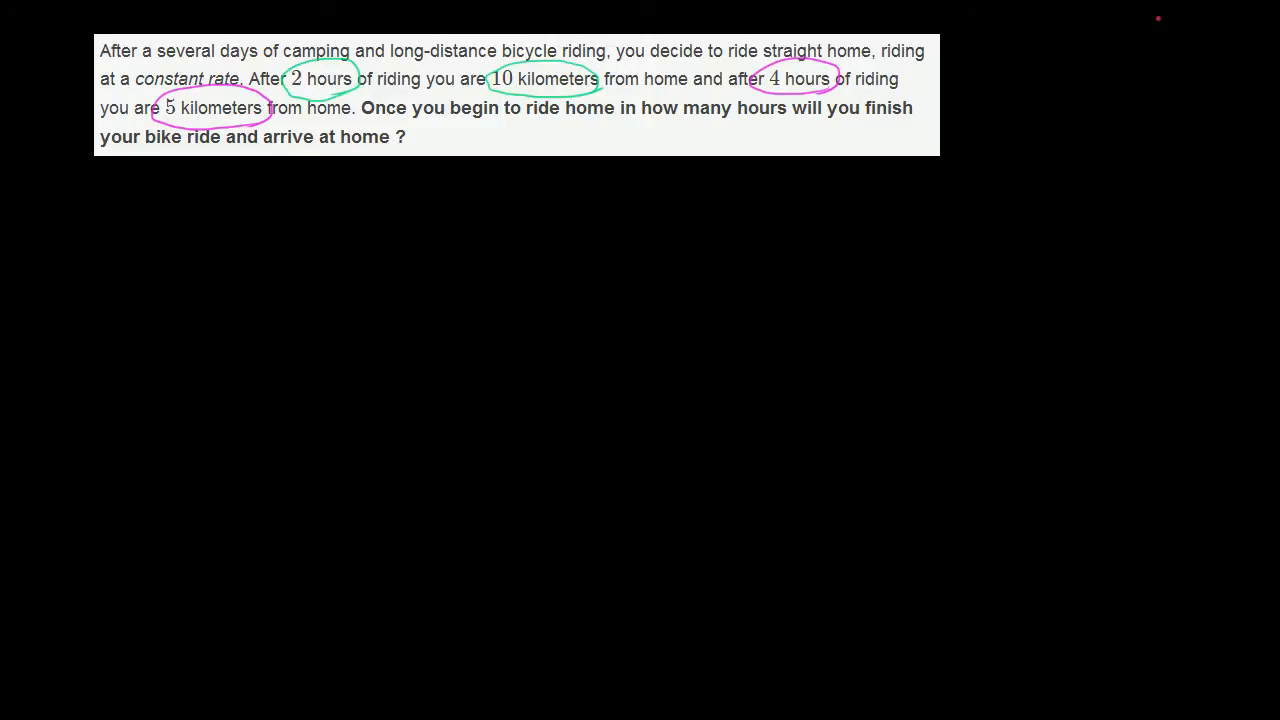
{"action": "mouse_move", "coordinate": [119, 254]}
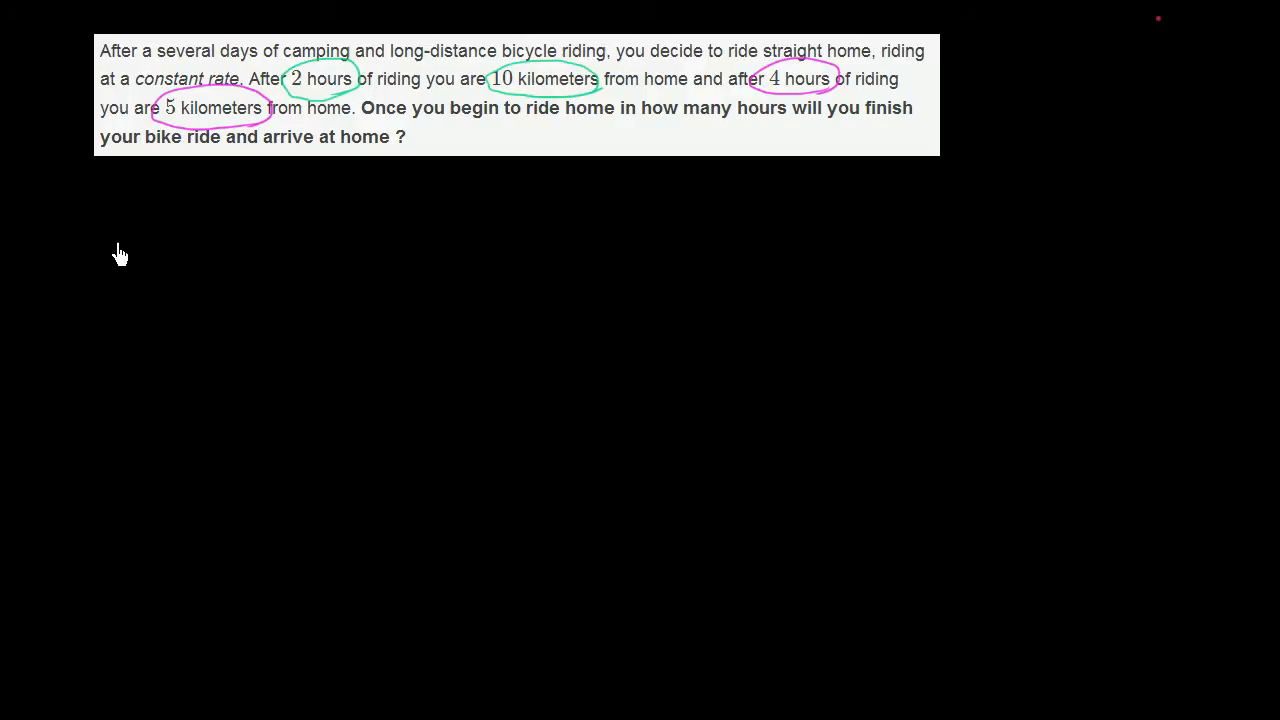
- Draw a t–d T-chart, write 2 in green, and switch to magenta ink
{"action": "left_click_drag", "start_coordinate": [118, 240], "coordinate": [312, 237]}
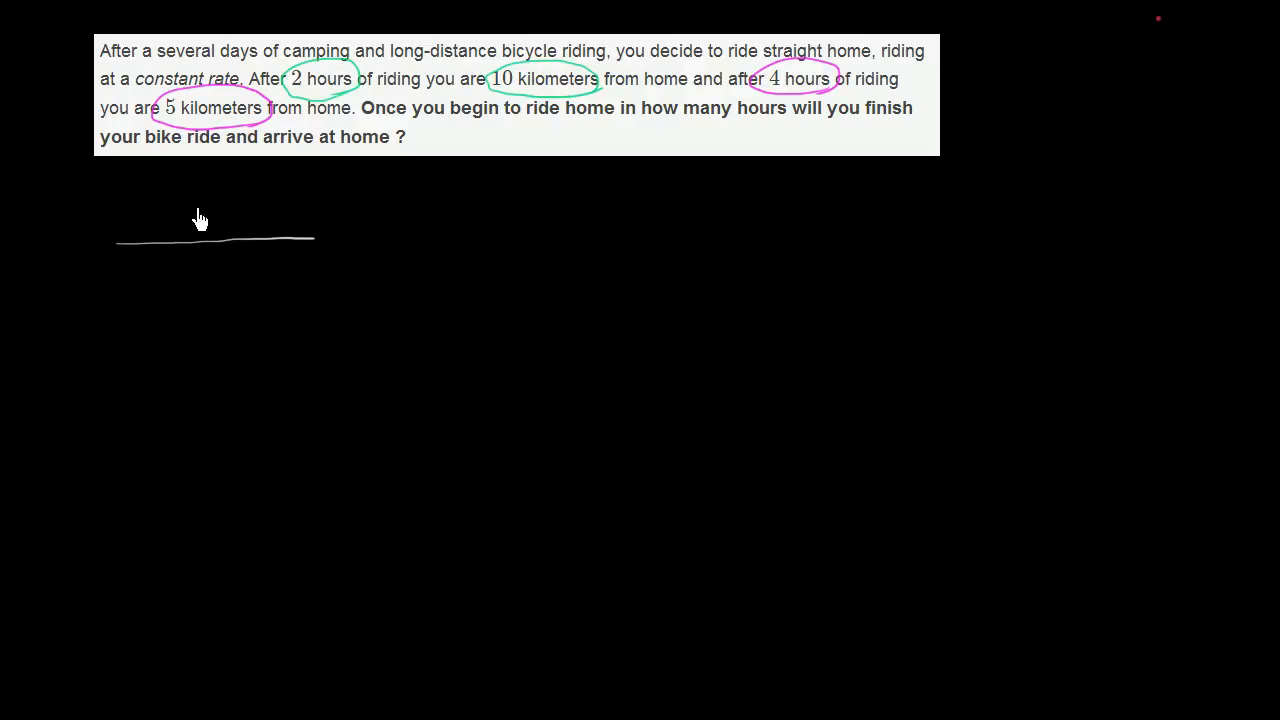
{"action": "left_click_drag", "start_coordinate": [204, 185], "coordinate": [213, 458]}
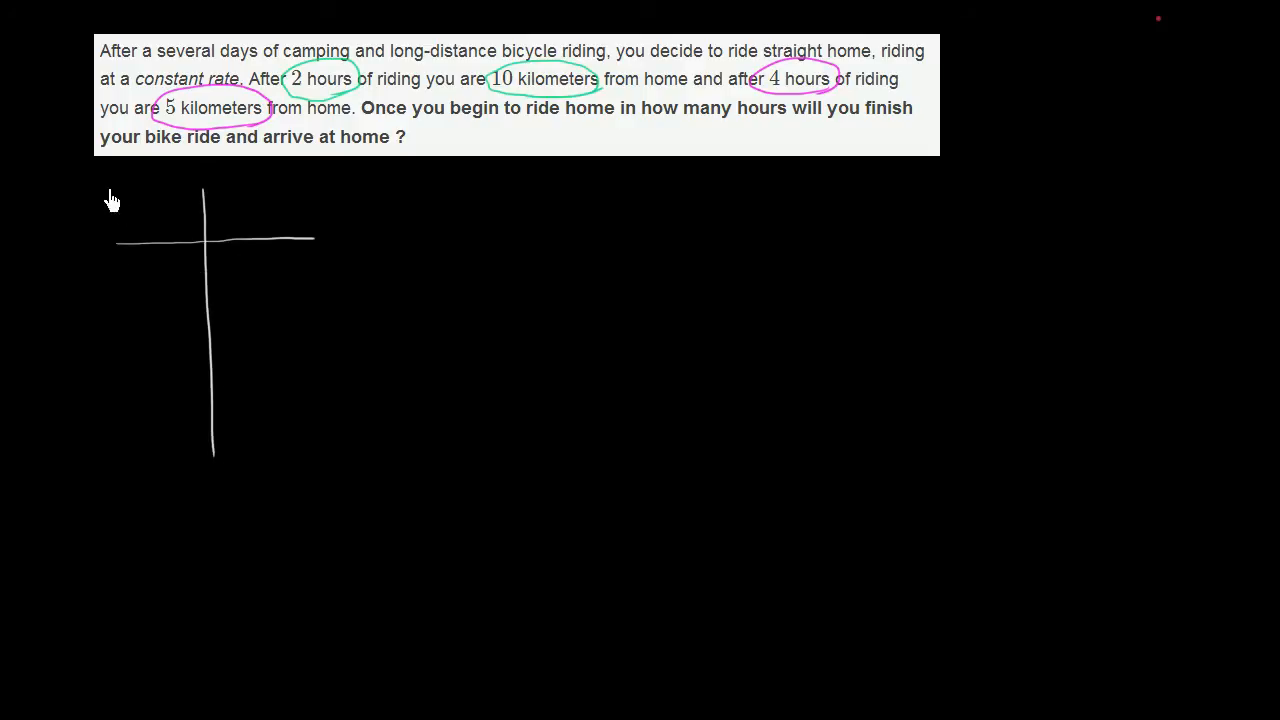
{"action": "mouse_move", "coordinate": [168, 233]}
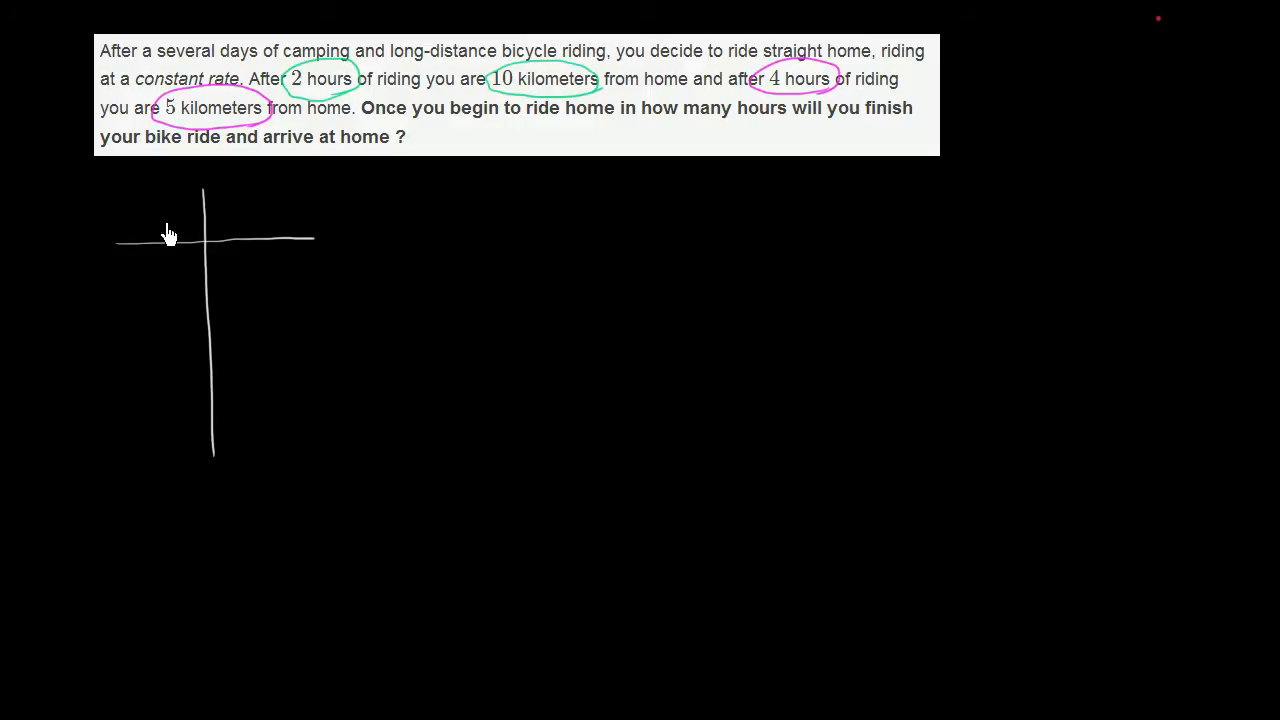
{"action": "mouse_move", "coordinate": [149, 210]}
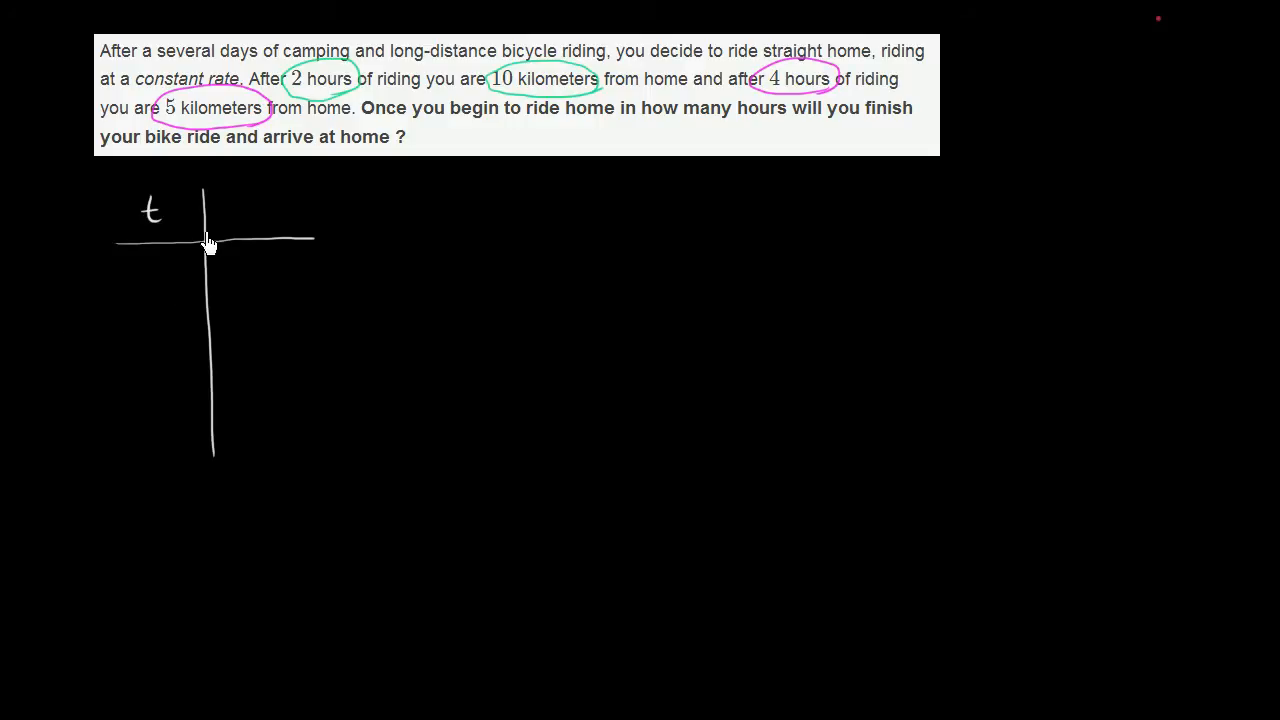
{"action": "mouse_move", "coordinate": [258, 218]}
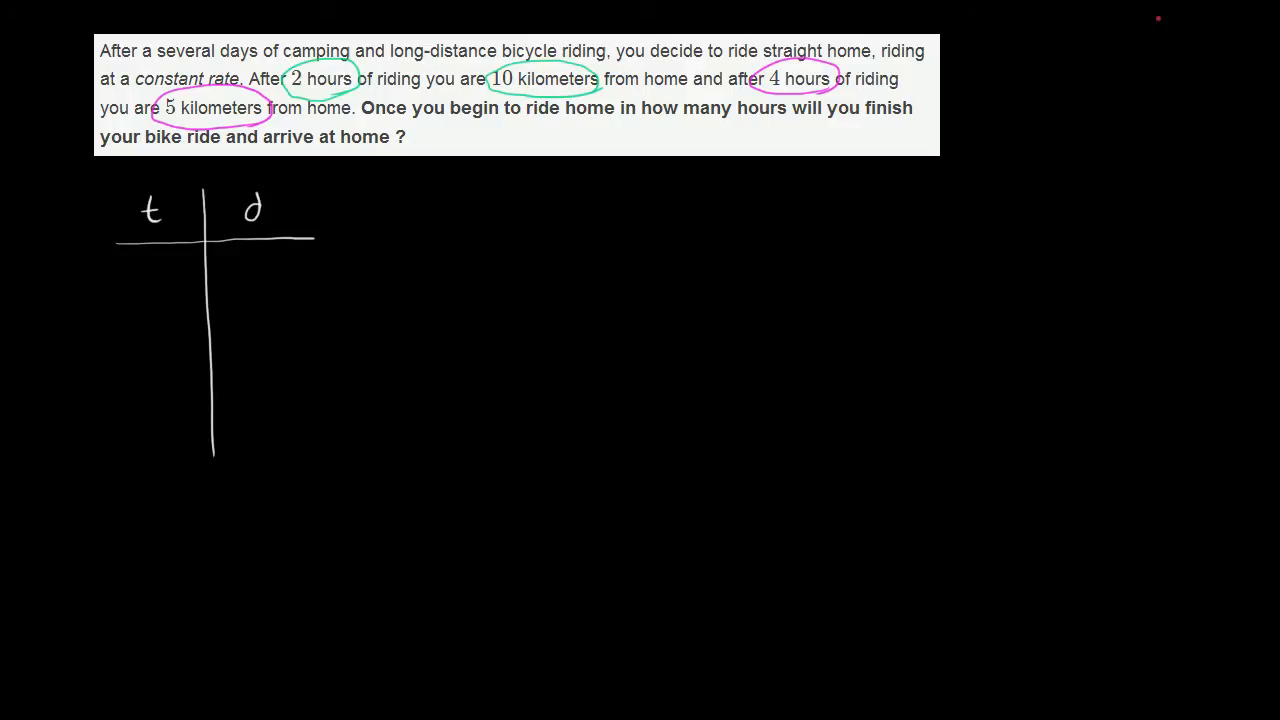
{"action": "left_click_drag", "start_coordinate": [148, 280], "coordinate": [155, 268]}
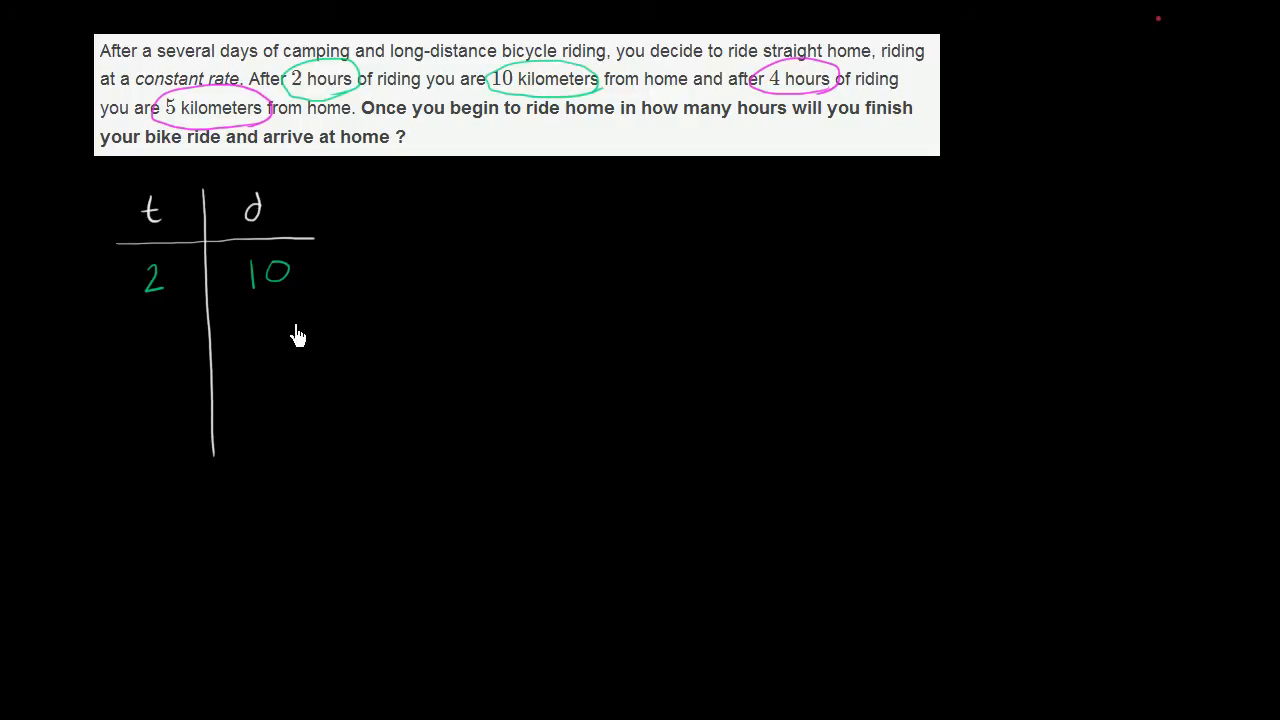
{"action": "mouse_move", "coordinate": [153, 337]}
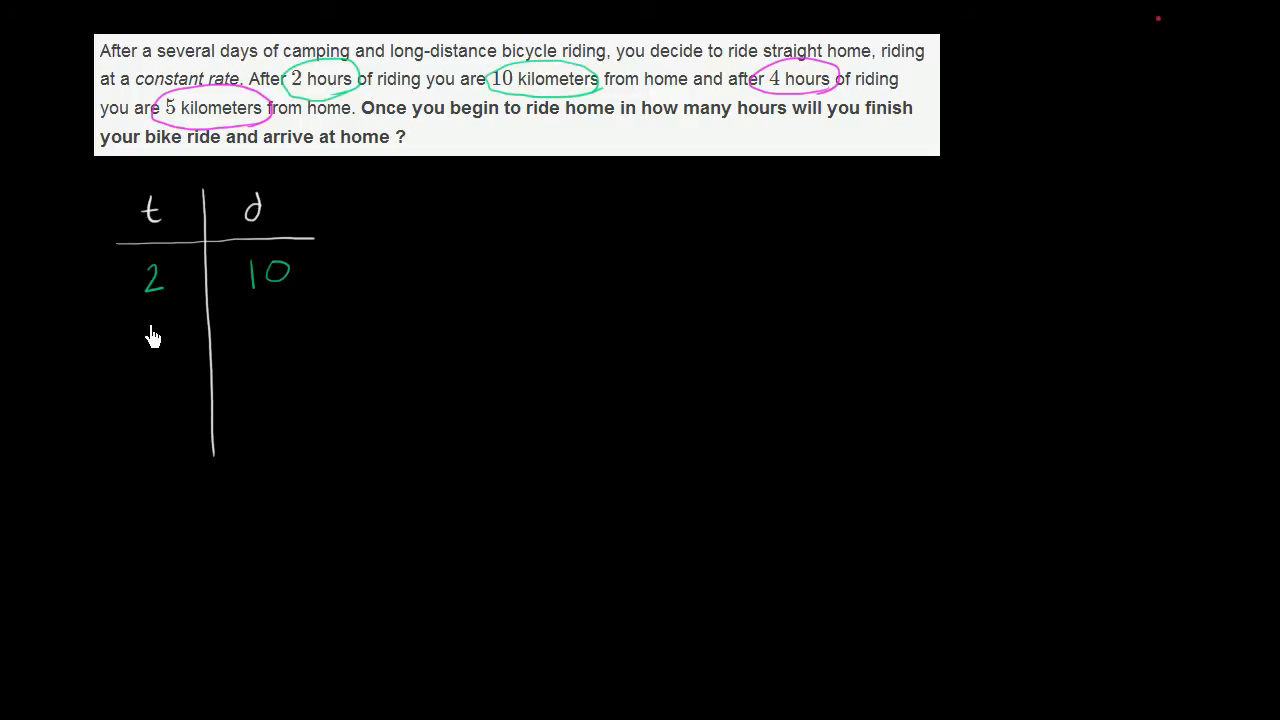
{"action": "left_click", "coordinate": [155, 338]}
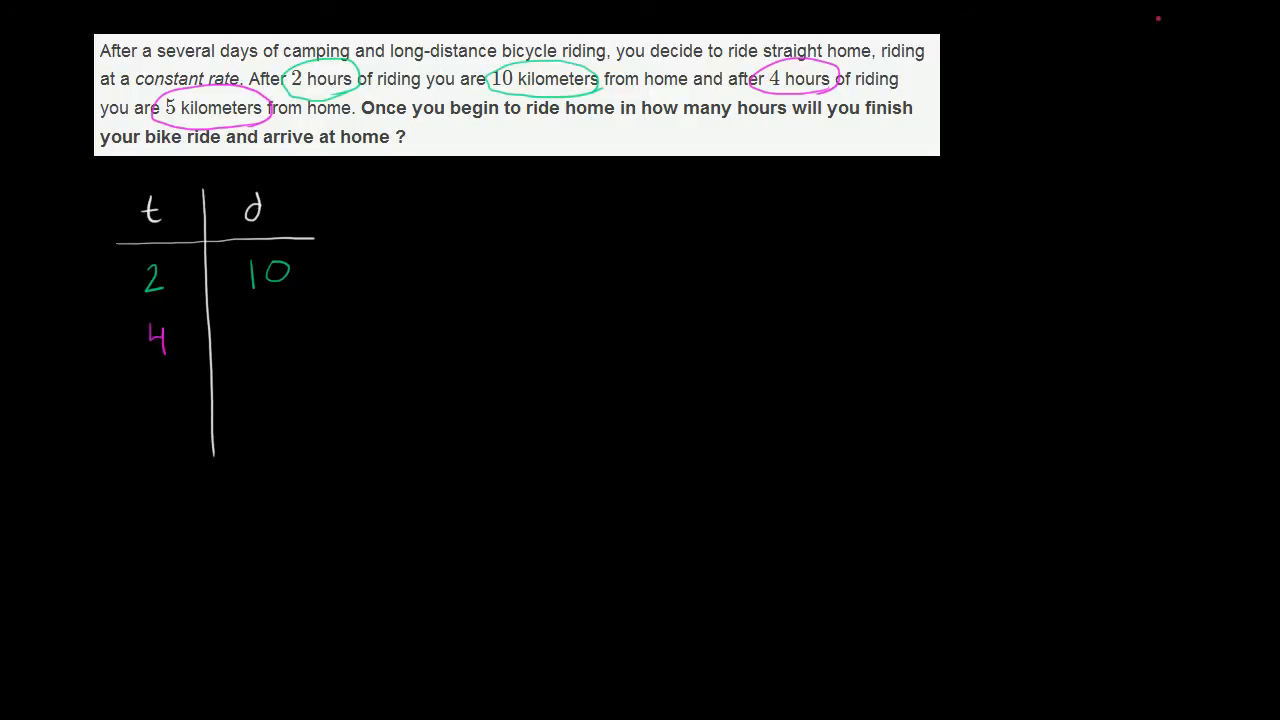
{"action": "mouse_move", "coordinate": [257, 337]}
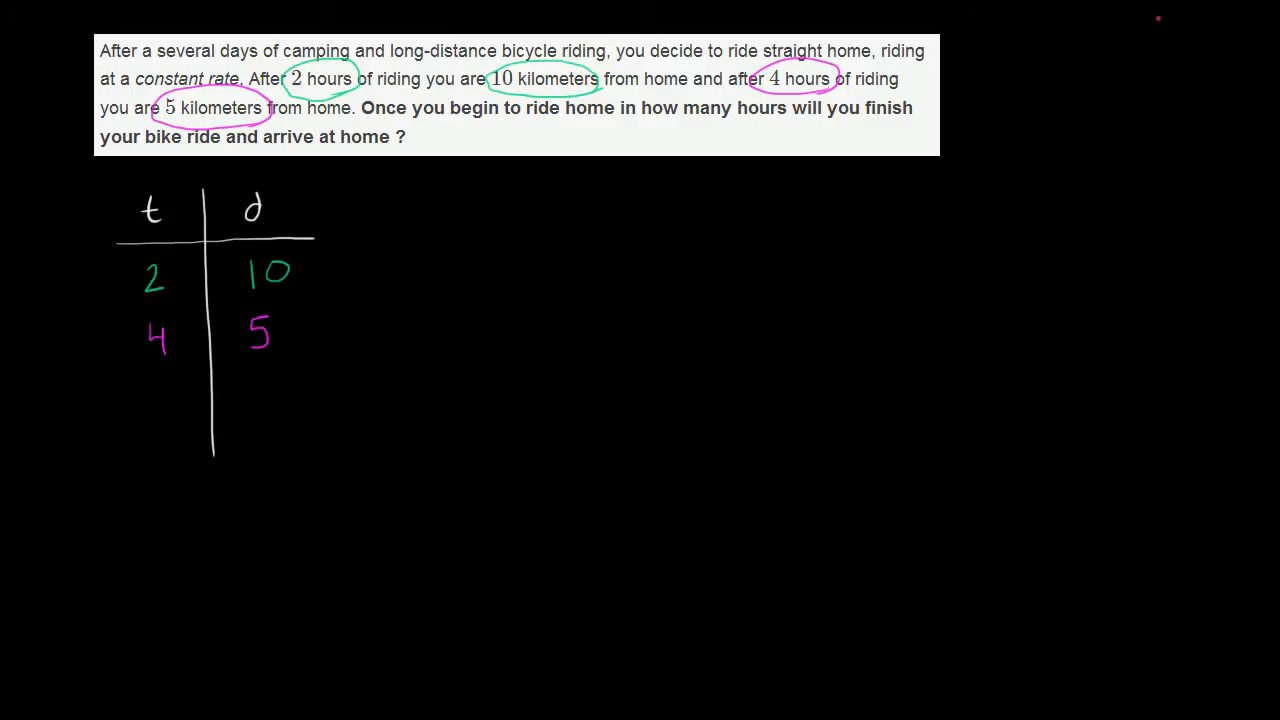
- Annotate the +2 hour change between table rows, extending time to 6 hours
{"action": "left_click_drag", "start_coordinate": [135, 285], "coordinate": [118, 330]}
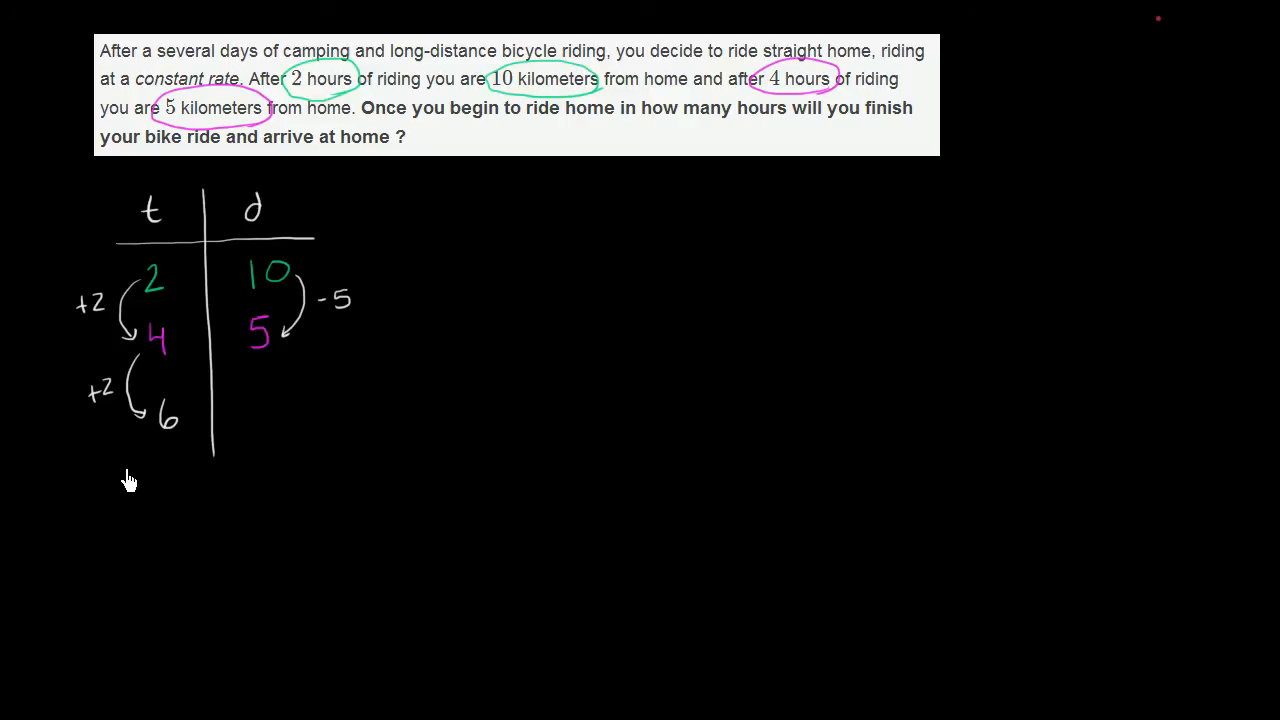
{"action": "mouse_move", "coordinate": [262, 357]}
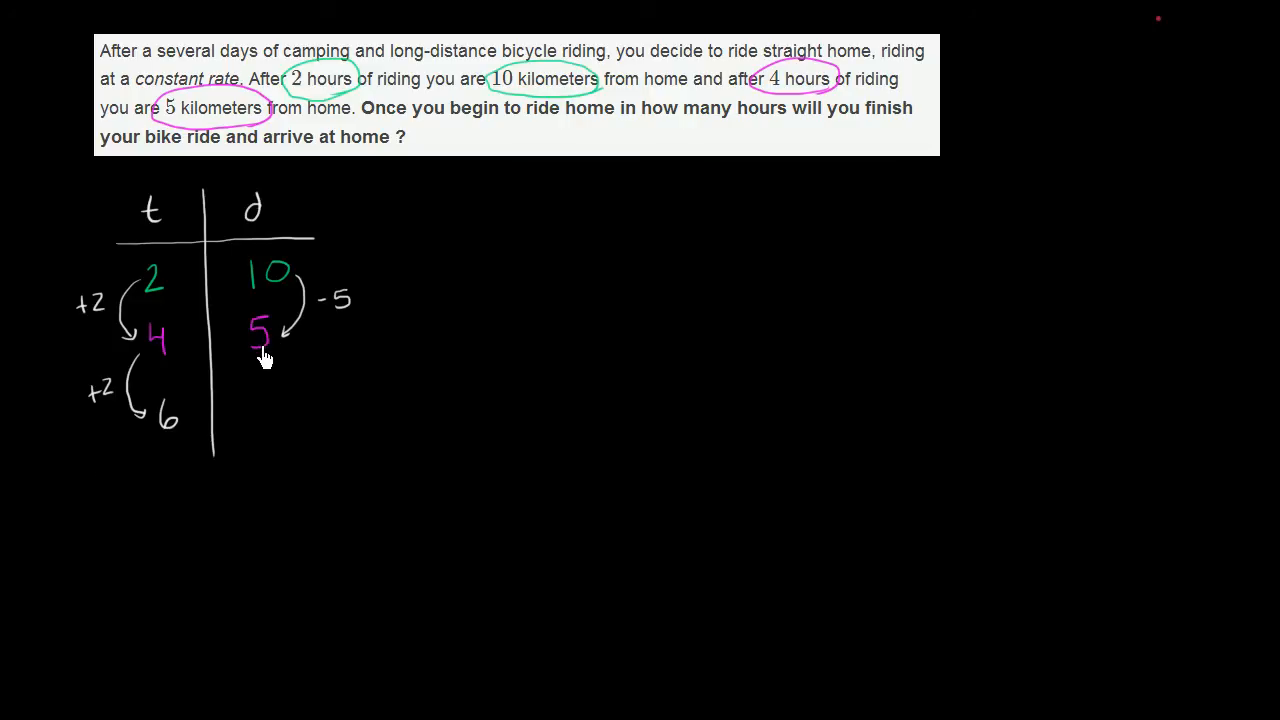
{"action": "mouse_move", "coordinate": [288, 362]}
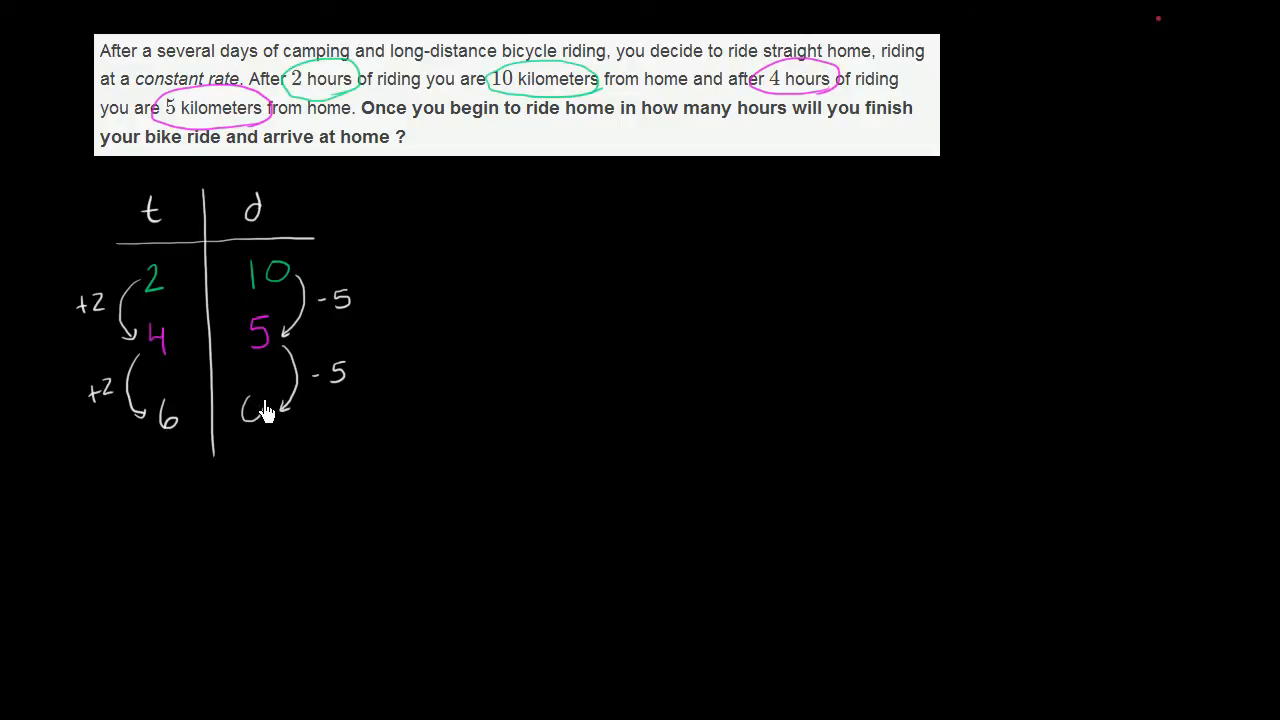
{"action": "mouse_move", "coordinate": [185, 596]}
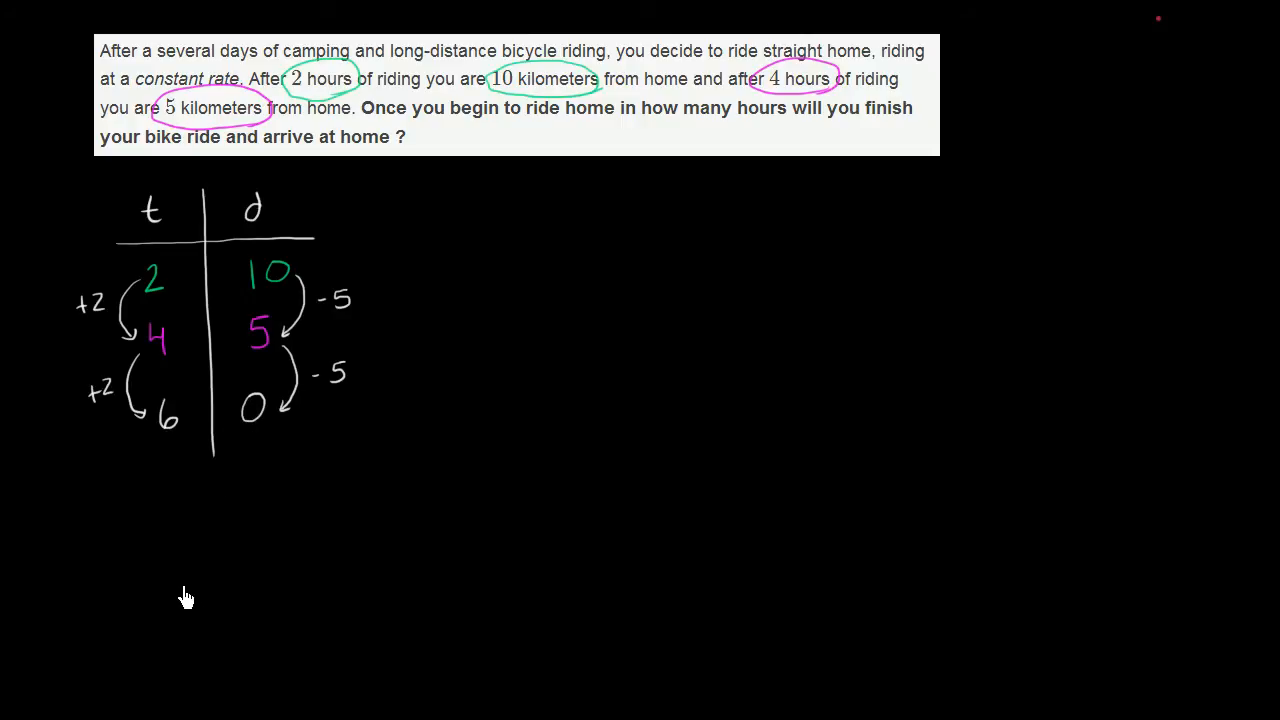
{"action": "mouse_move", "coordinate": [150, 545]}
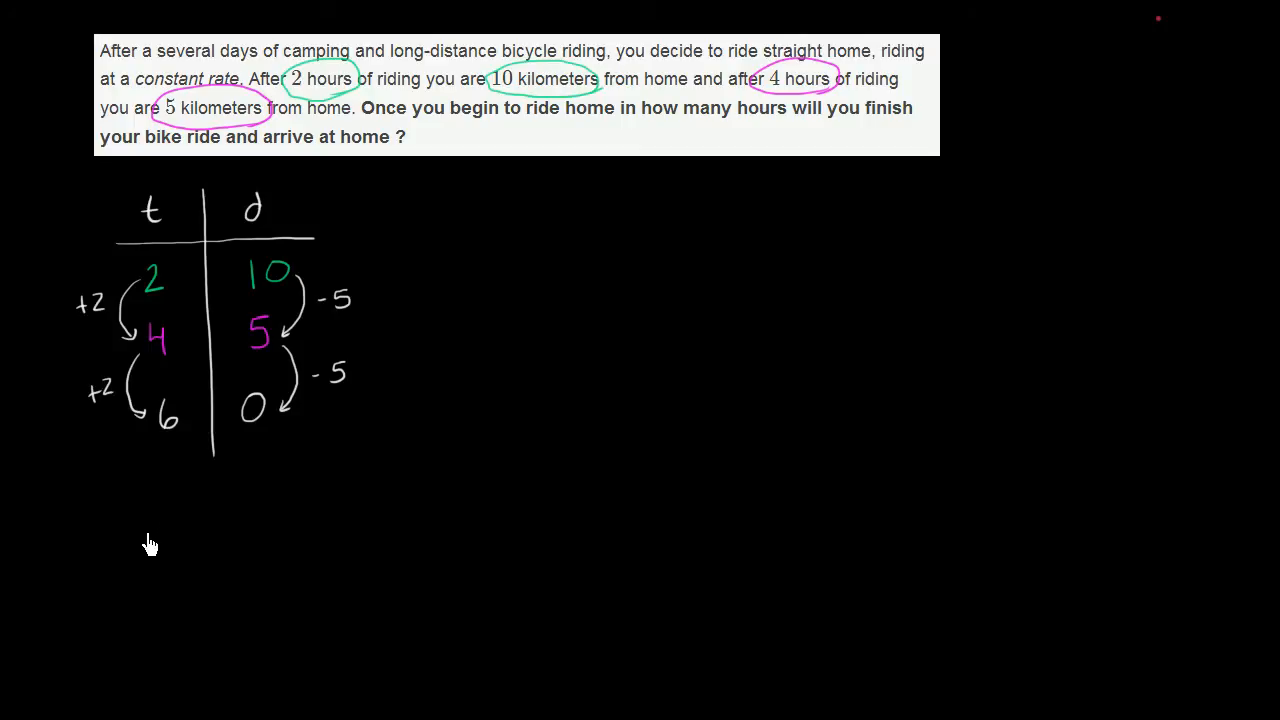
{"action": "mouse_move", "coordinate": [778, 150]}
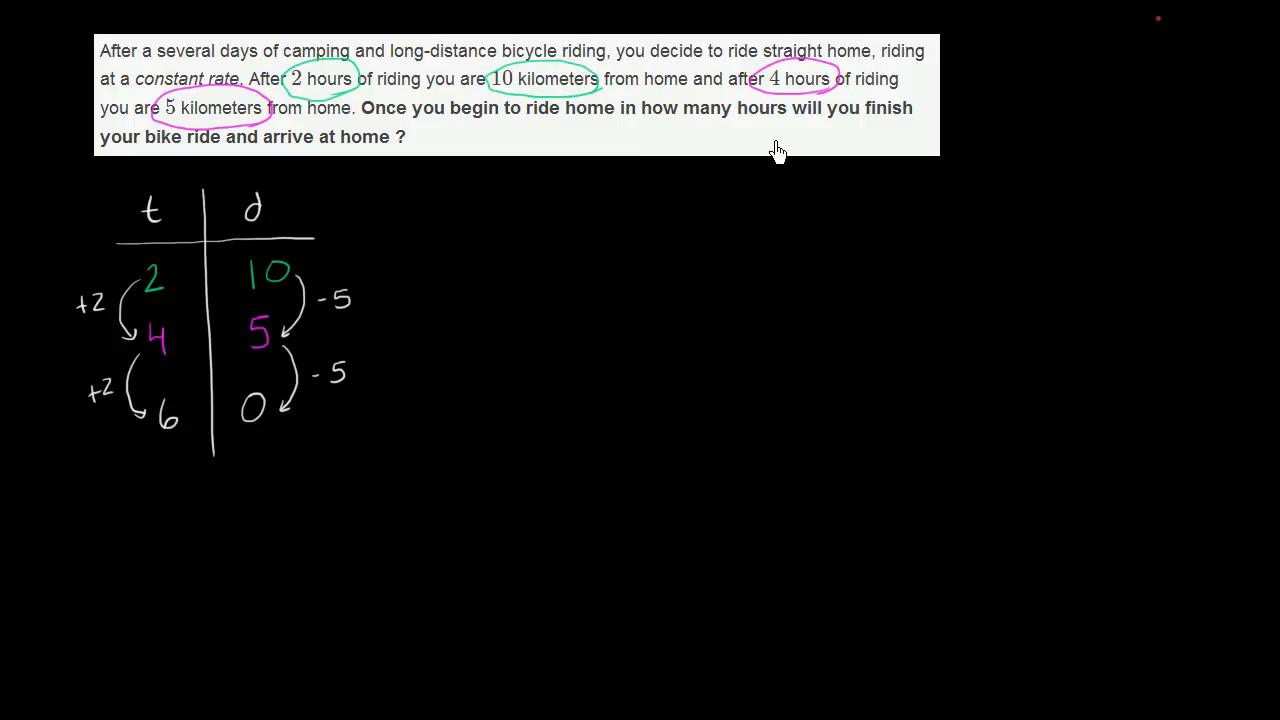
{"action": "mouse_move", "coordinate": [344, 171]}
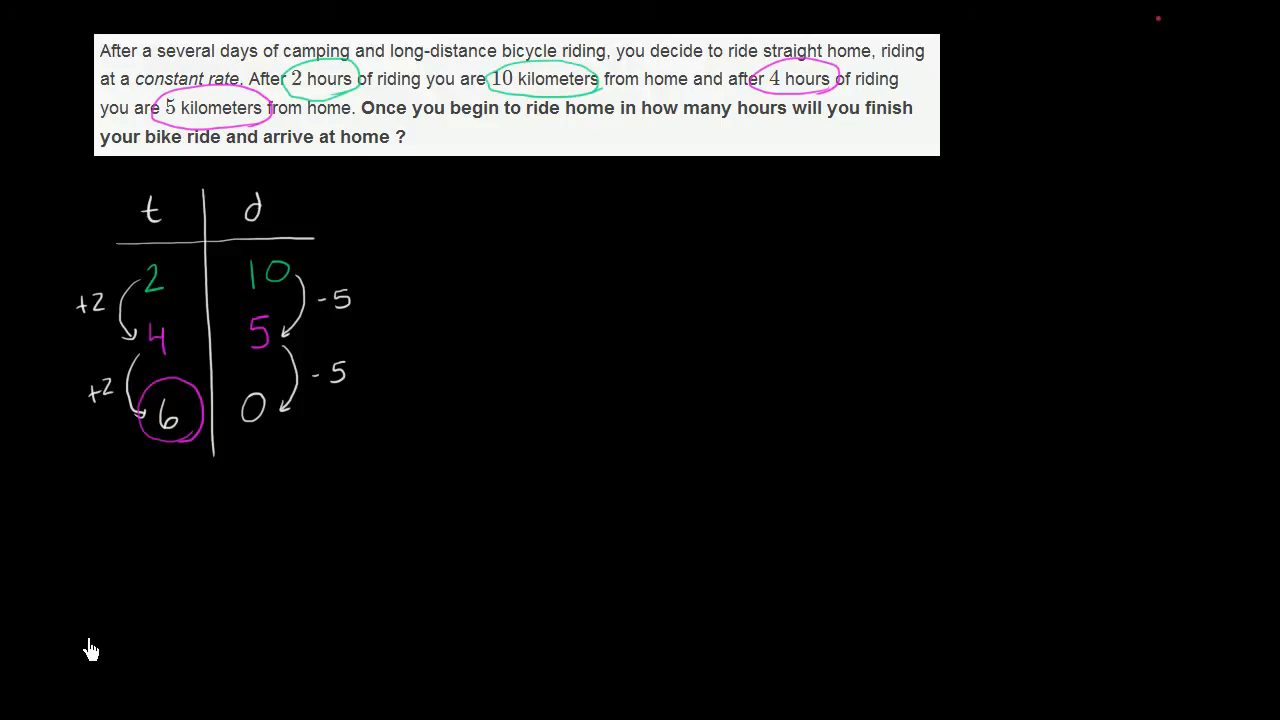
{"action": "mouse_move", "coordinate": [197, 507]}
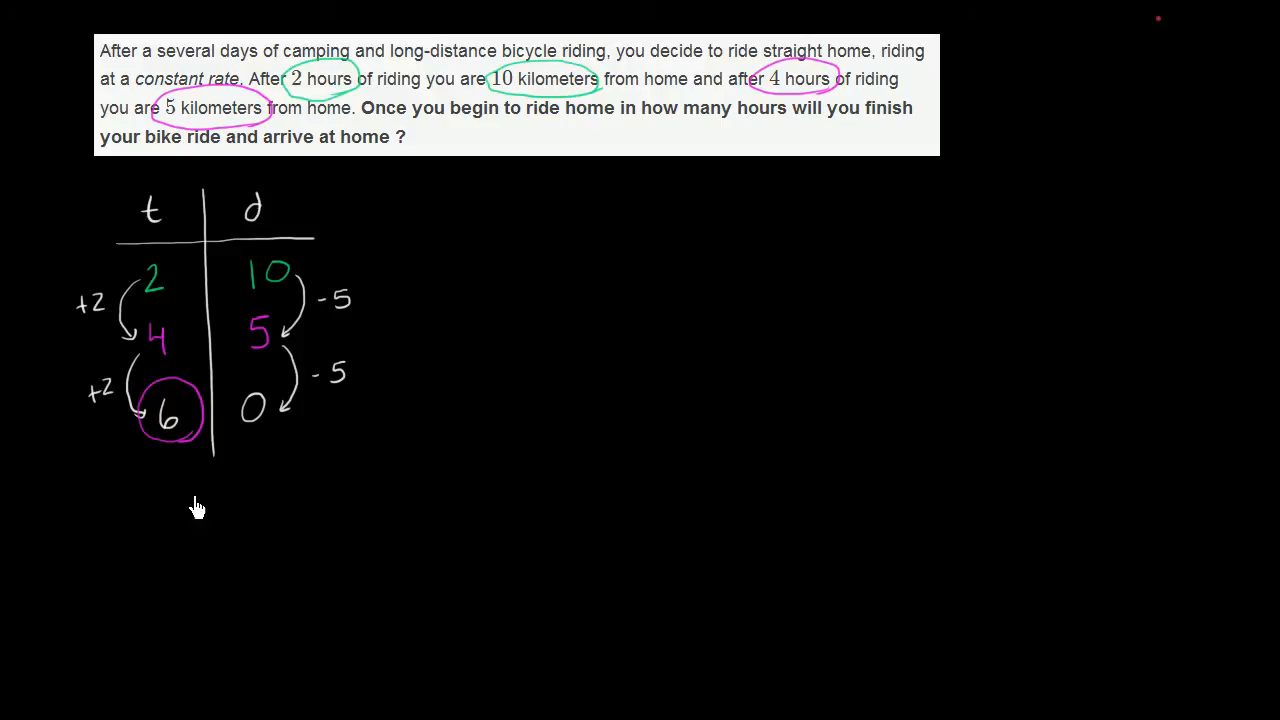
{"action": "mouse_move", "coordinate": [437, 216]}
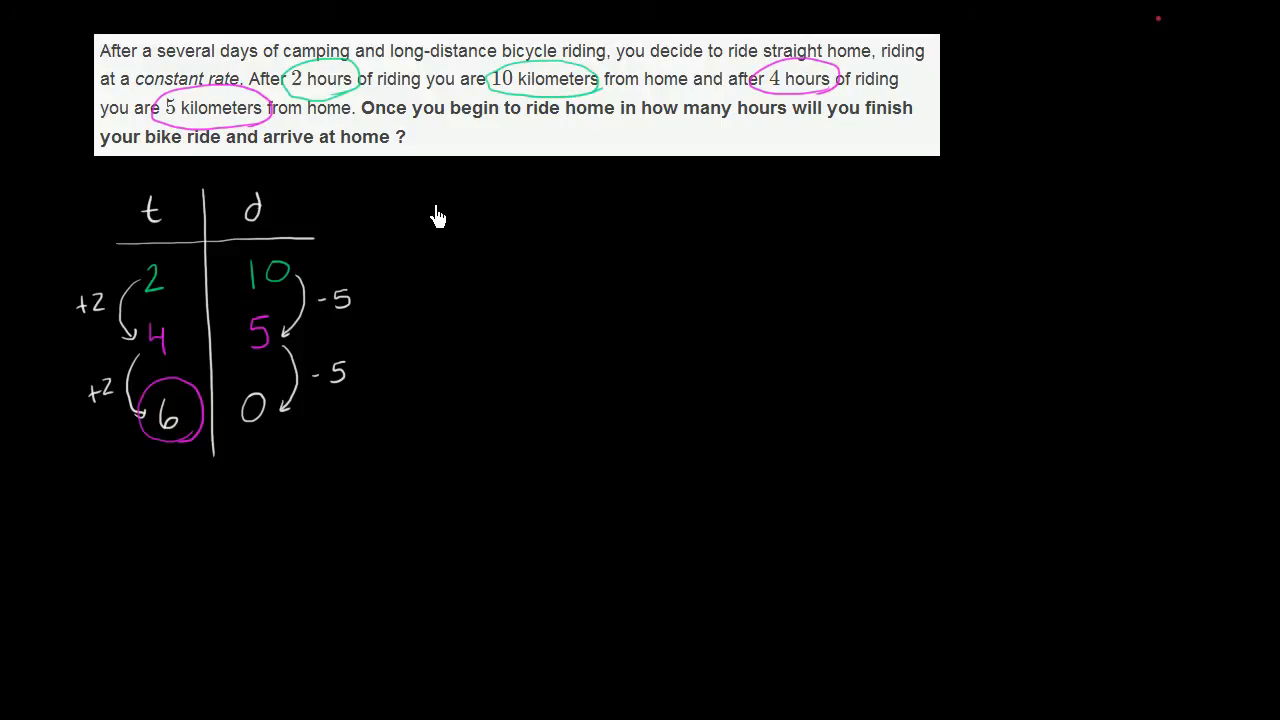
{"action": "mouse_move", "coordinate": [330, 255]}
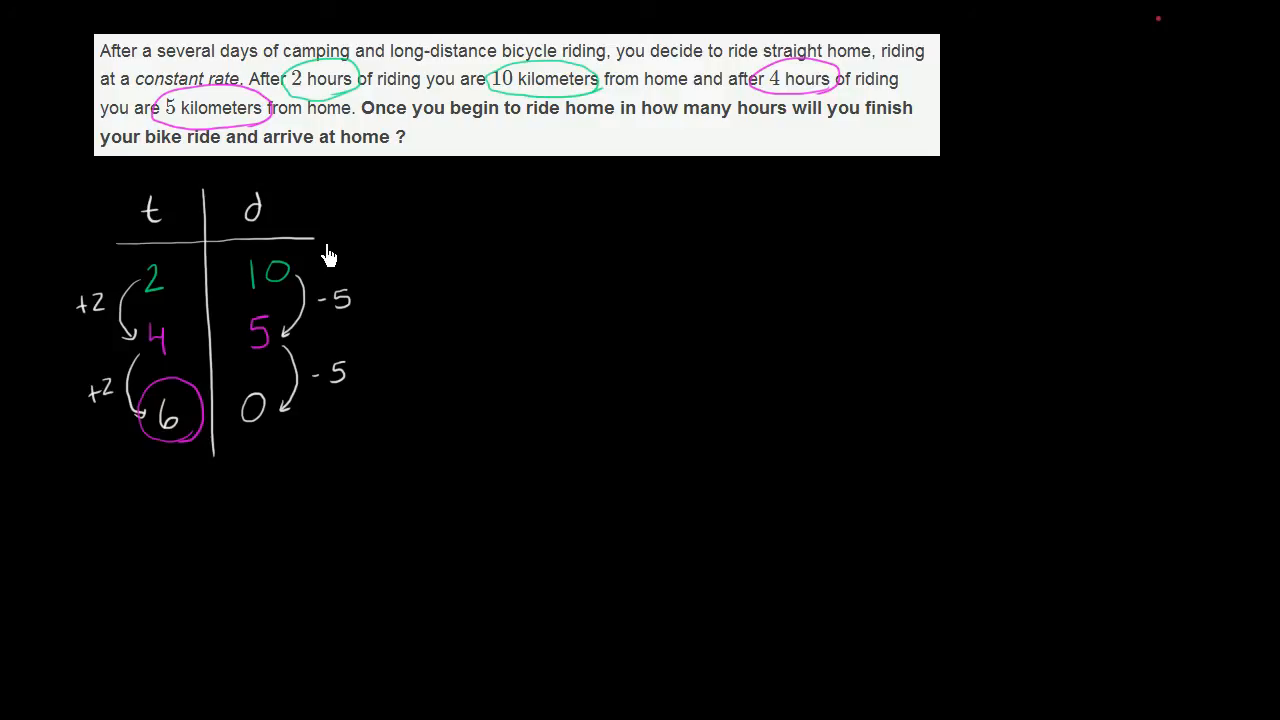
{"action": "mouse_move", "coordinate": [364, 242]}
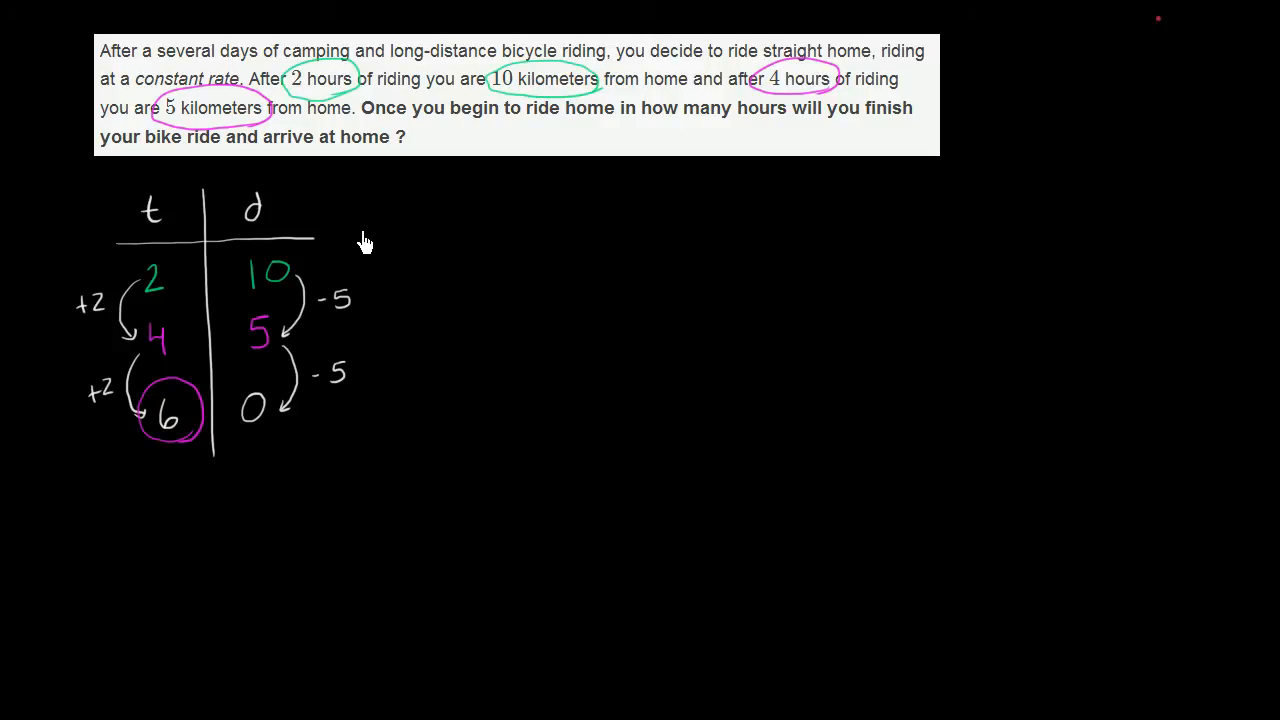
{"action": "mouse_move", "coordinate": [145, 295]}
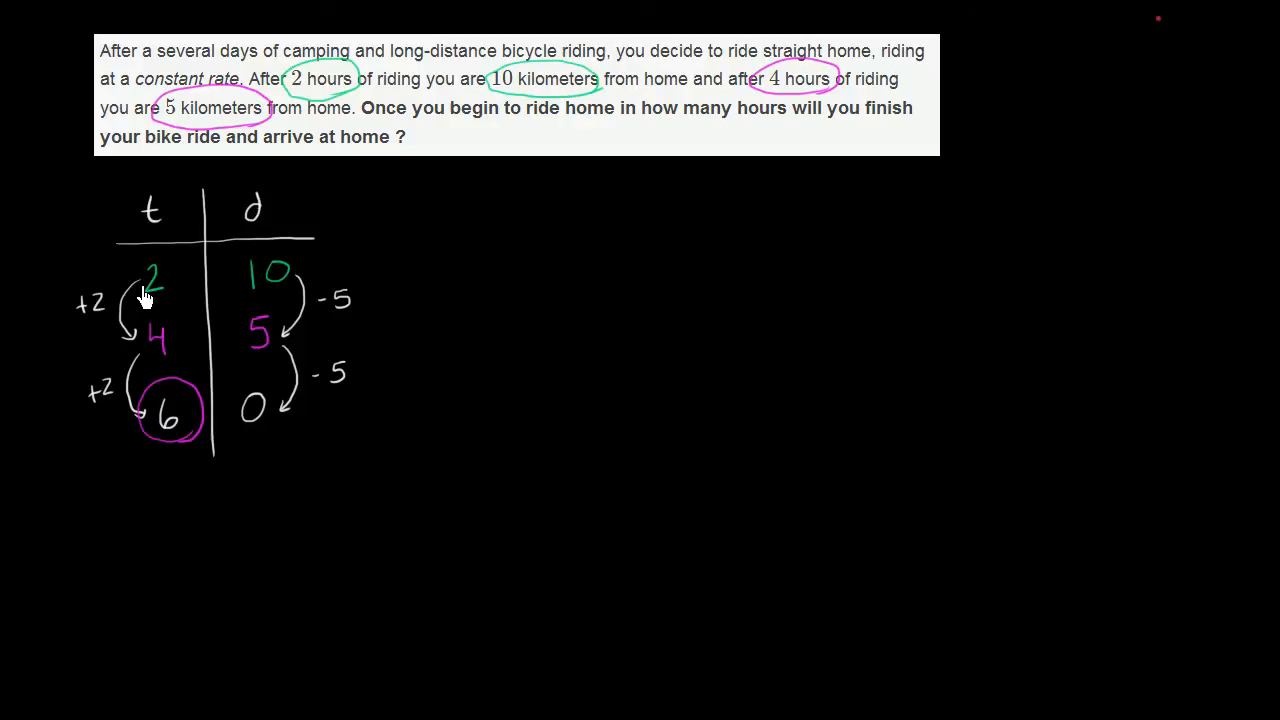
{"action": "mouse_move", "coordinate": [145, 295]}
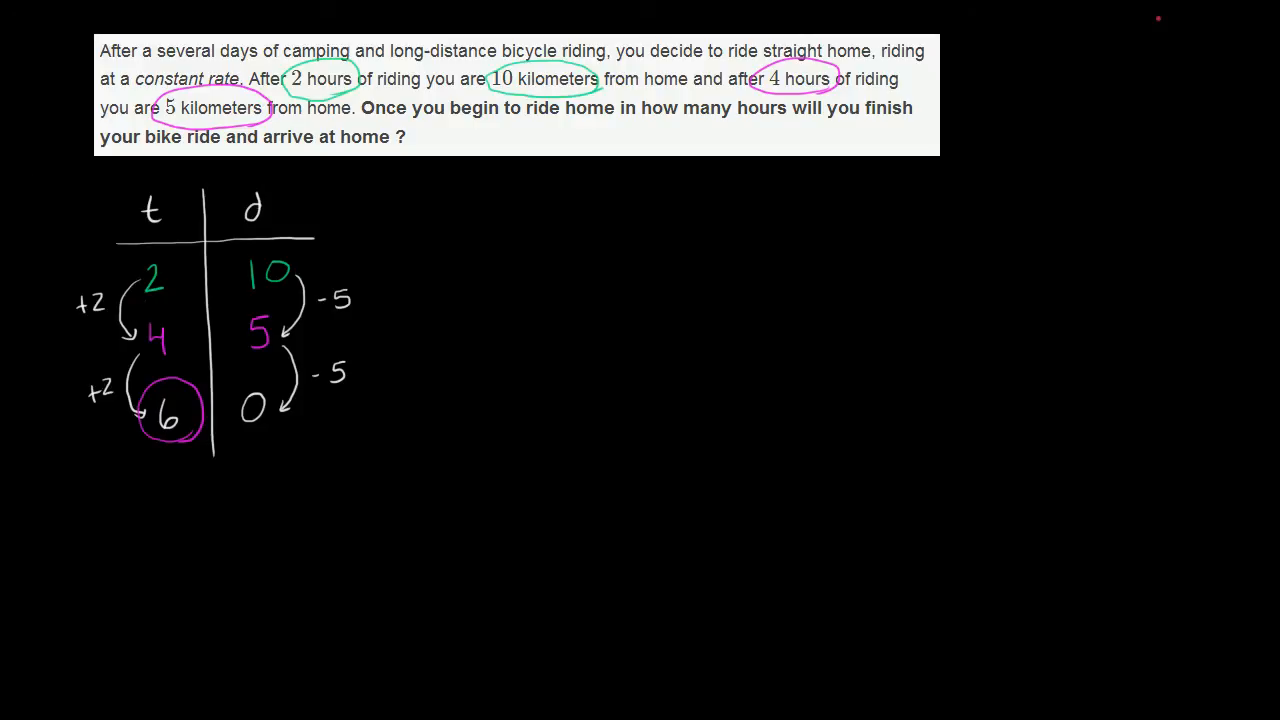
- Lasso the table's number rows and drag them down below the header
{"action": "left_click_drag", "start_coordinate": [60, 262], "coordinate": [368, 450]}
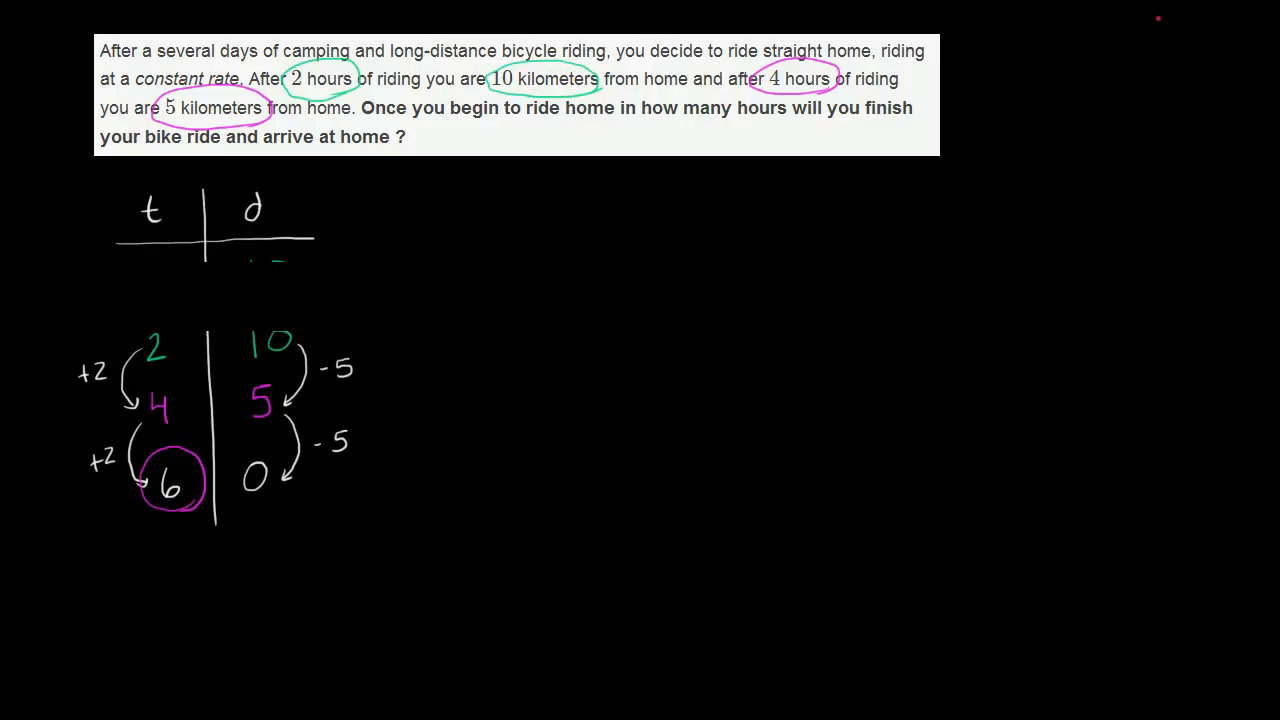
{"action": "mouse_move", "coordinate": [206, 268]}
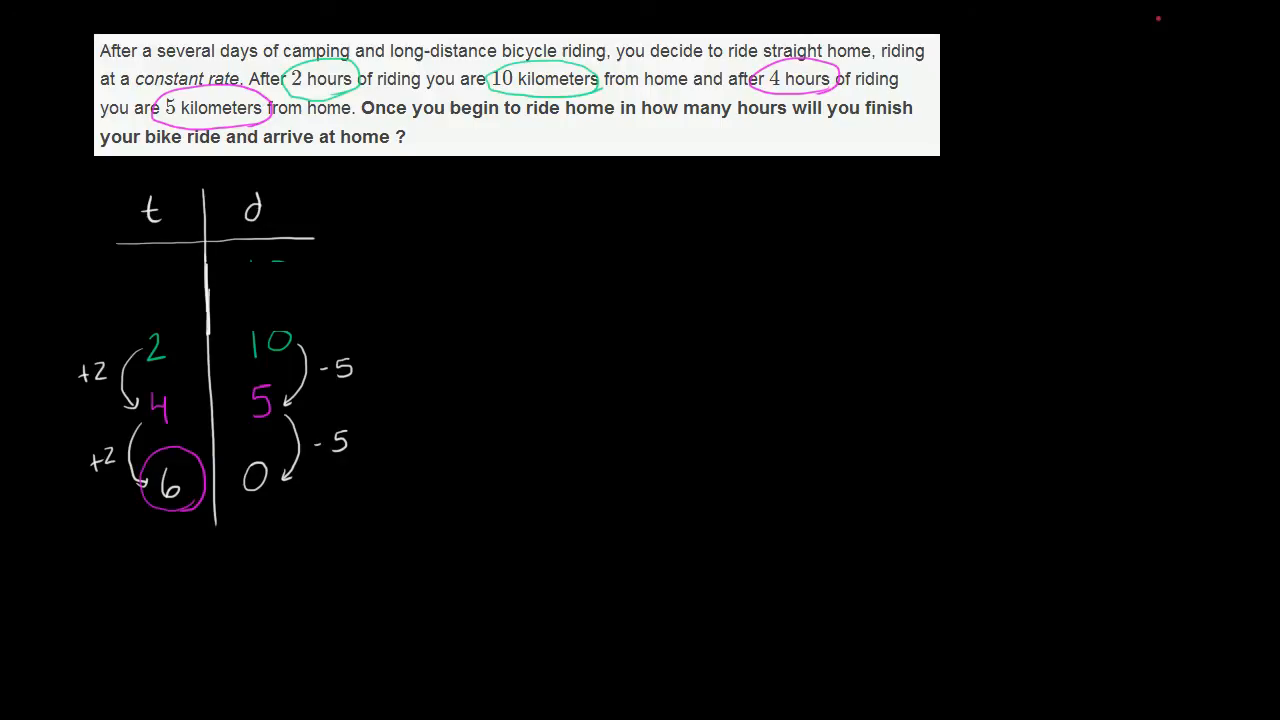
{"action": "mouse_move", "coordinate": [273, 275]}
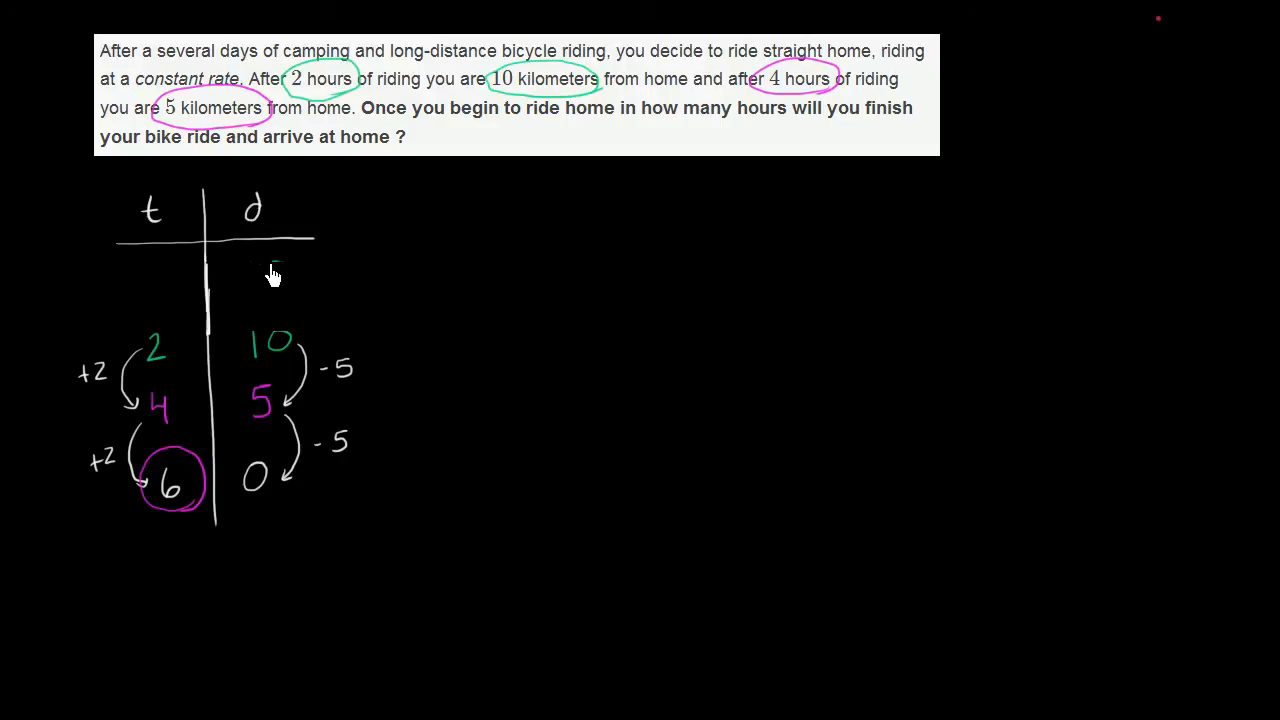
{"action": "mouse_move", "coordinate": [145, 338]}
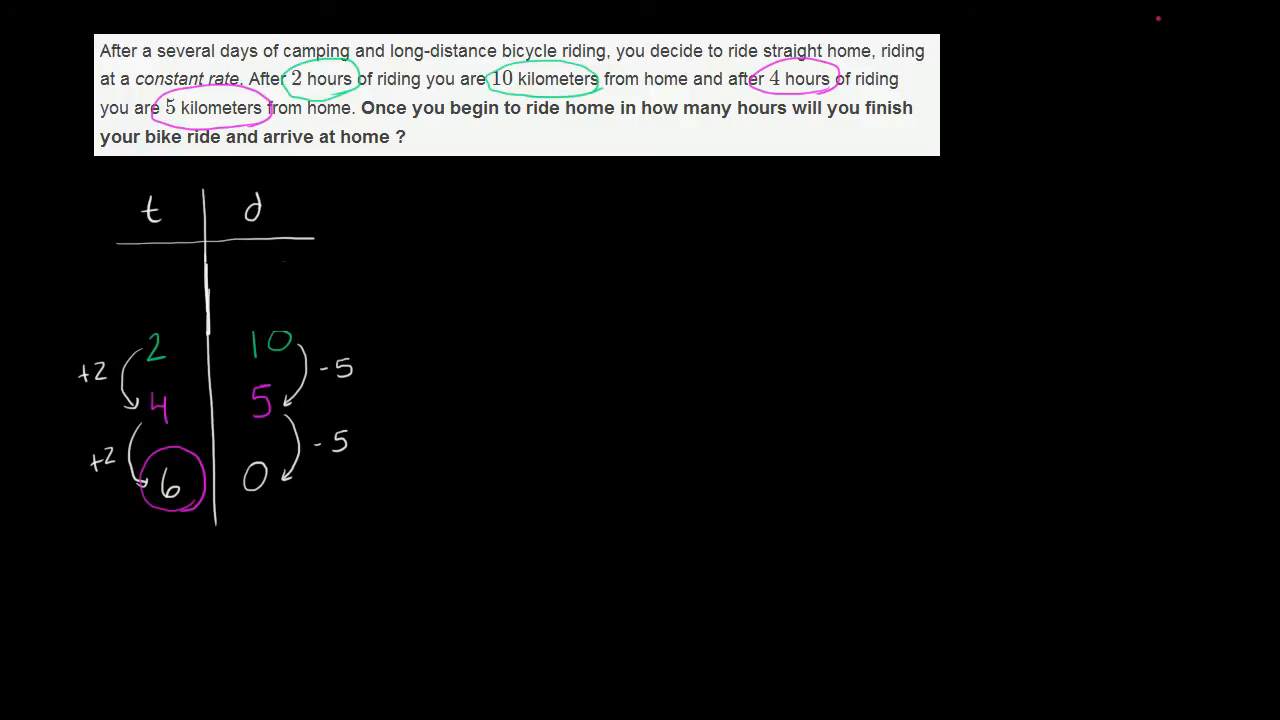
{"action": "mouse_move", "coordinate": [159, 287]}
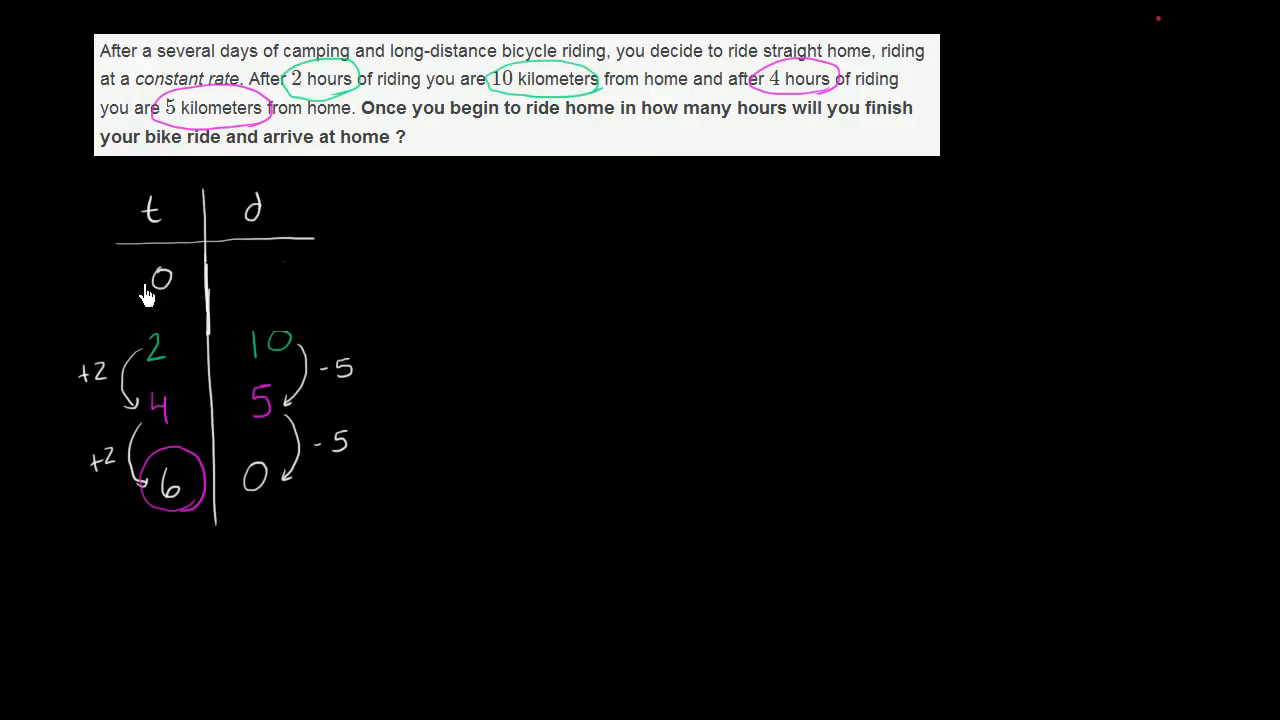
{"action": "mouse_move", "coordinate": [128, 322]}
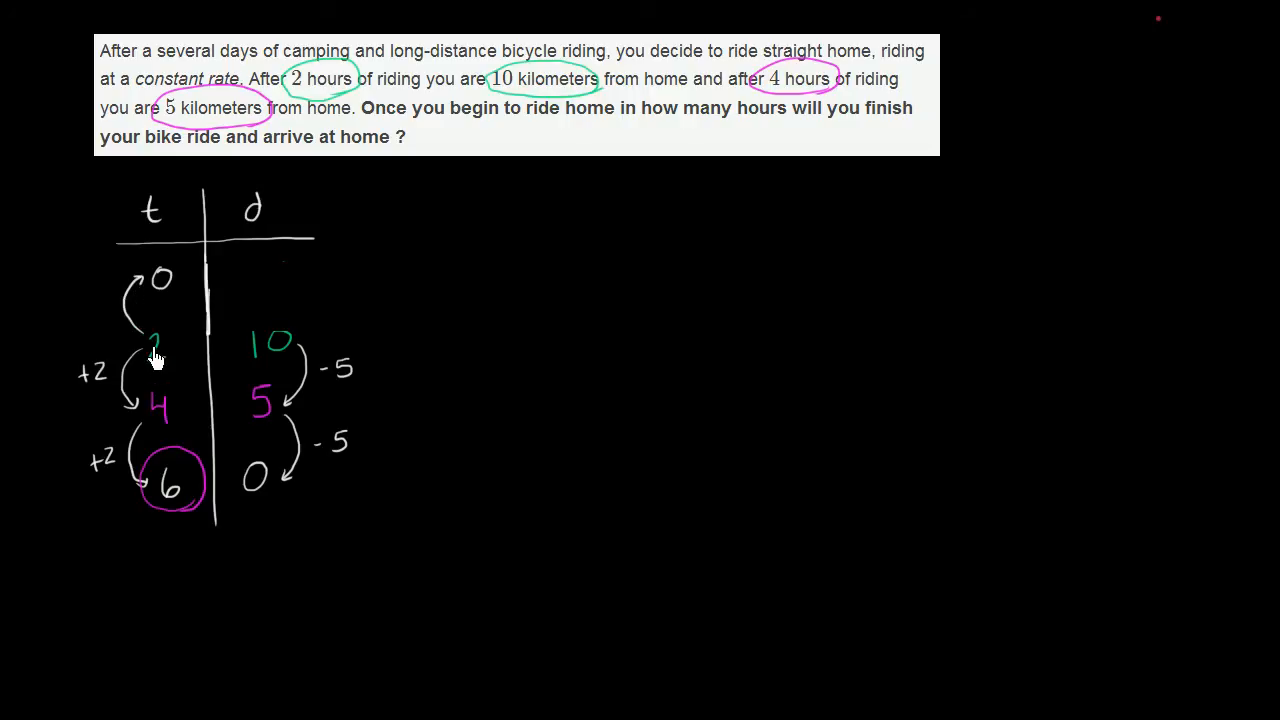
{"action": "mouse_move", "coordinate": [98, 323]}
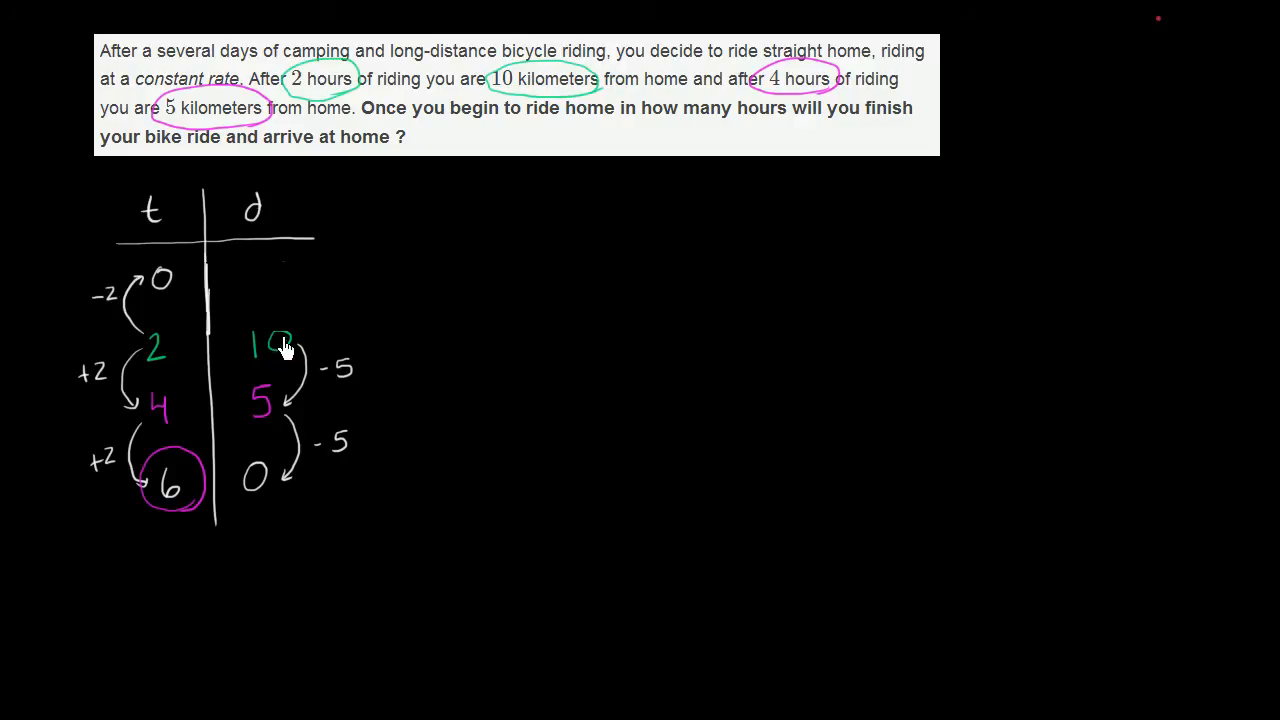
{"action": "mouse_move", "coordinate": [303, 343]}
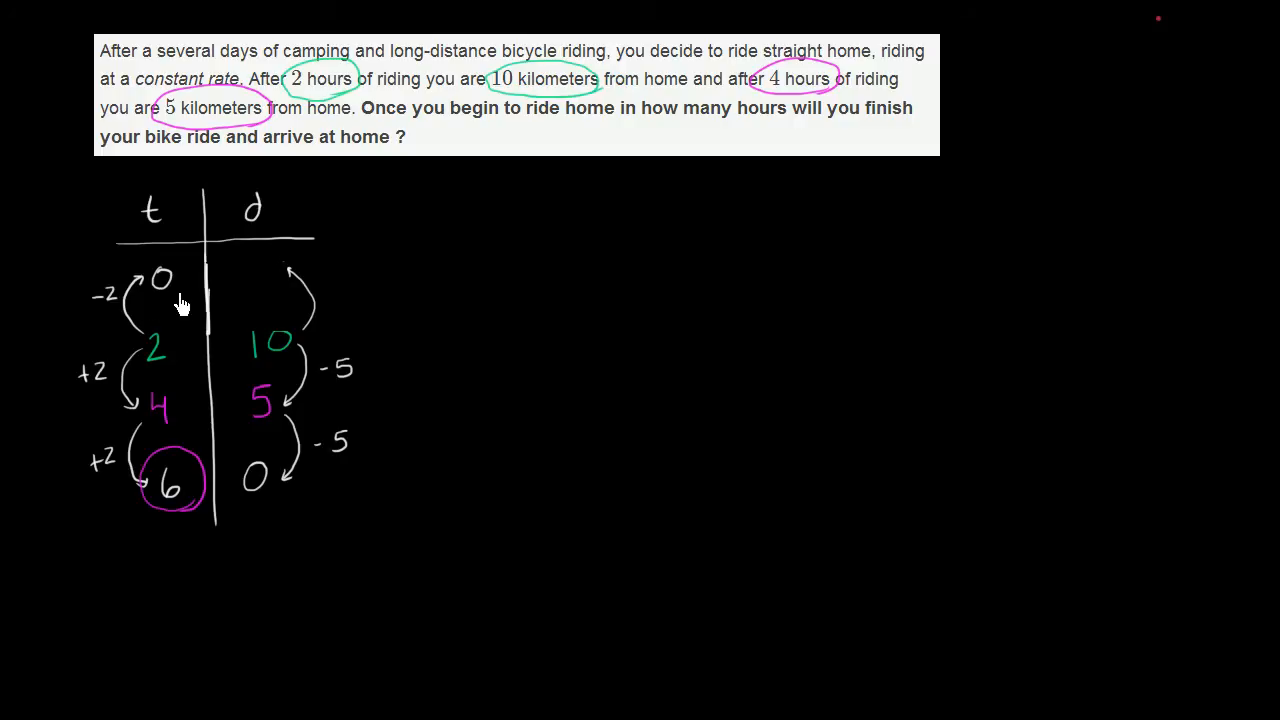
{"action": "mouse_move", "coordinate": [245, 277]}
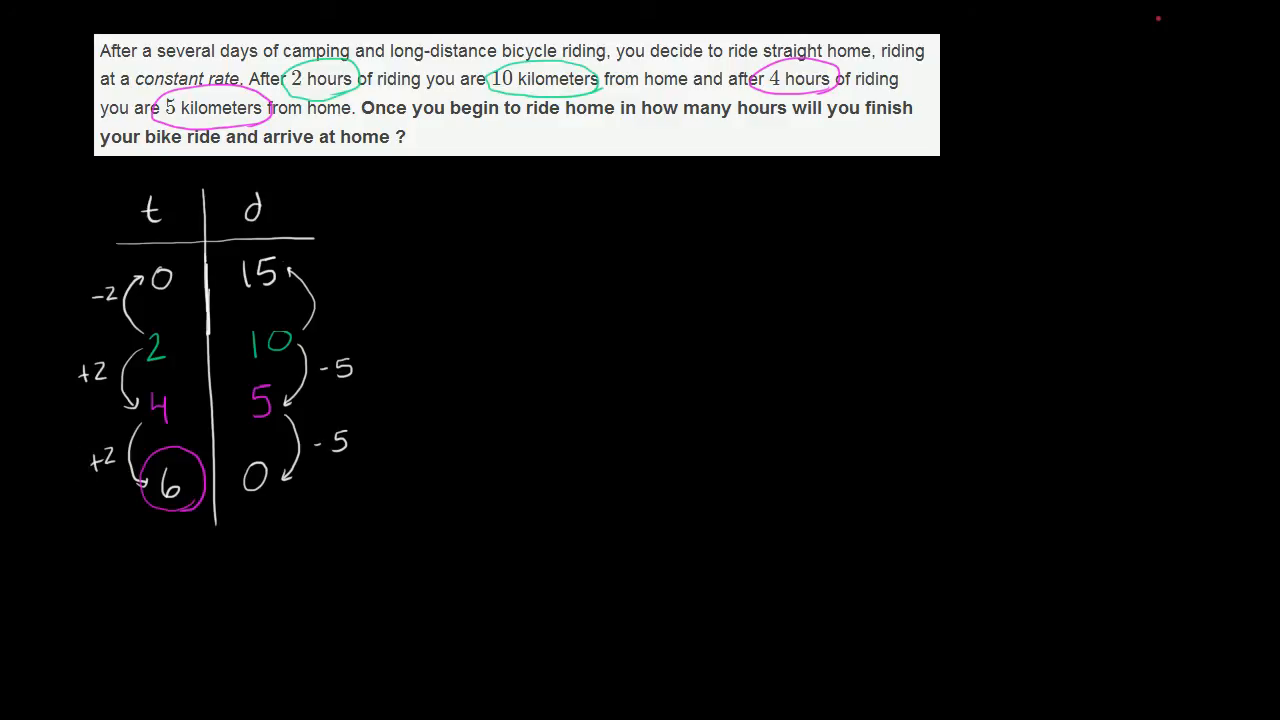
{"action": "mouse_move", "coordinate": [105, 298]}
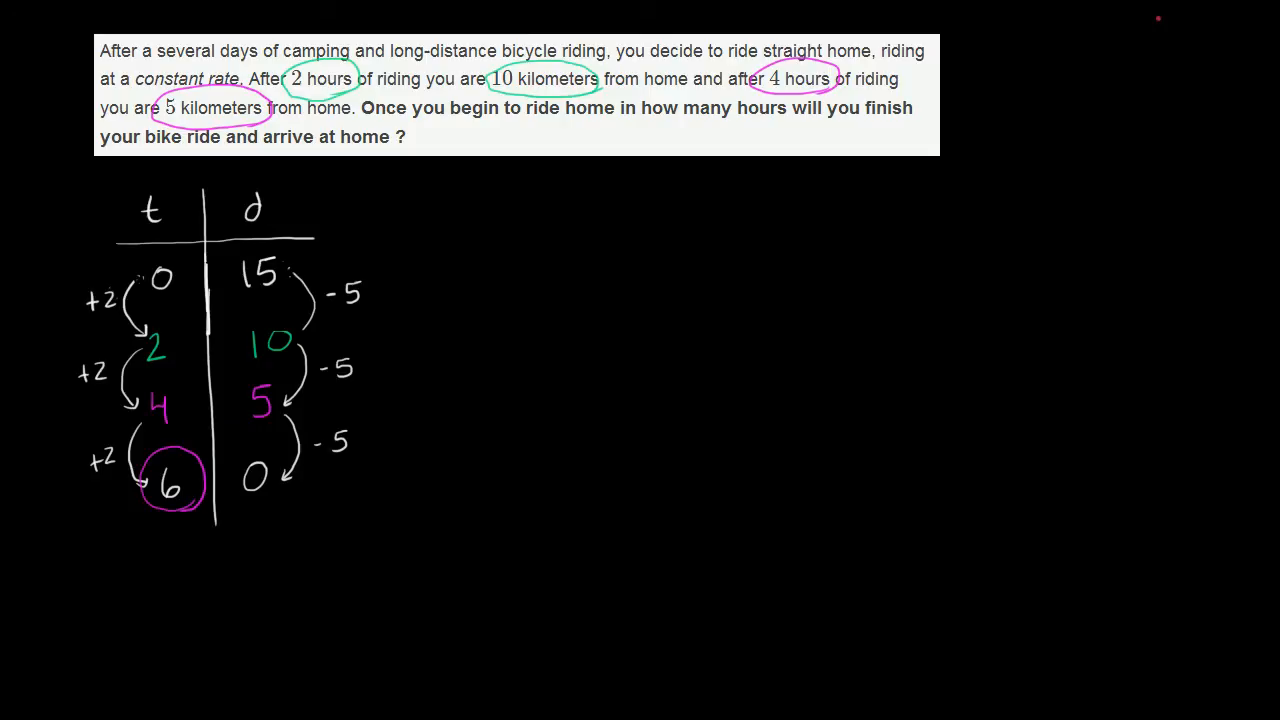
{"action": "mouse_move", "coordinate": [490, 255]}
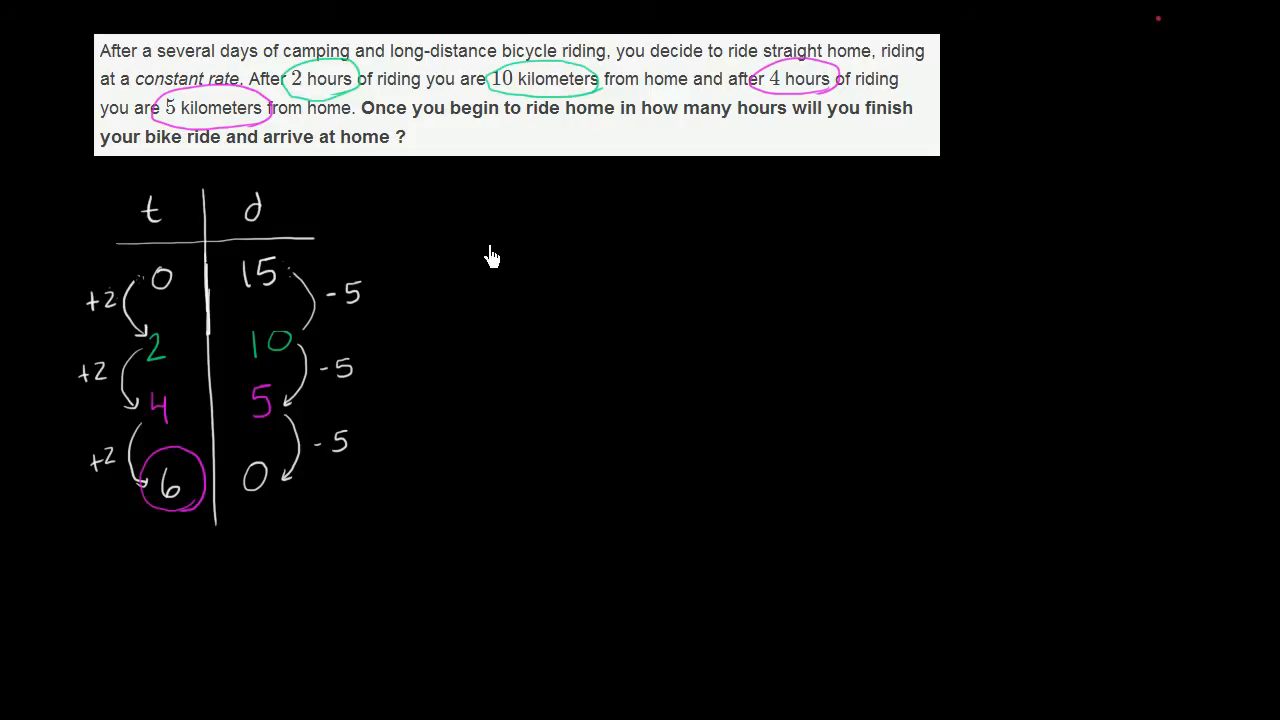
{"action": "mouse_move", "coordinate": [530, 235]}
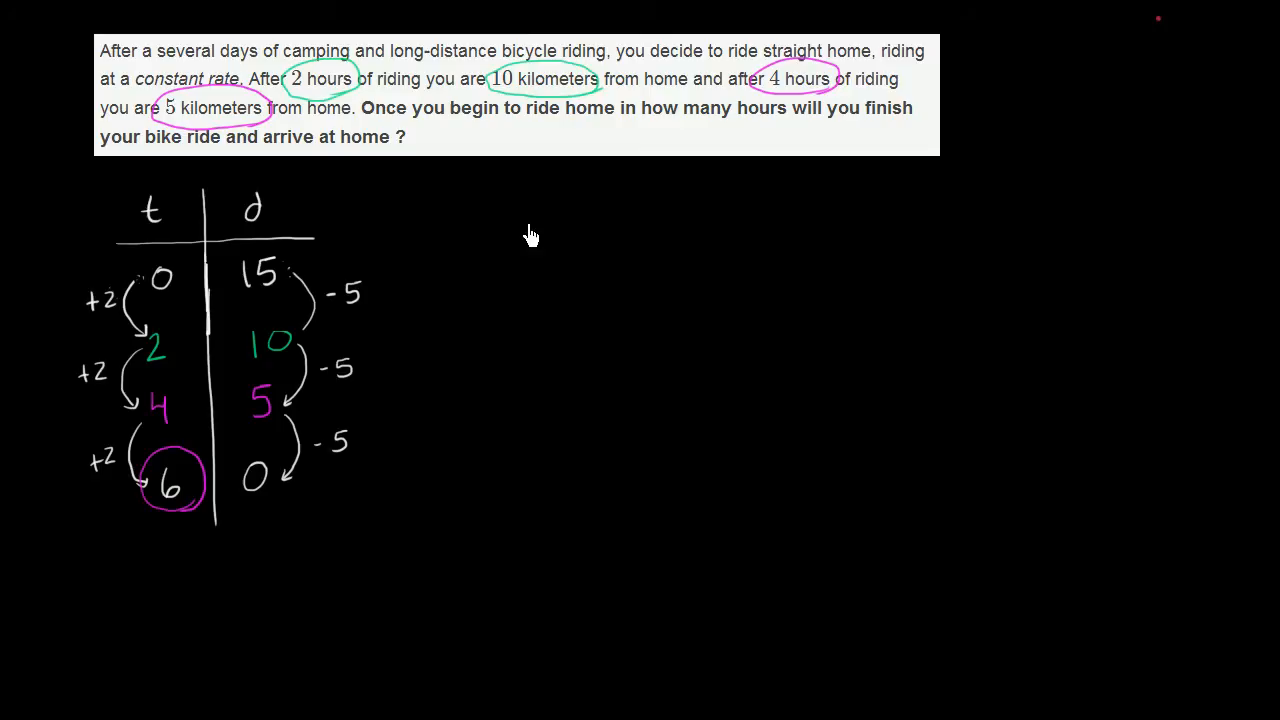
- Start the graph's vertical distance axis beside the table
{"action": "left_click_drag", "start_coordinate": [535, 210], "coordinate": [540, 360]}
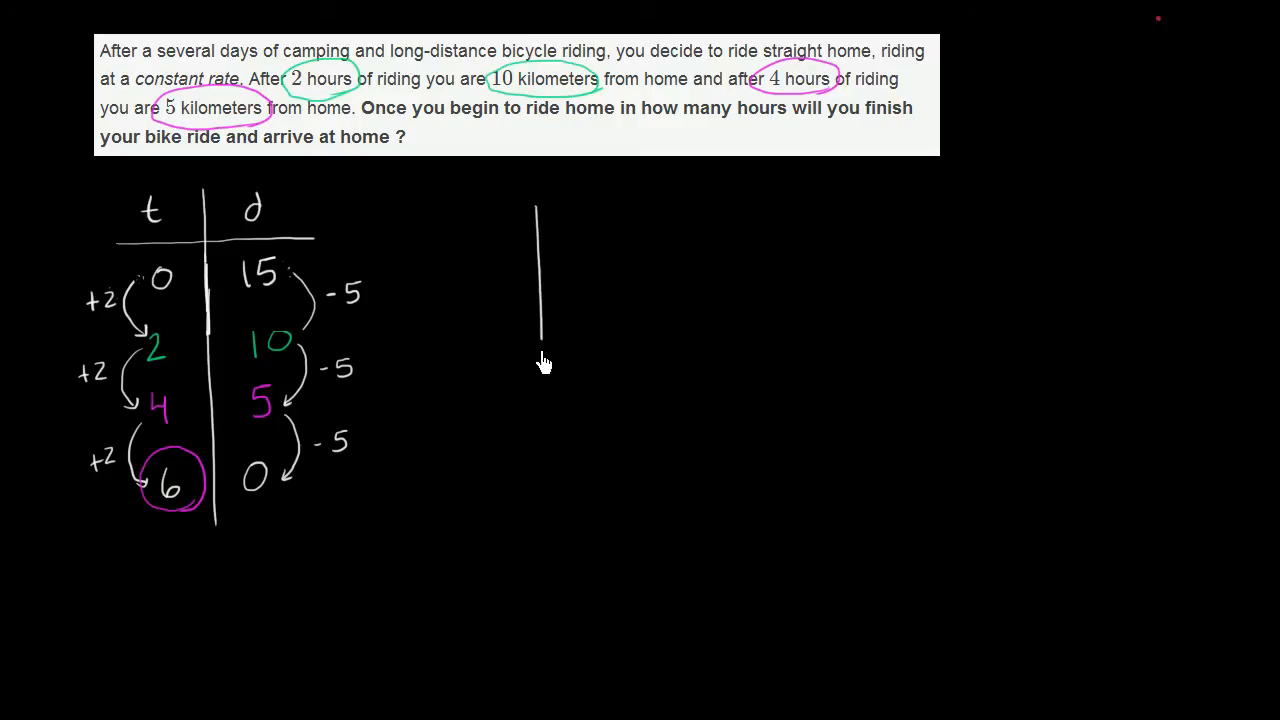
- Finish the vertical d axis and draw the horizontal t axis
{"action": "left_click_drag", "start_coordinate": [540, 360], "coordinate": [540, 200]}
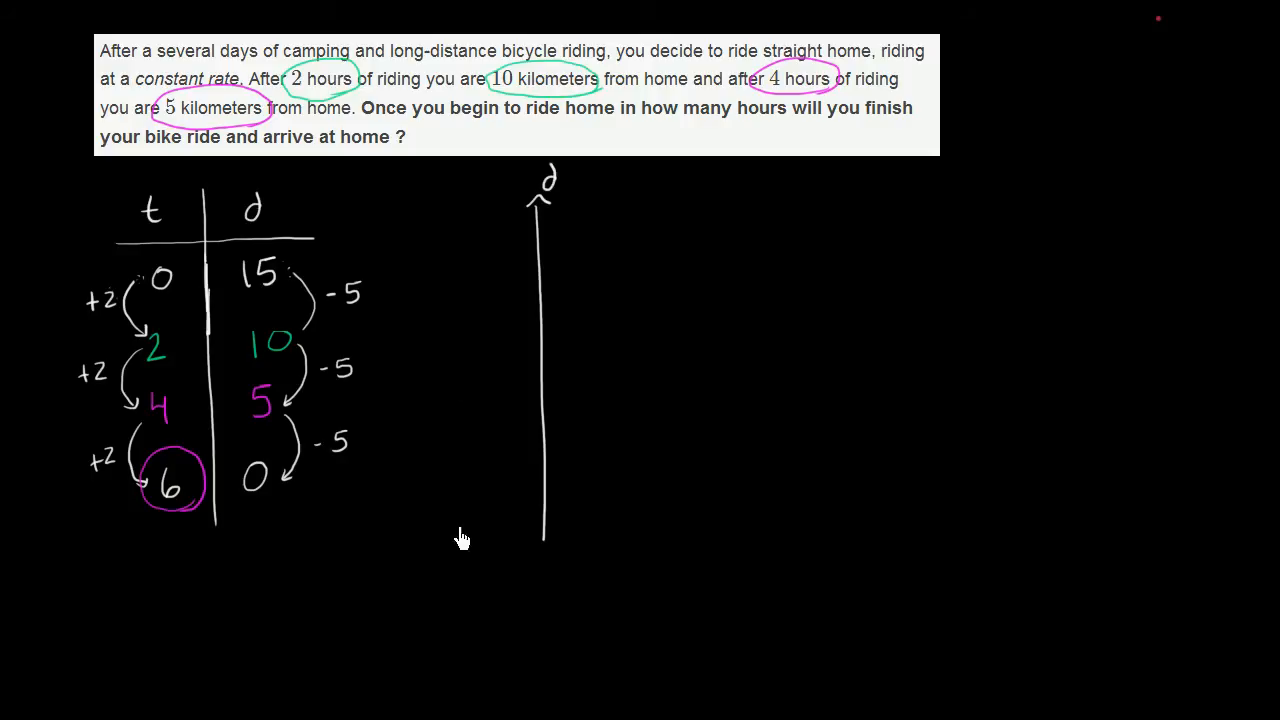
{"action": "mouse_move", "coordinate": [519, 526]}
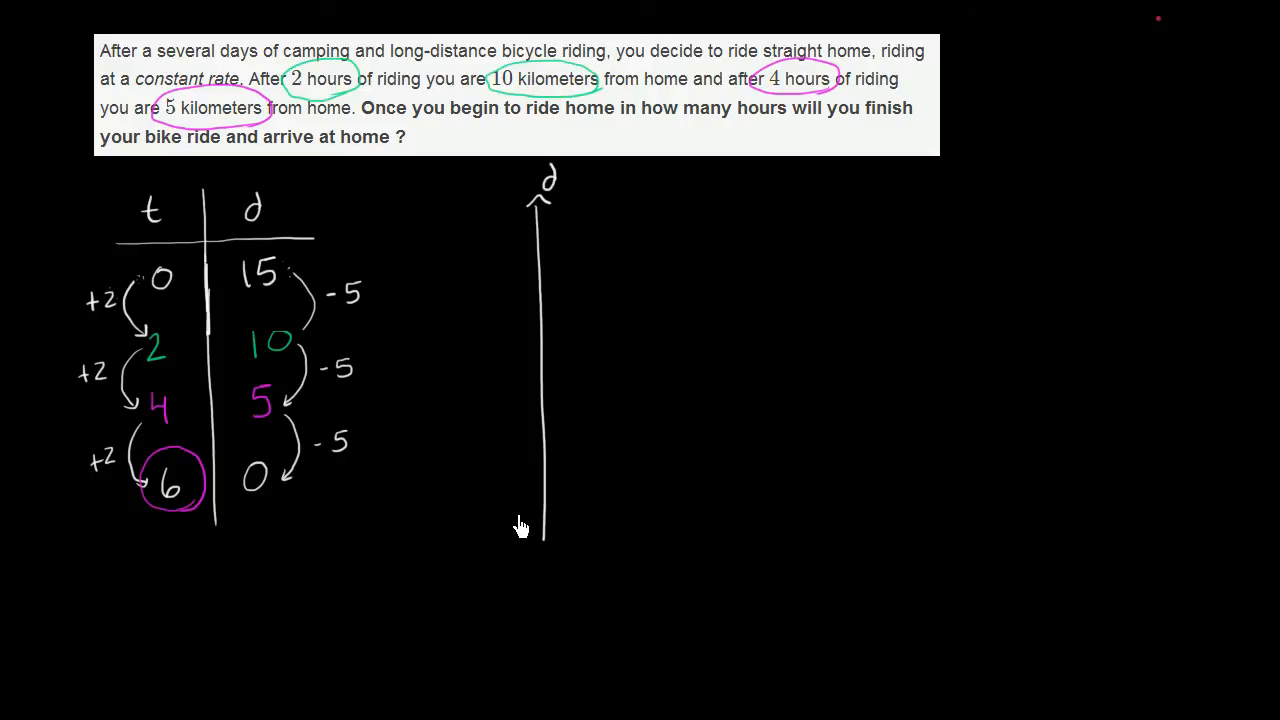
{"action": "left_click_drag", "start_coordinate": [515, 517], "coordinate": [885, 510]}
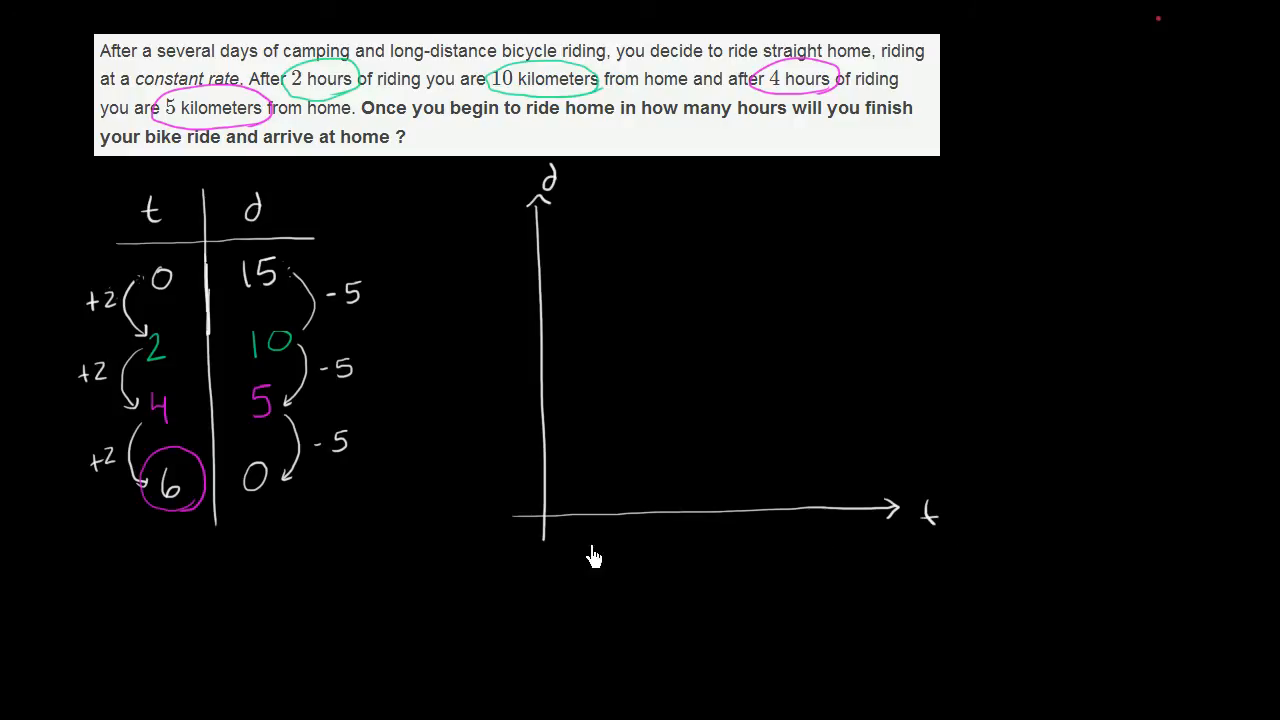
{"action": "mouse_move", "coordinate": [189, 326]}
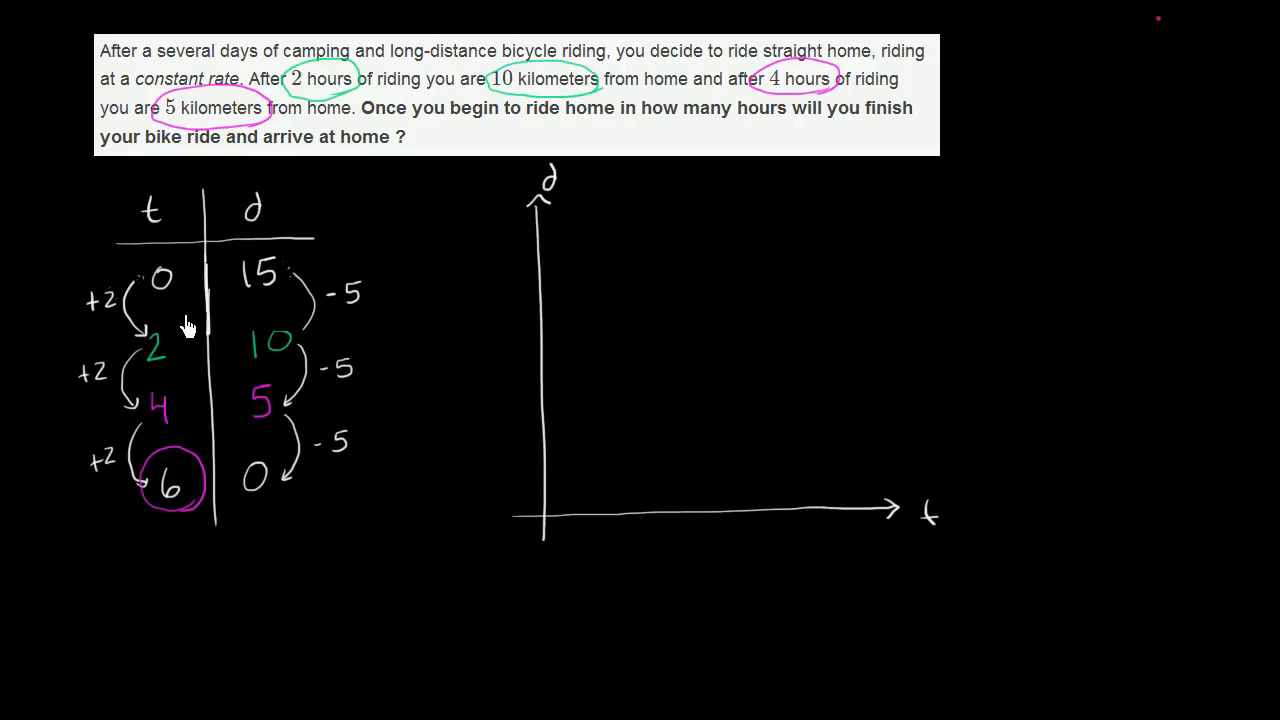
{"action": "mouse_move", "coordinate": [250, 305]}
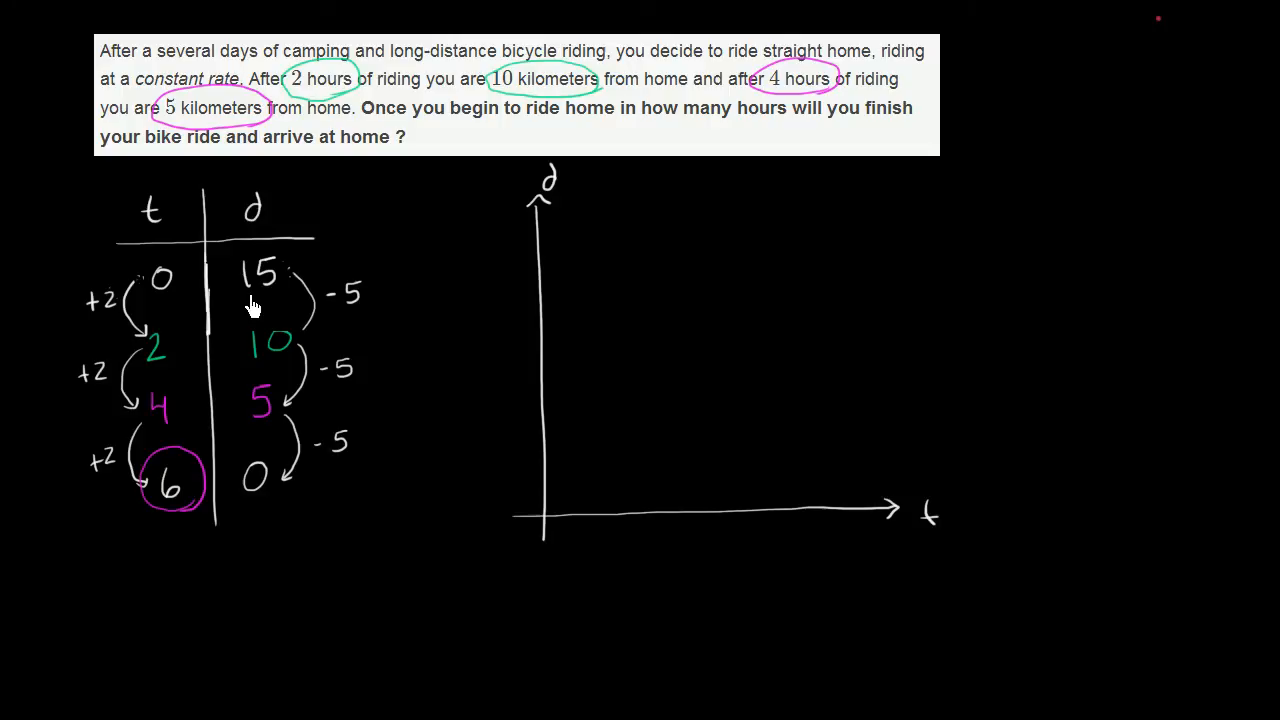
{"action": "mouse_move", "coordinate": [505, 458]}
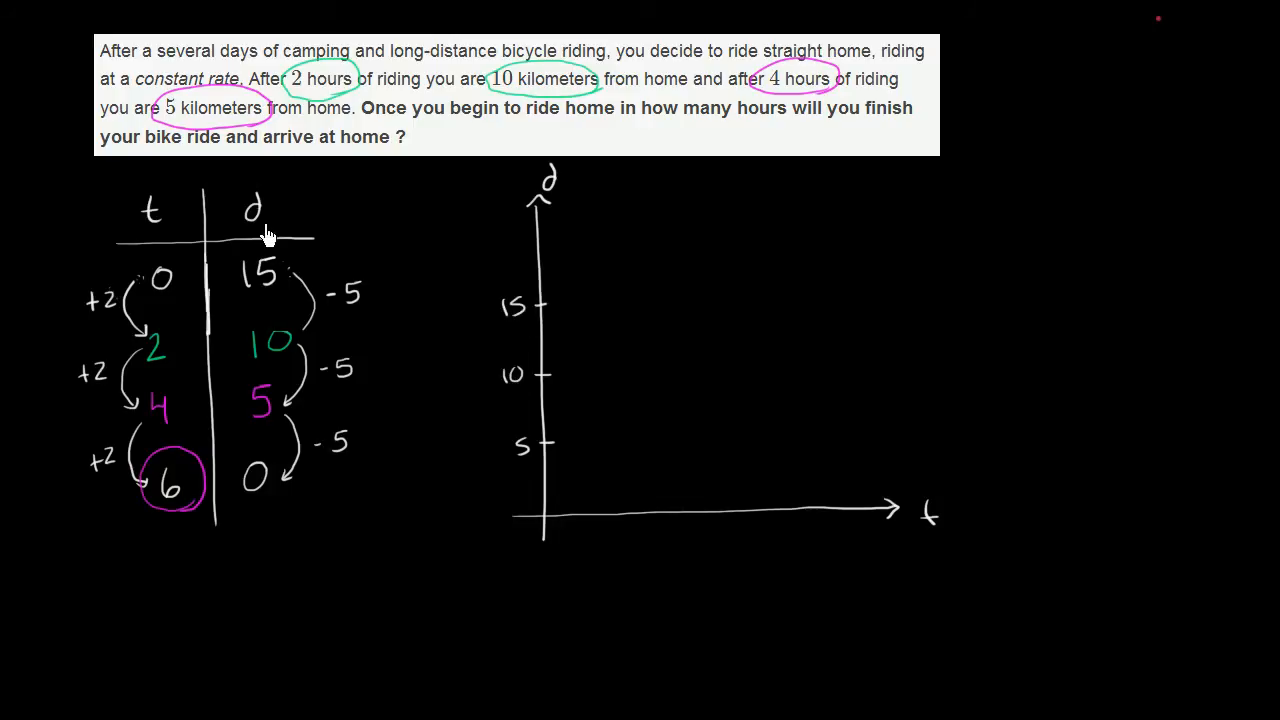
{"action": "mouse_move", "coordinate": [148, 310]}
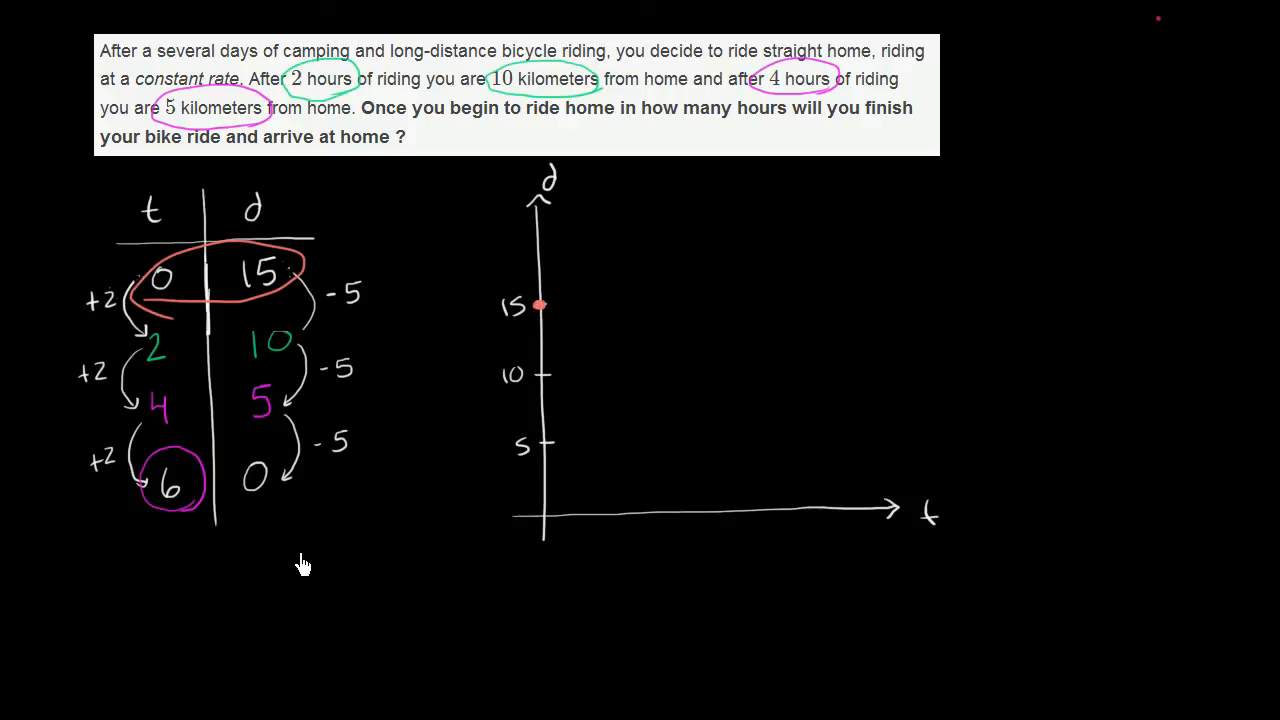
{"action": "mouse_move", "coordinate": [266, 527]}
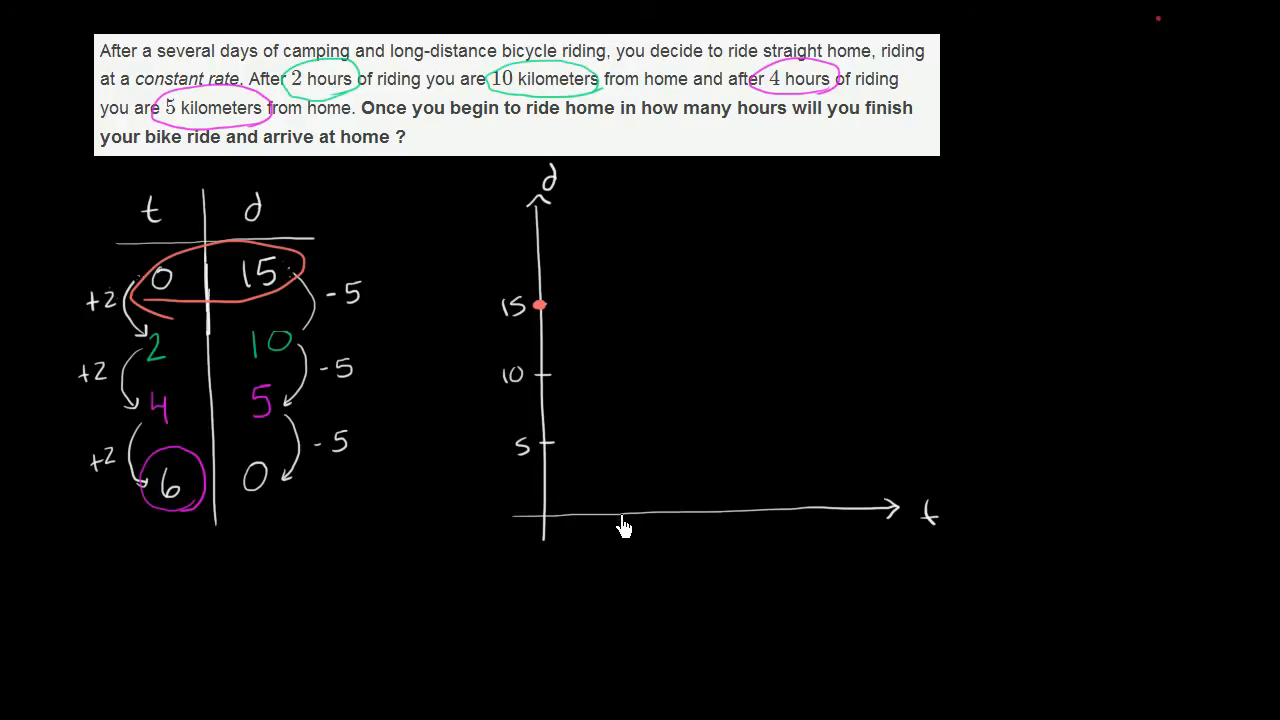
{"action": "mouse_move", "coordinate": [603, 534]}
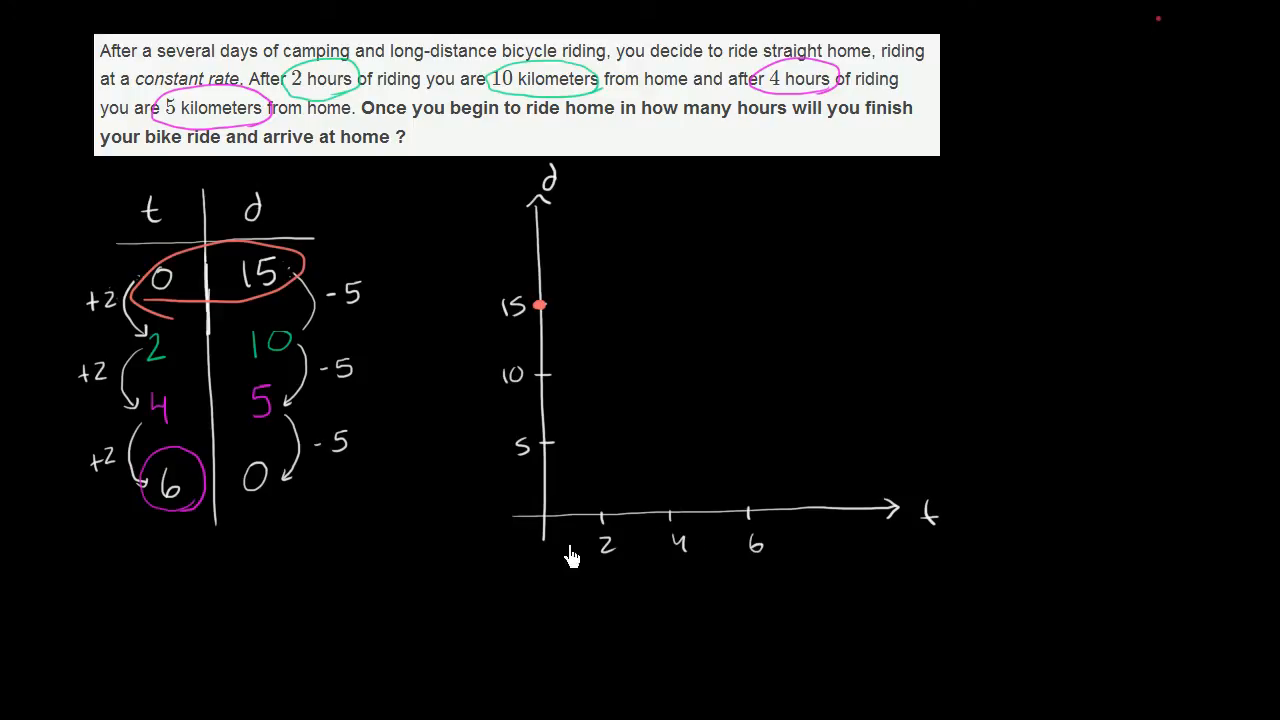
{"action": "mouse_move", "coordinate": [618, 491]}
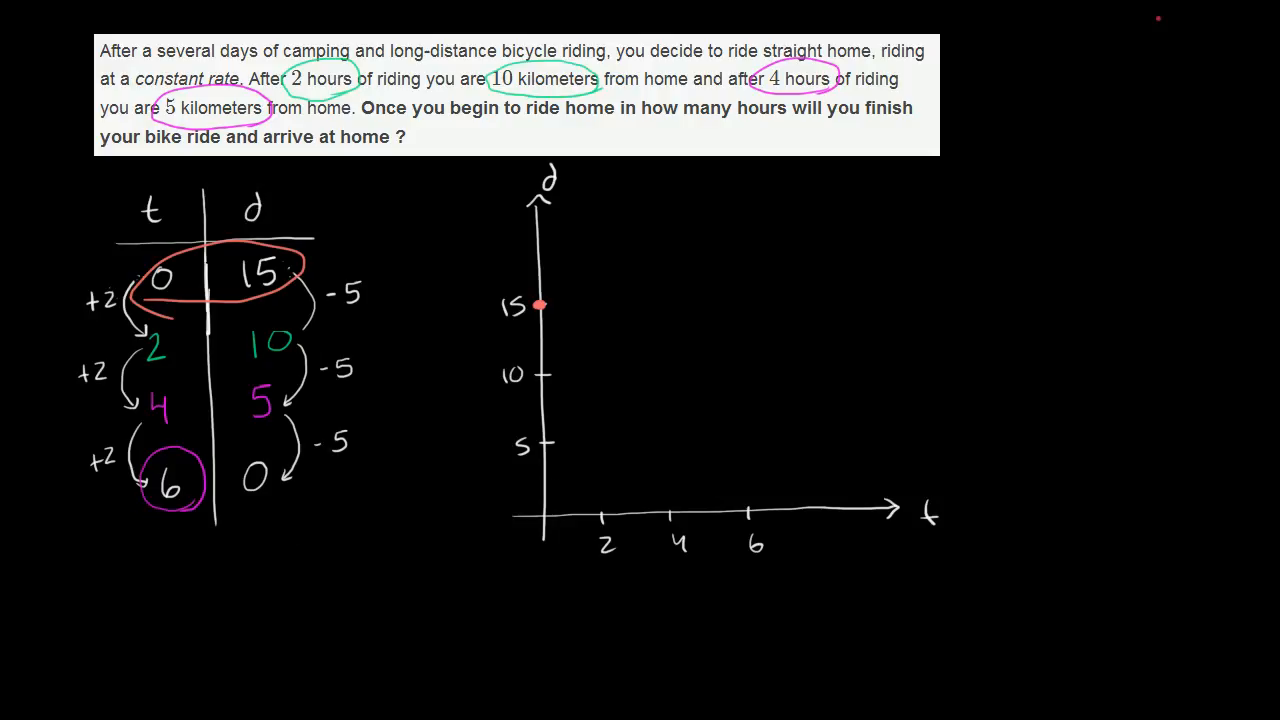
- Circle the 6 and 0 table row in blue
{"action": "left_click_drag", "start_coordinate": [130, 475], "coordinate": [295, 480]}
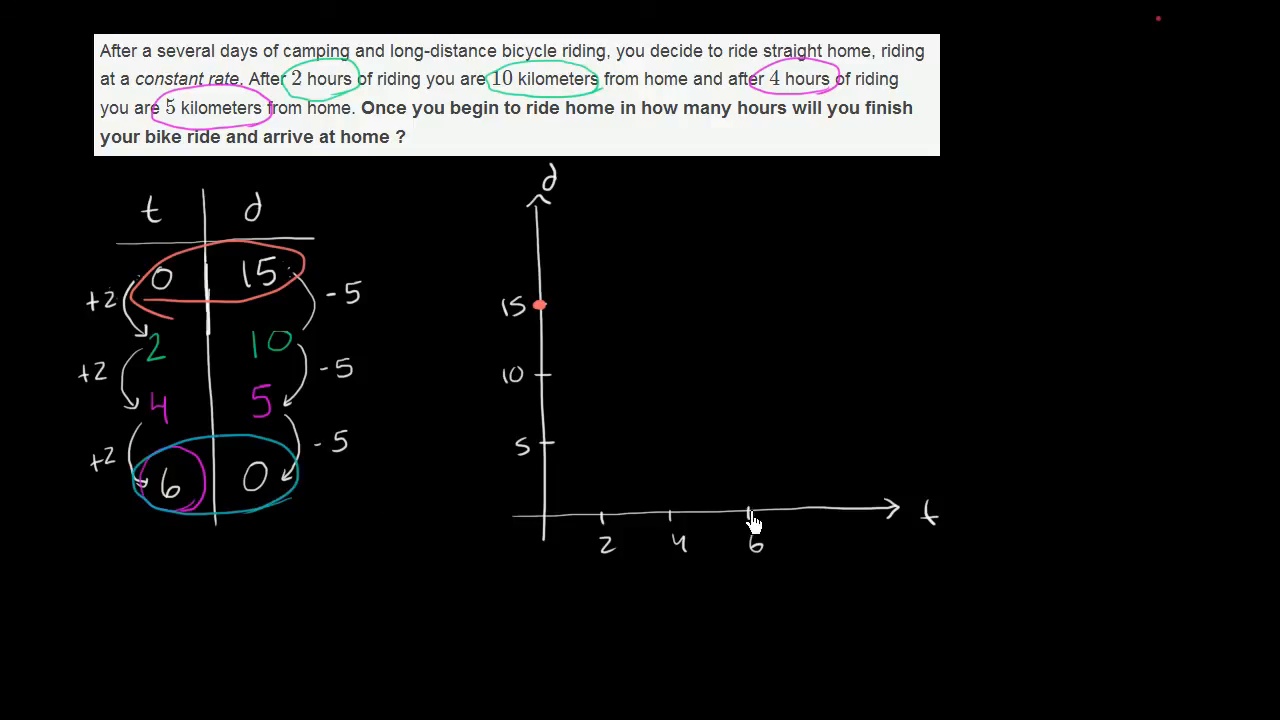
- Plot the point at 6 on the t axis and draw the line from 15
{"action": "left_click", "coordinate": [748, 511]}
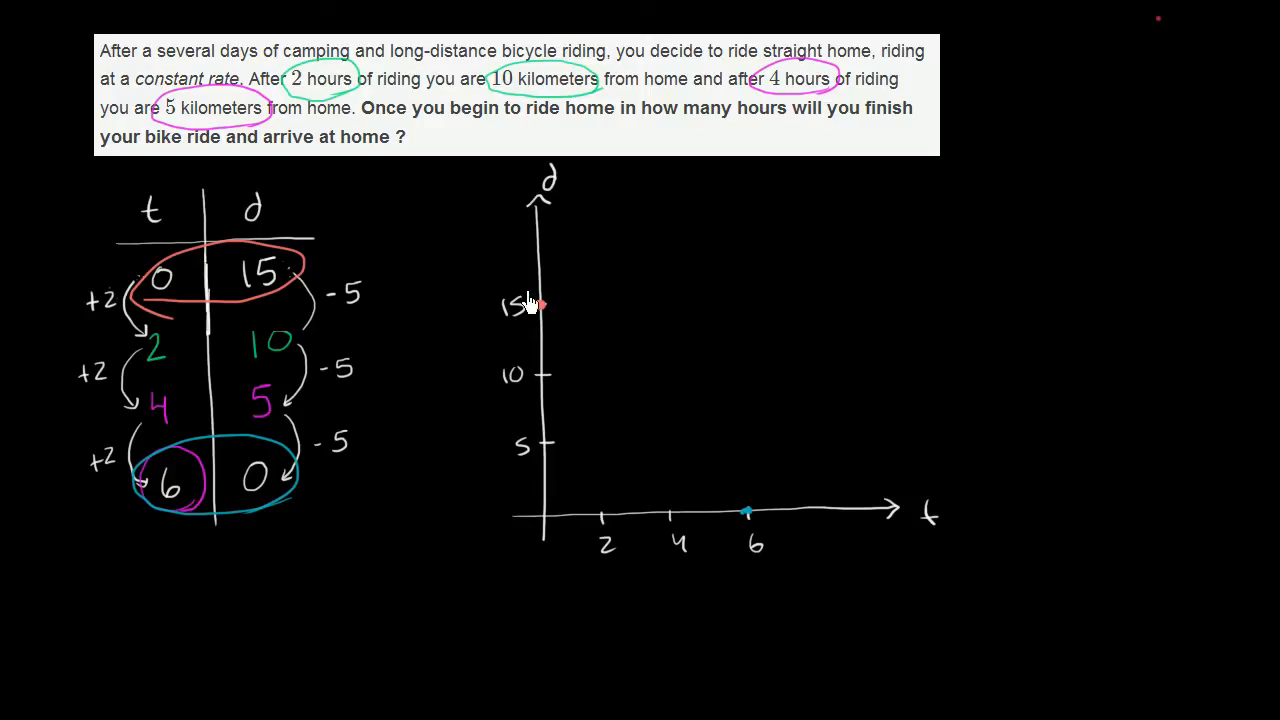
{"action": "left_click_drag", "start_coordinate": [538, 305], "coordinate": [605, 385]}
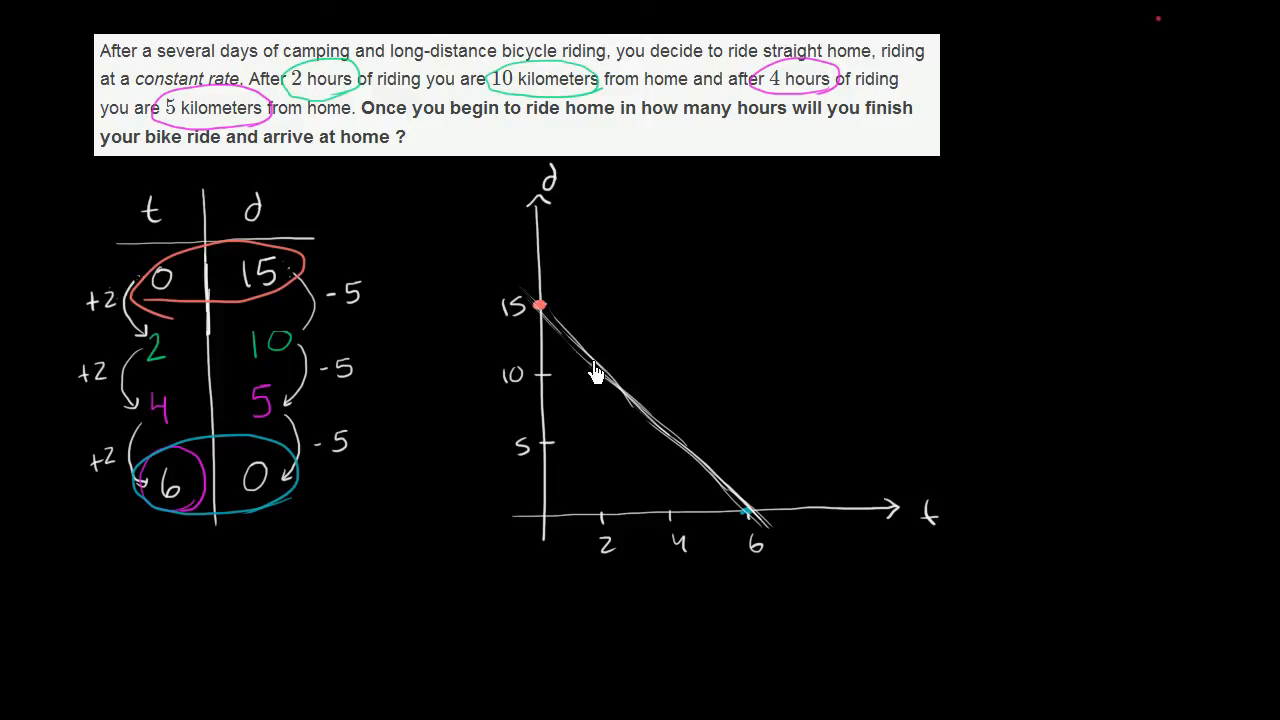
{"action": "mouse_move", "coordinate": [585, 467]}
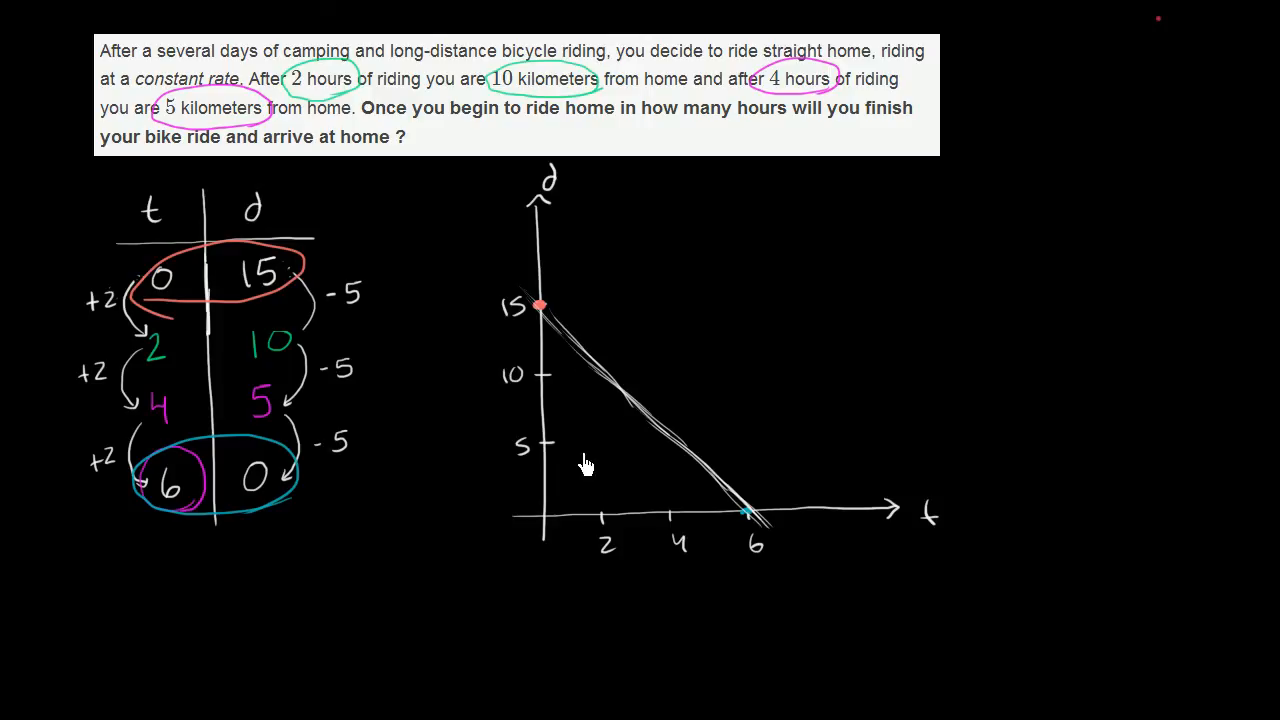
{"action": "mouse_move", "coordinate": [585, 378]}
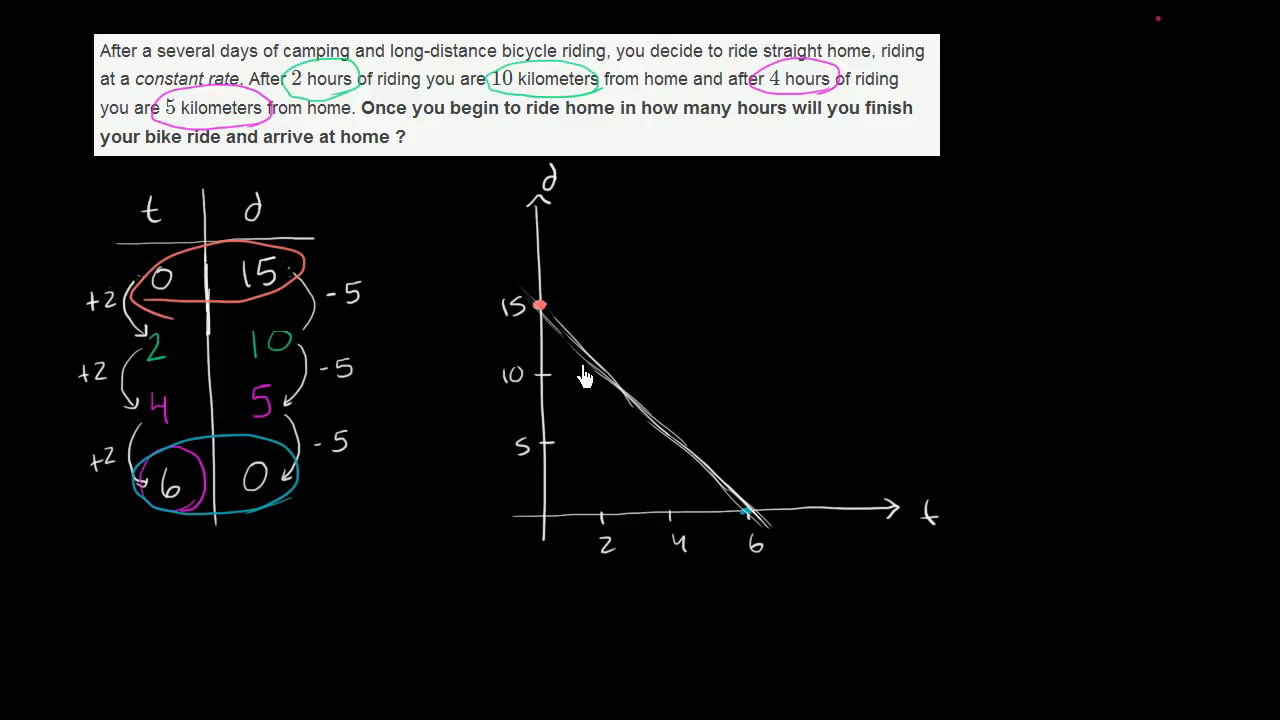
{"action": "mouse_move", "coordinate": [607, 388]}
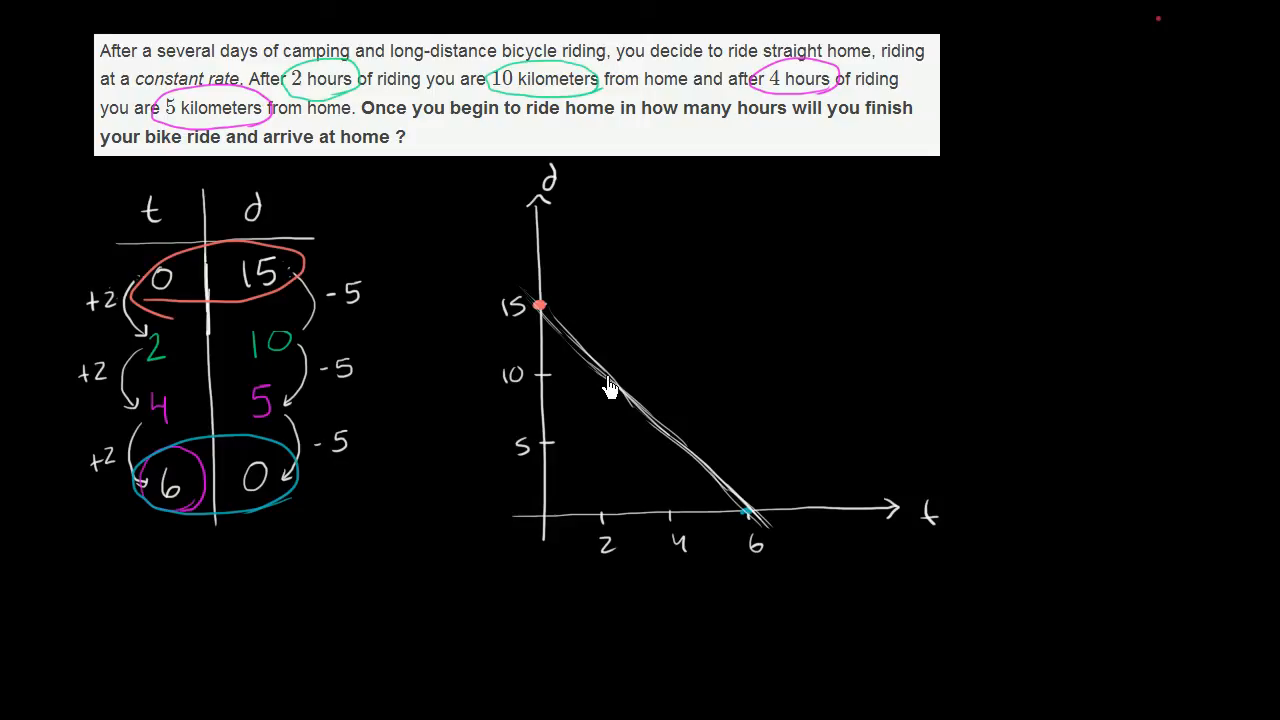
{"action": "mouse_move", "coordinate": [550, 527]}
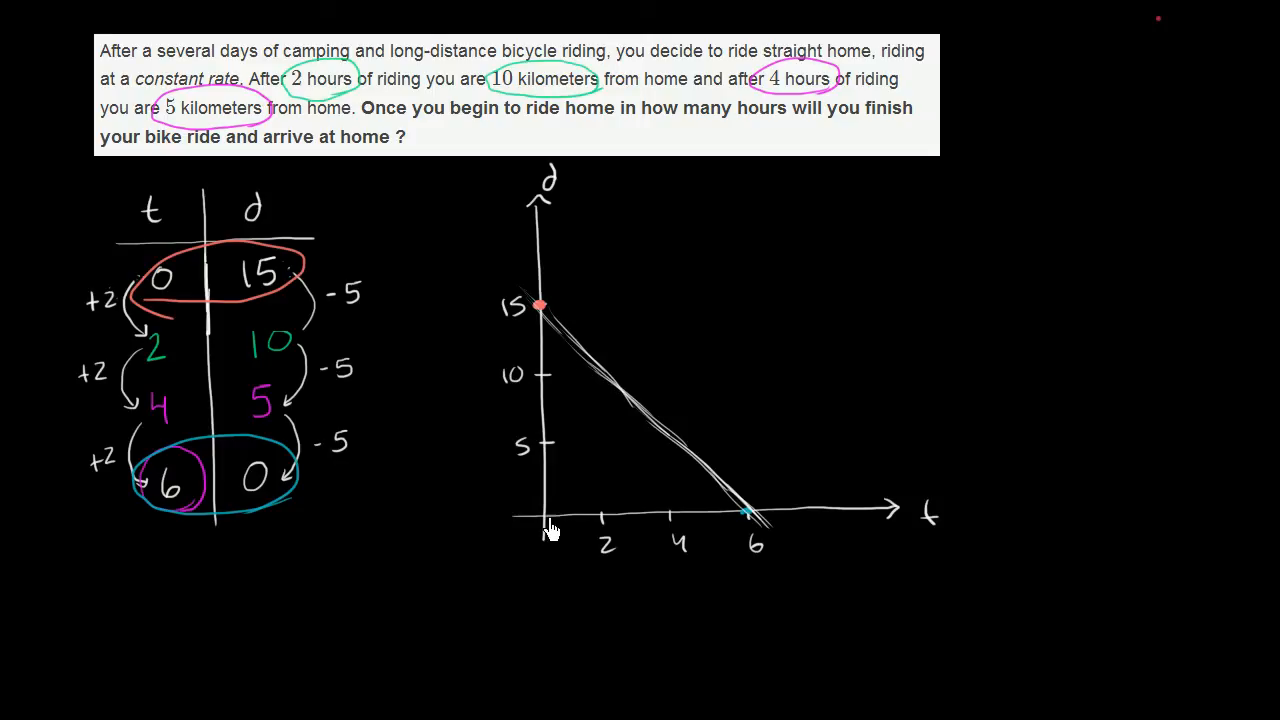
{"action": "mouse_move", "coordinate": [552, 527]}
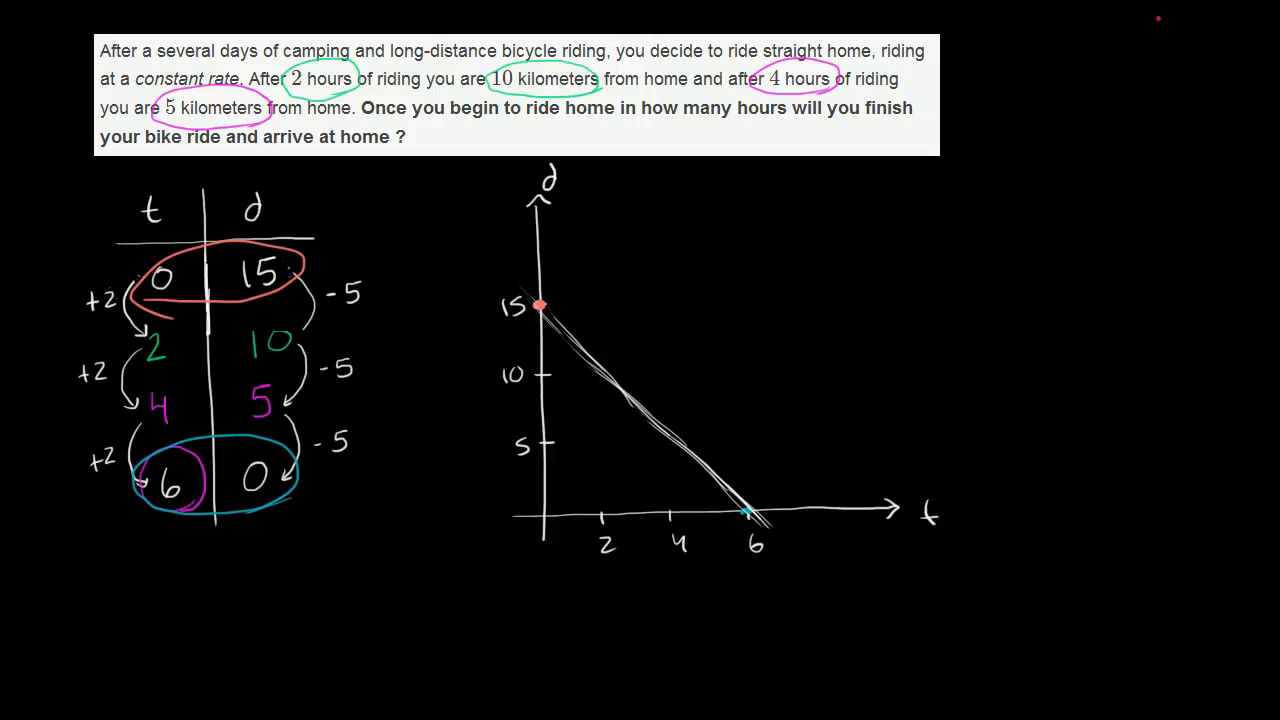
{"action": "mouse_move", "coordinate": [680, 315]}
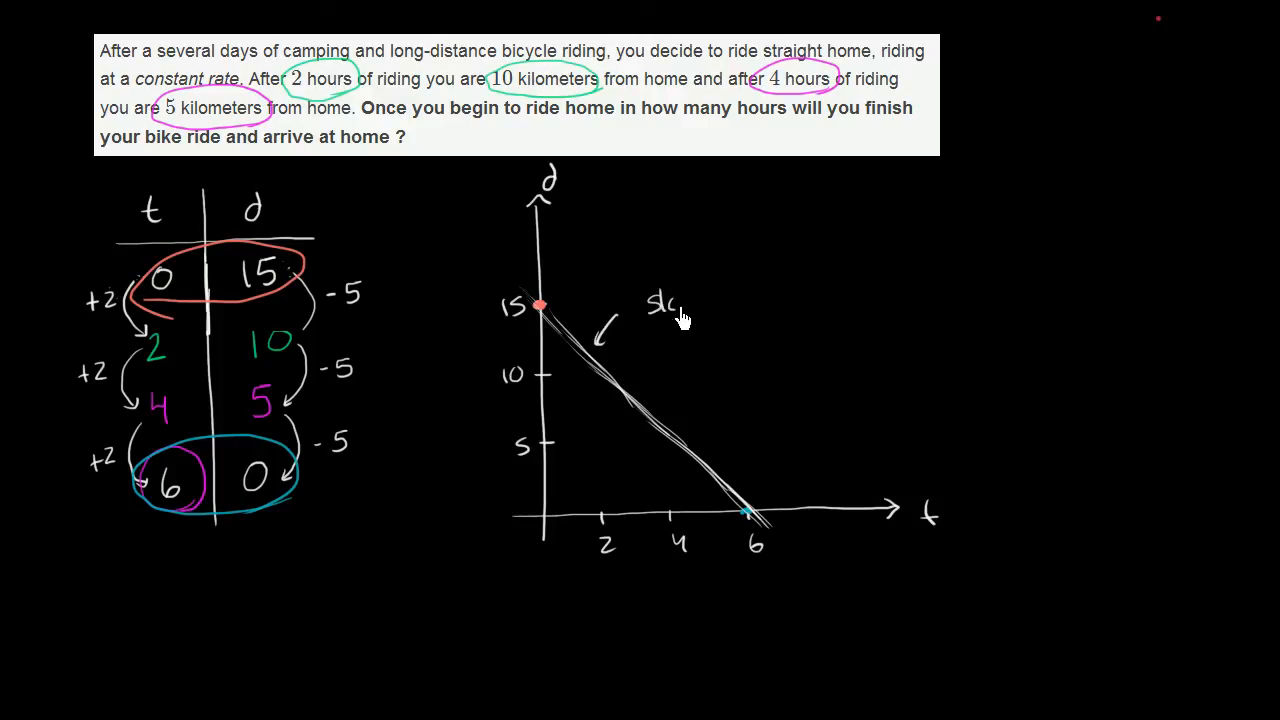
- Write 'slope =' beside the arrow pointing to the line
{"action": "type", "text": "slope = Δd"}
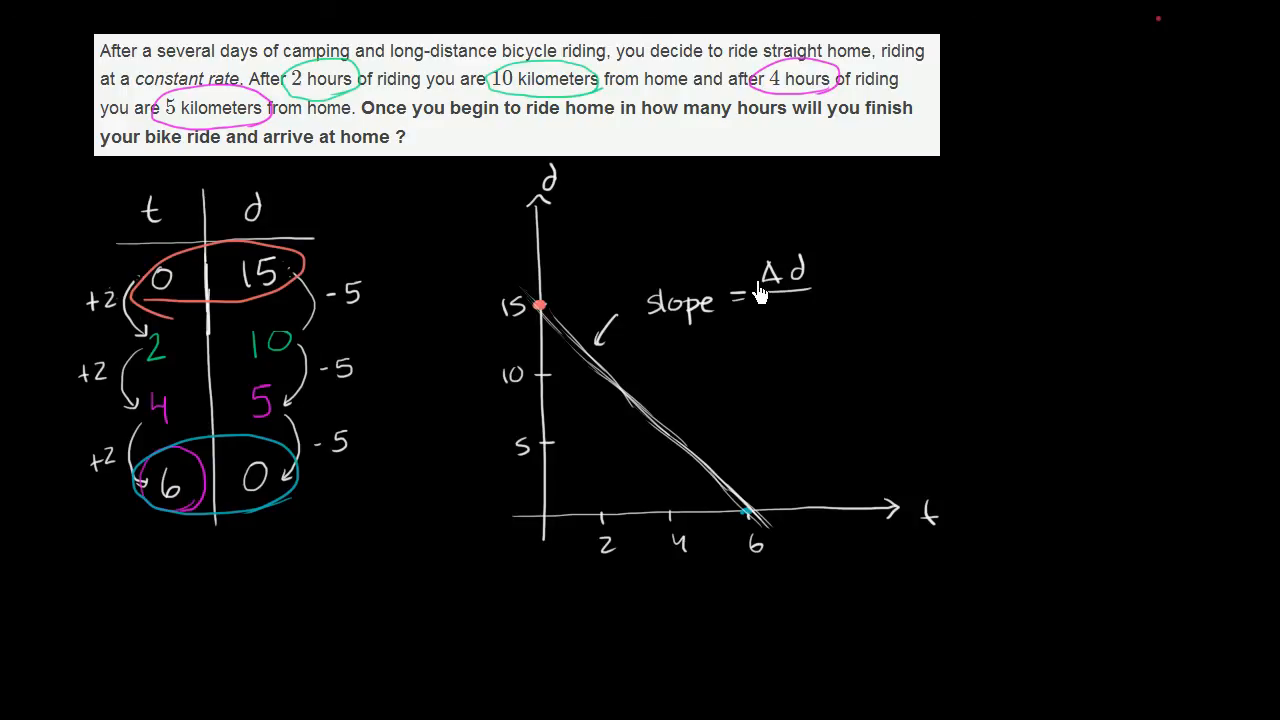
{"action": "mouse_move", "coordinate": [800, 283]}
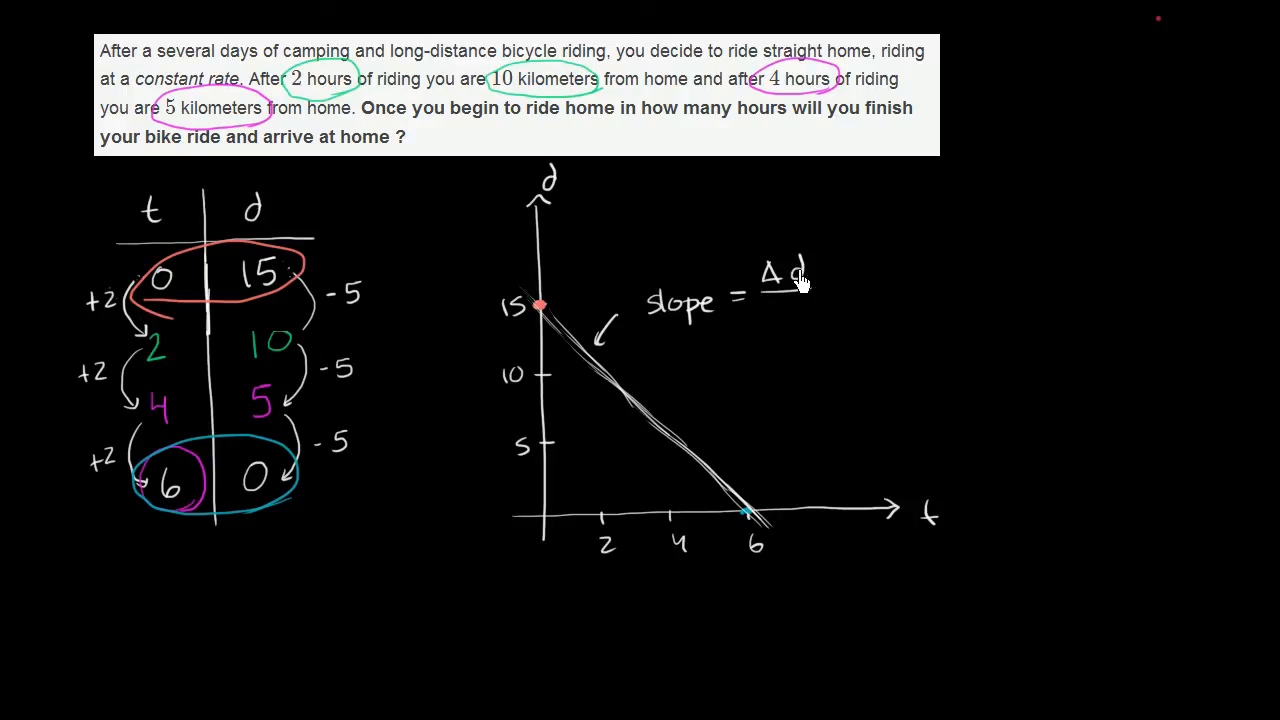
{"action": "mouse_move", "coordinate": [780, 315]}
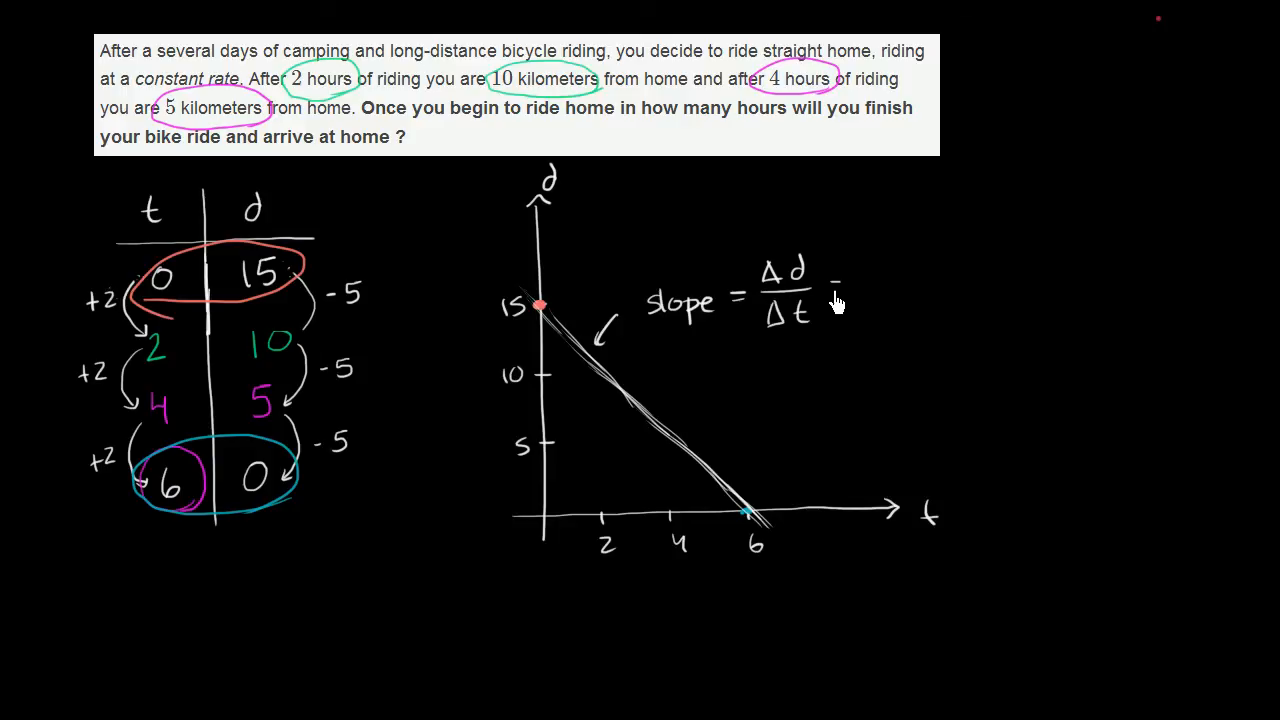
{"action": "mouse_move", "coordinate": [140, 355]}
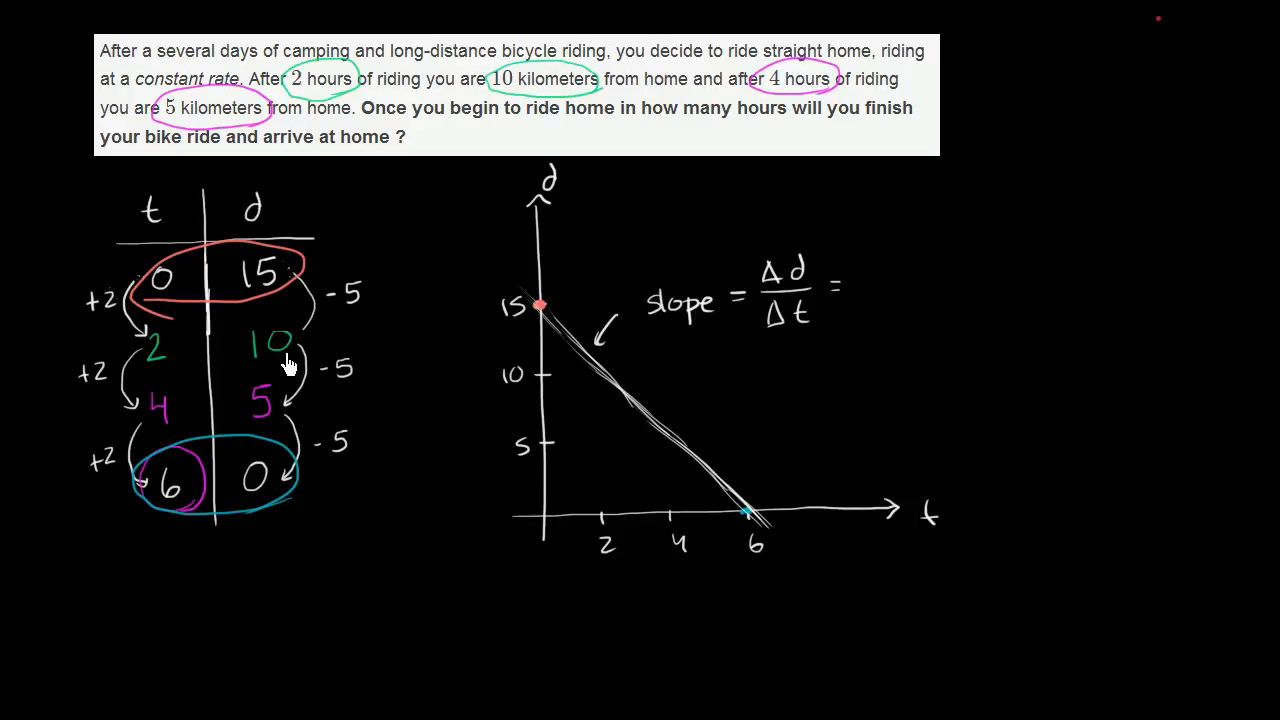
{"action": "mouse_move", "coordinate": [592, 390]}
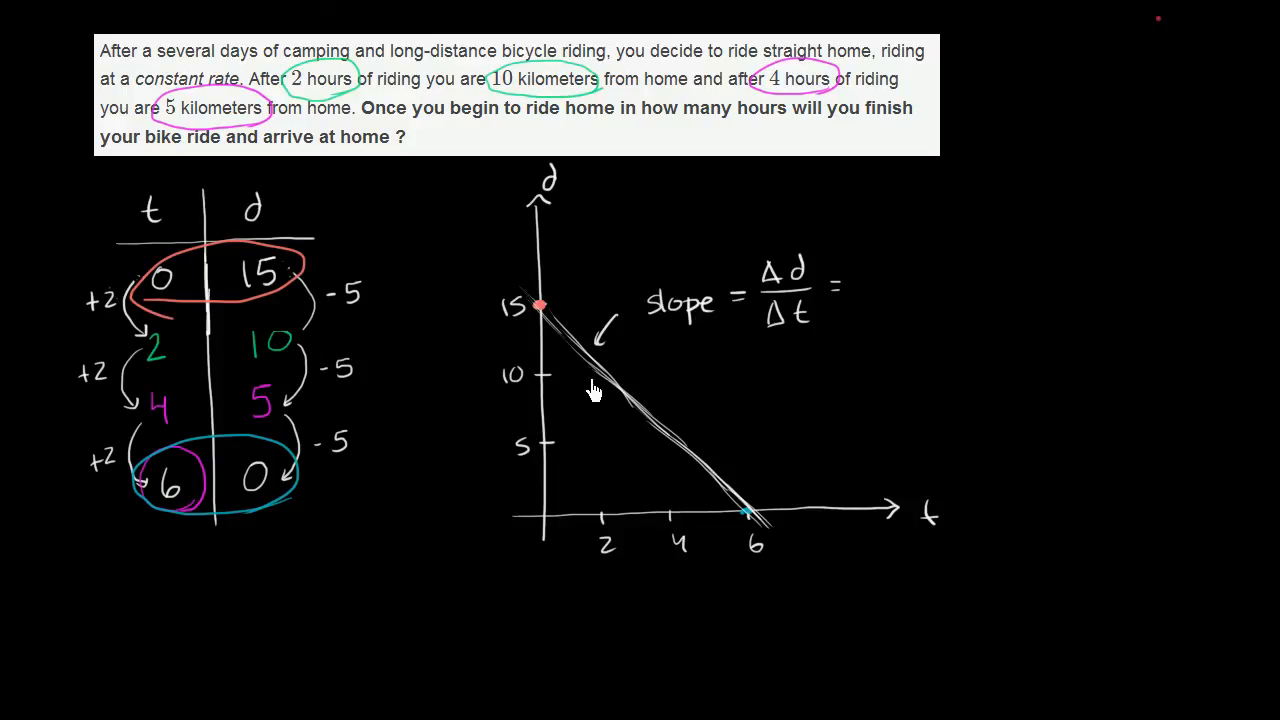
{"action": "mouse_move", "coordinate": [590, 414]}
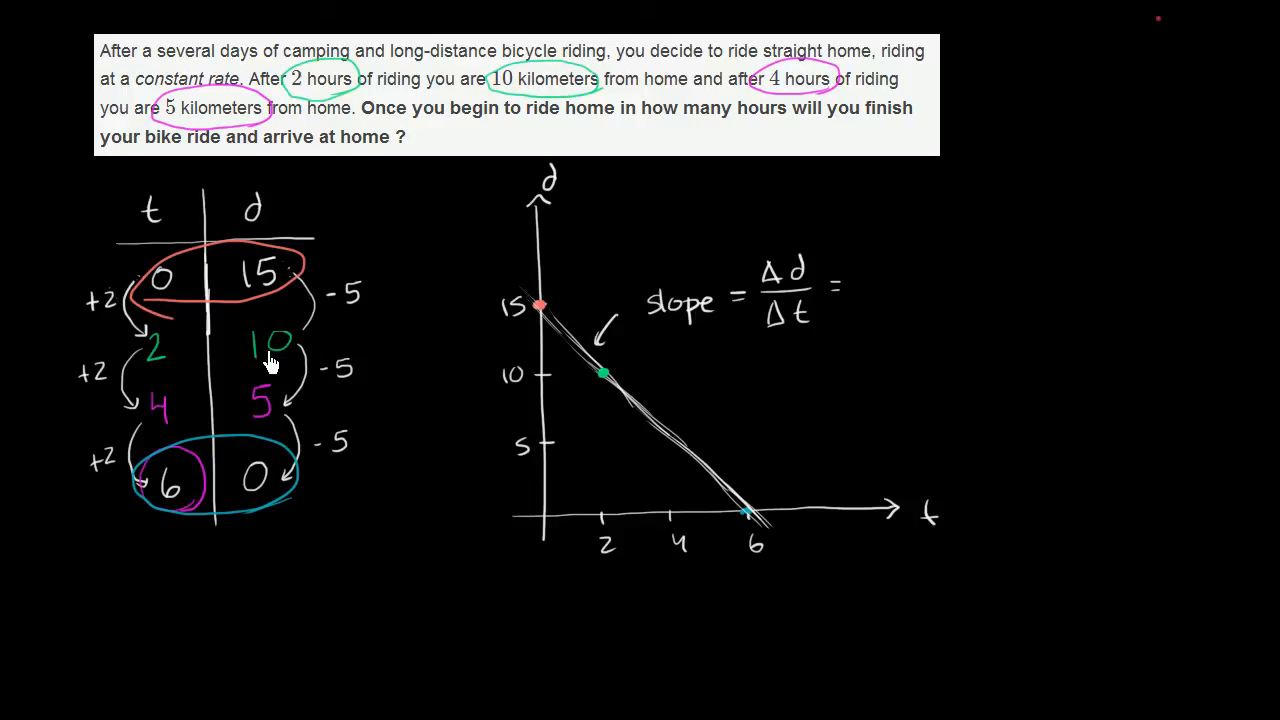
{"action": "mouse_move", "coordinate": [596, 497]}
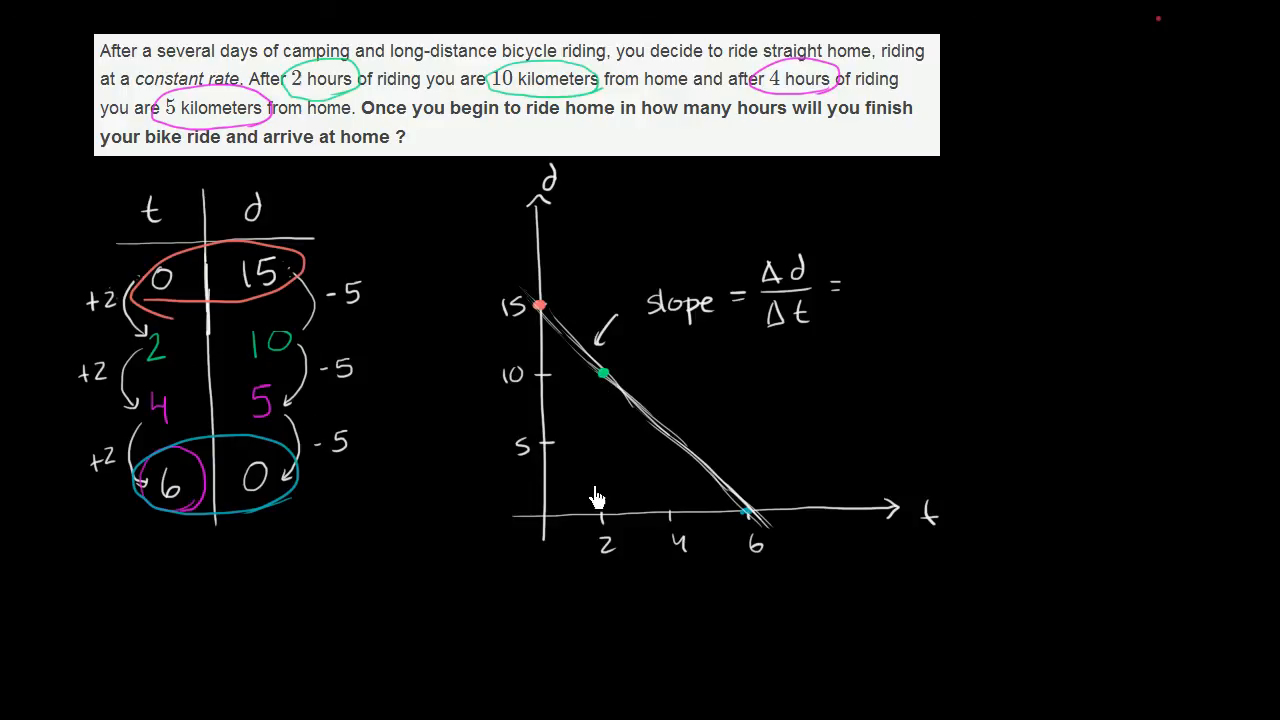
- Mark a point on the graph's line for the slope calculation
{"action": "left_click", "coordinate": [670, 435]}
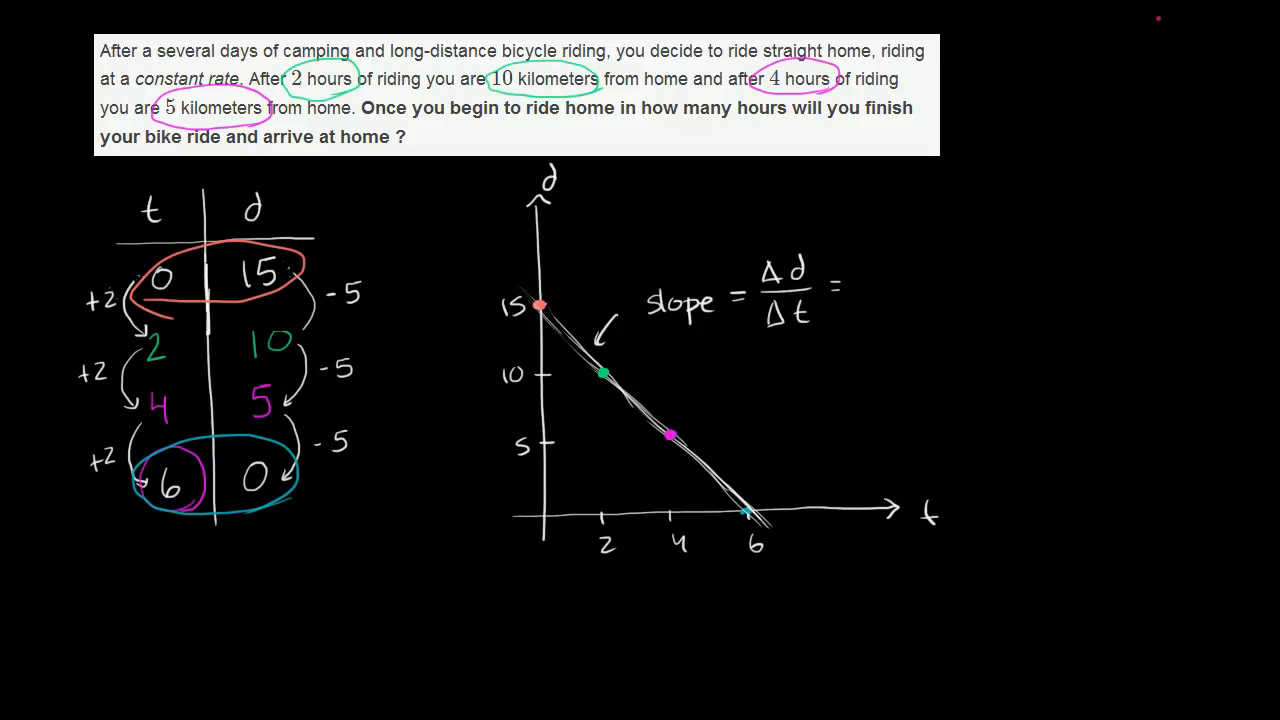
{"action": "mouse_move", "coordinate": [600, 407]}
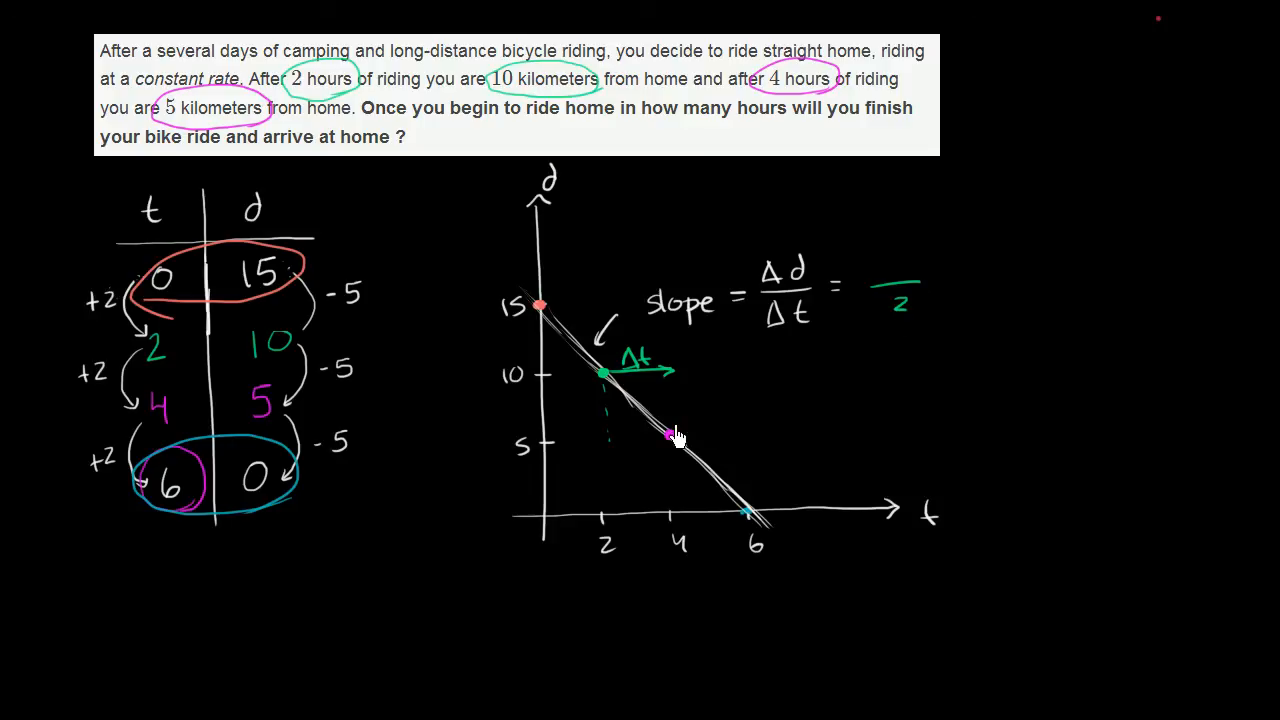
{"action": "mouse_move", "coordinate": [482, 330]}
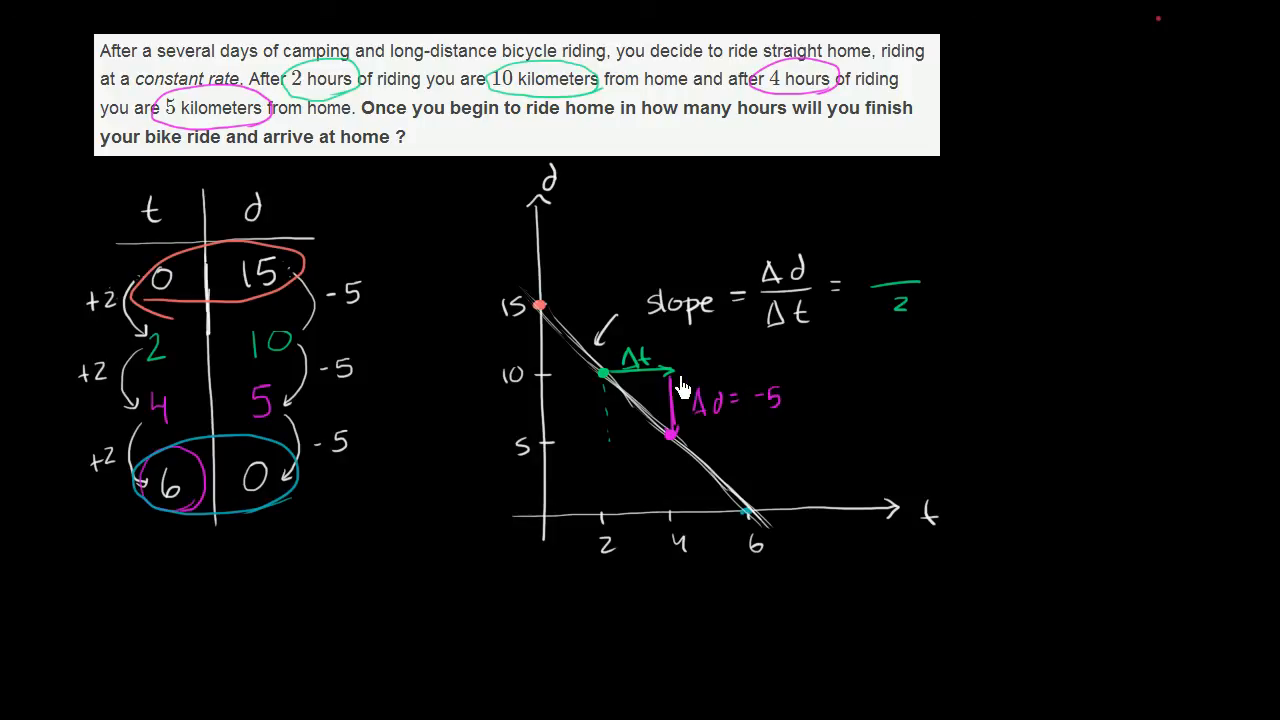
{"action": "mouse_move", "coordinate": [785, 227]}
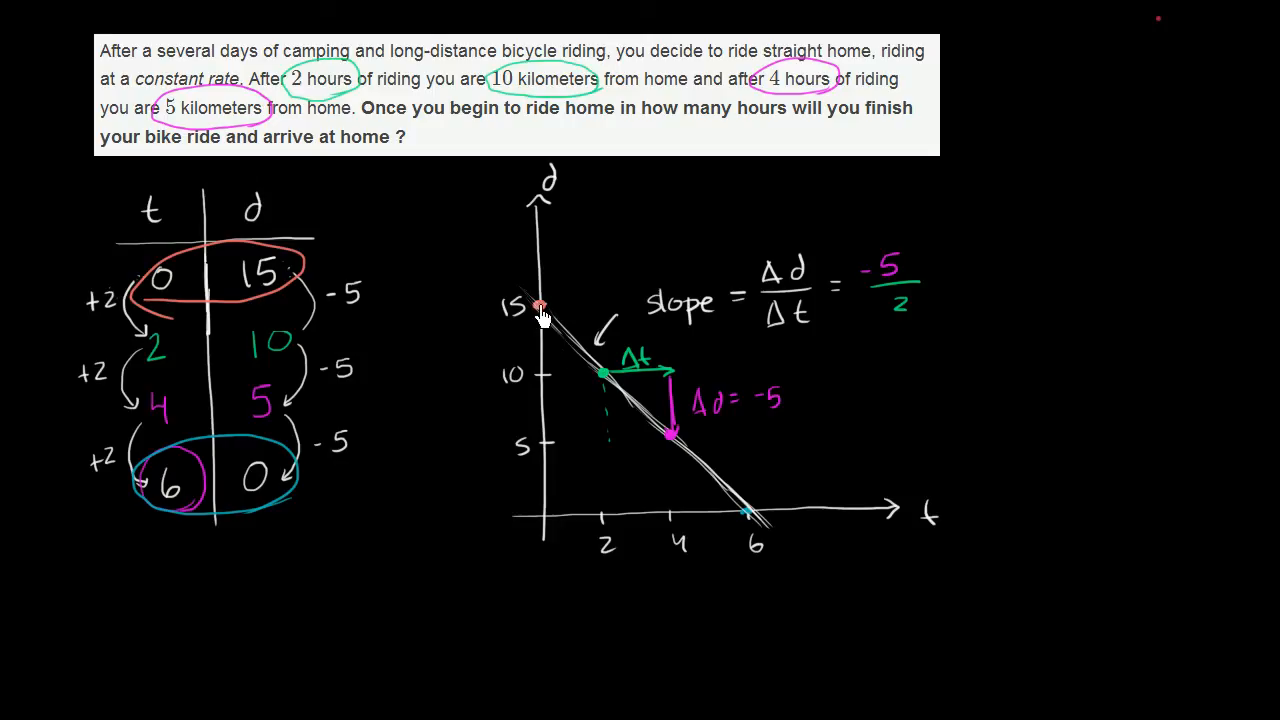
{"action": "mouse_move", "coordinate": [75, 155]}
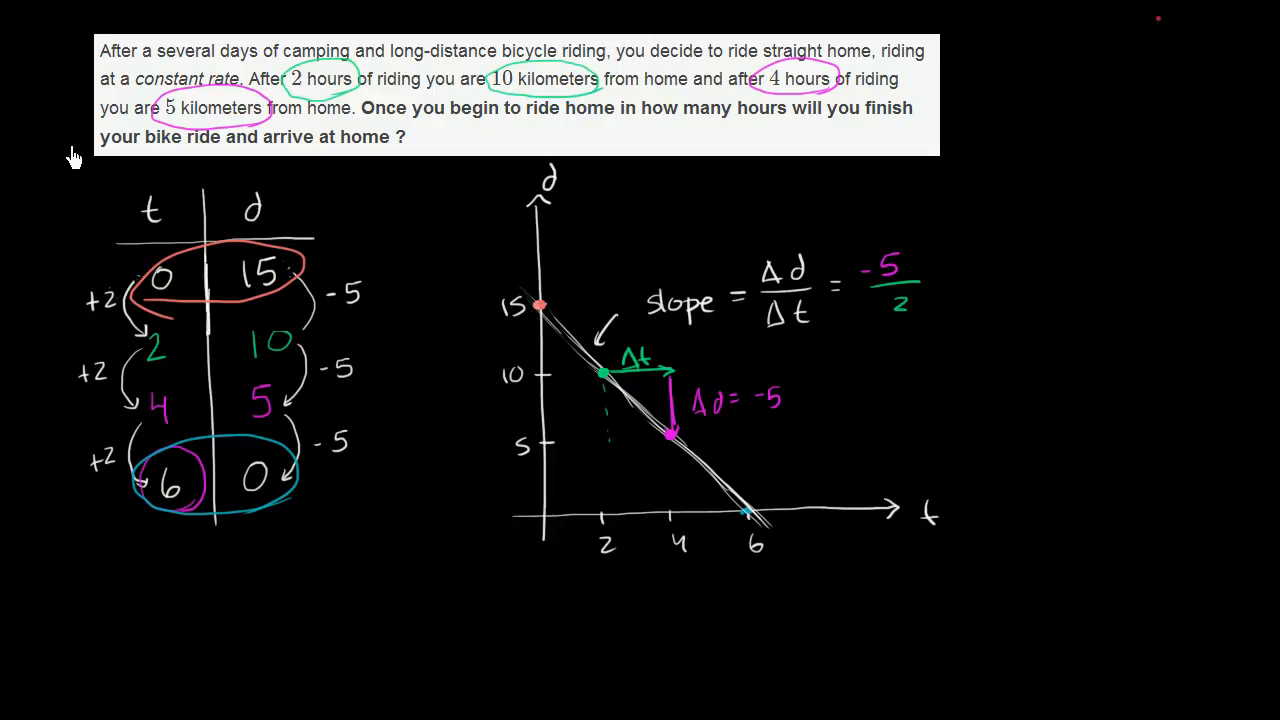
{"action": "mouse_move", "coordinate": [860, 425]}
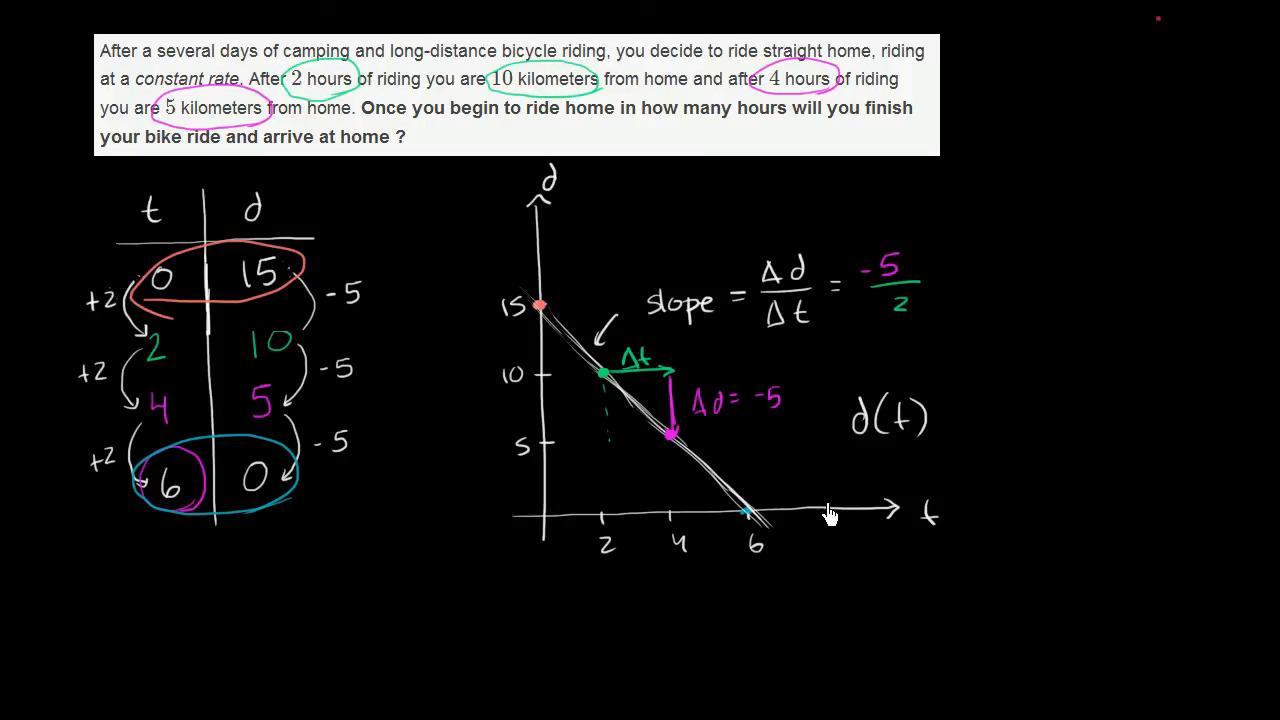
{"action": "mouse_move", "coordinate": [905, 428]}
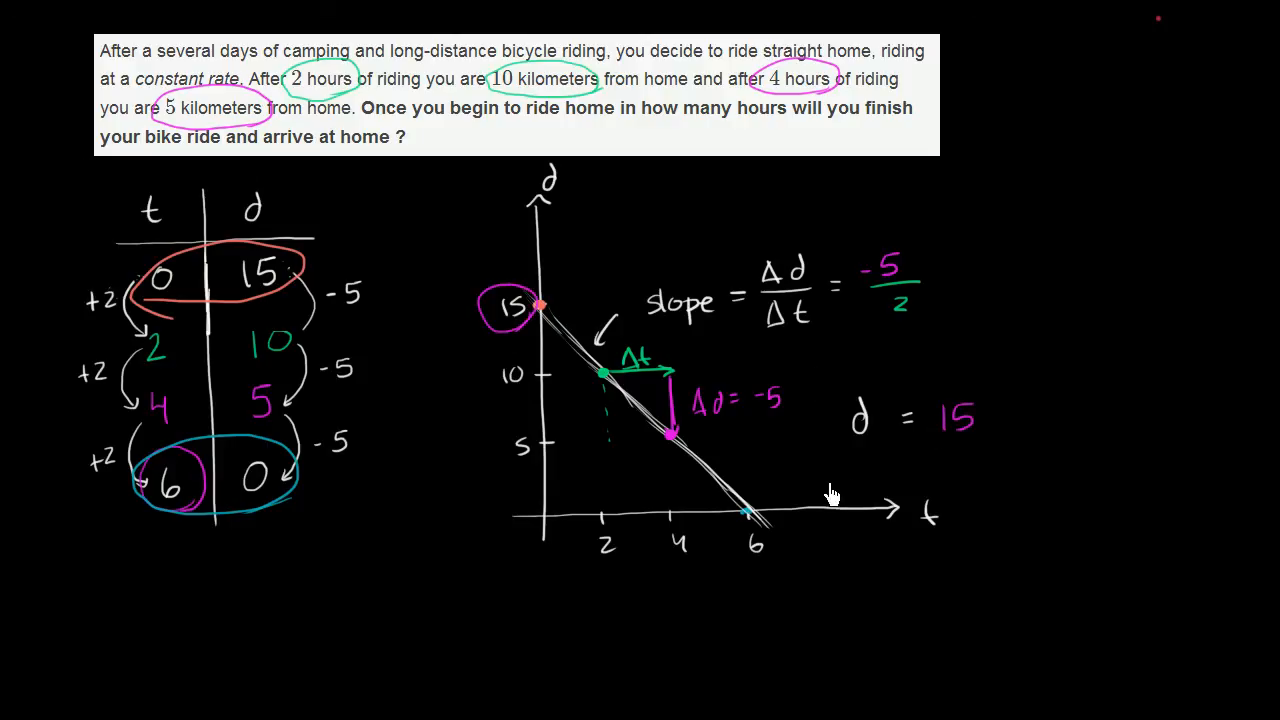
{"action": "mouse_move", "coordinate": [805, 398]}
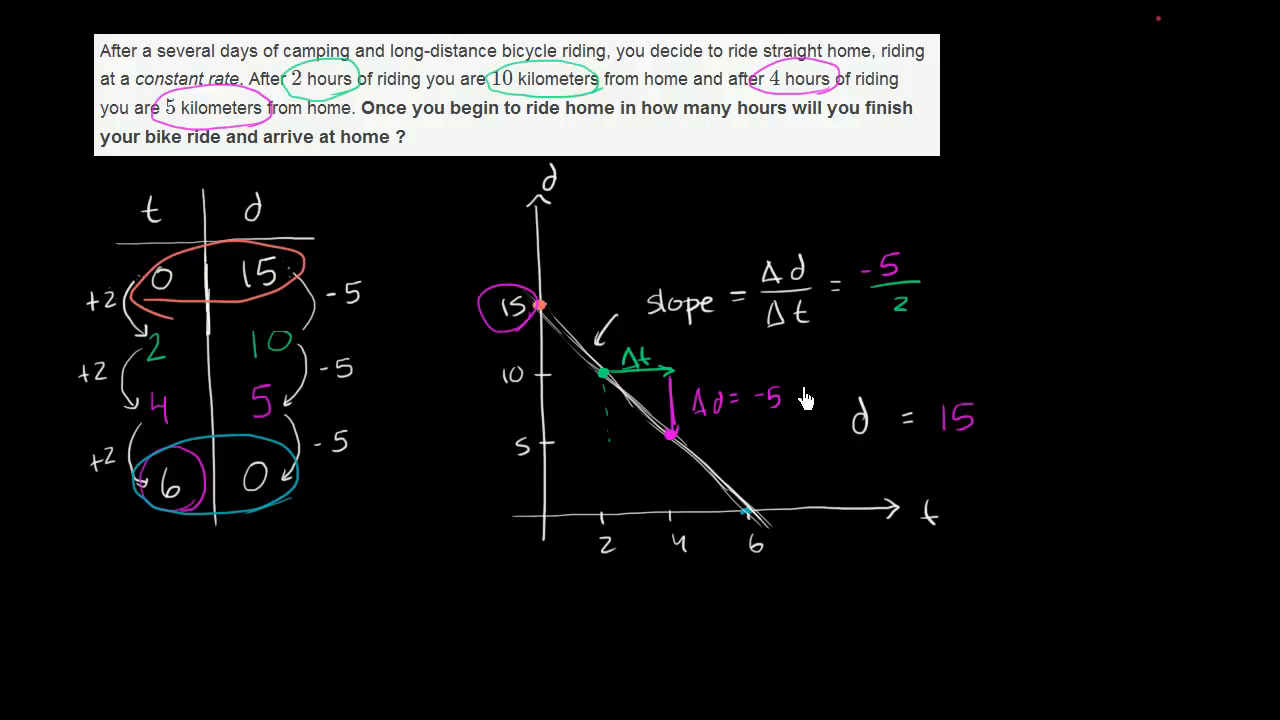
{"action": "mouse_move", "coordinate": [875, 298]}
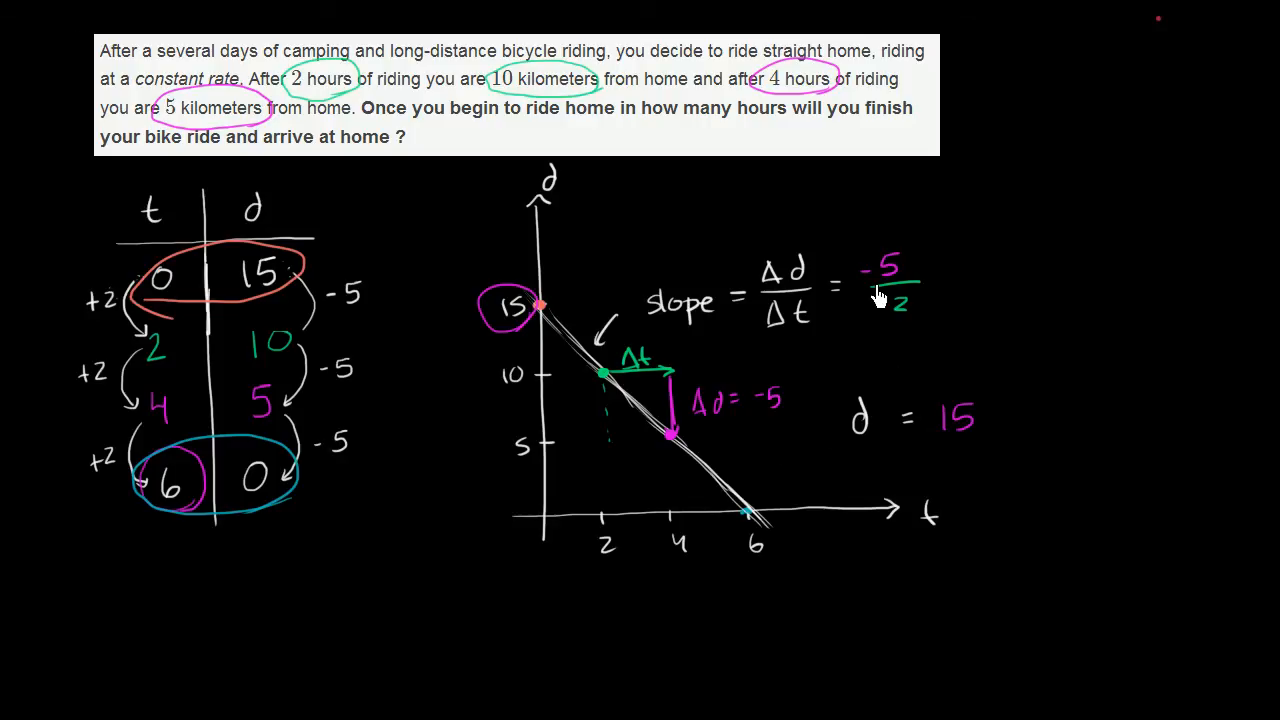
{"action": "mouse_move", "coordinate": [920, 497]}
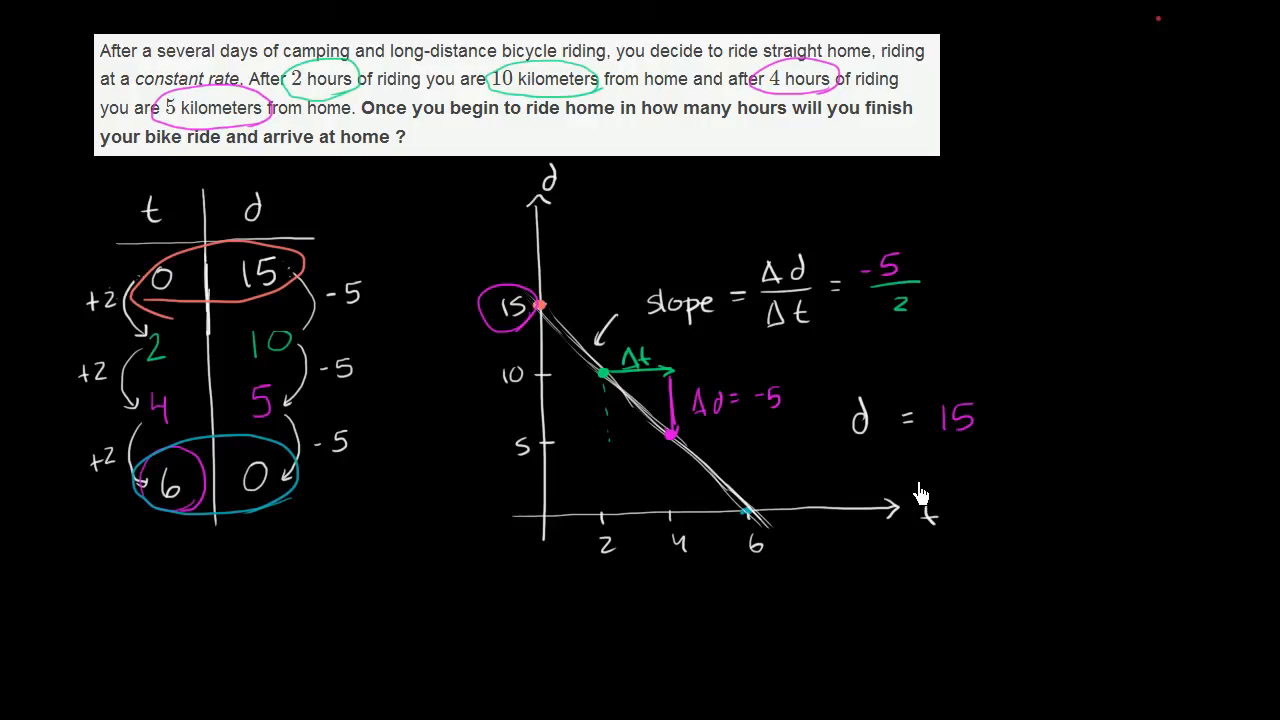
{"action": "mouse_move", "coordinate": [1030, 395]}
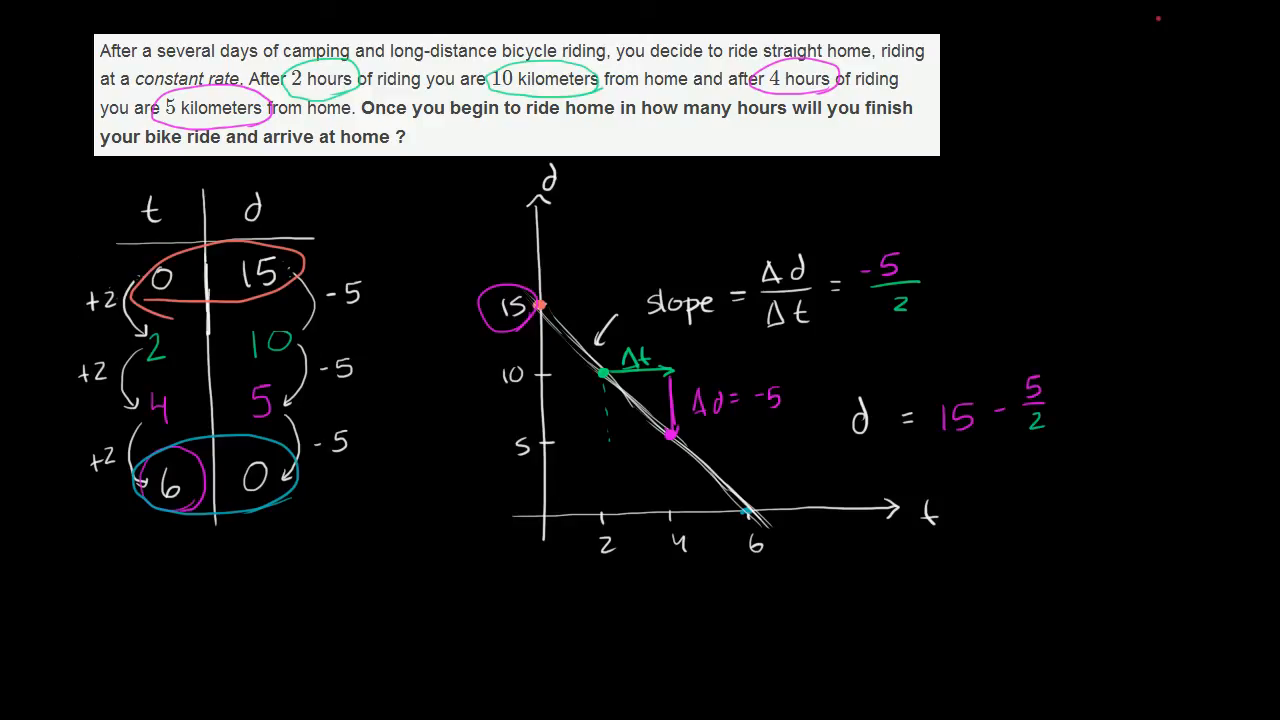
{"action": "mouse_move", "coordinate": [1063, 419]}
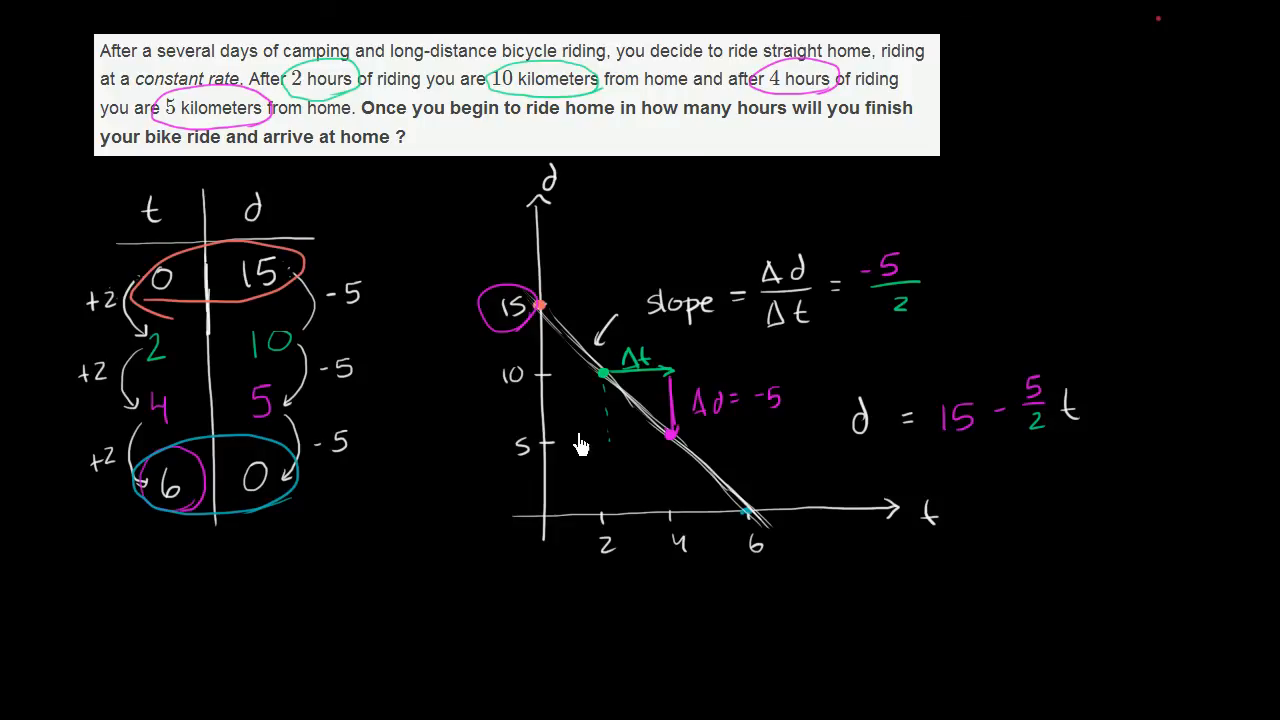
{"action": "mouse_move", "coordinate": [185, 485]}
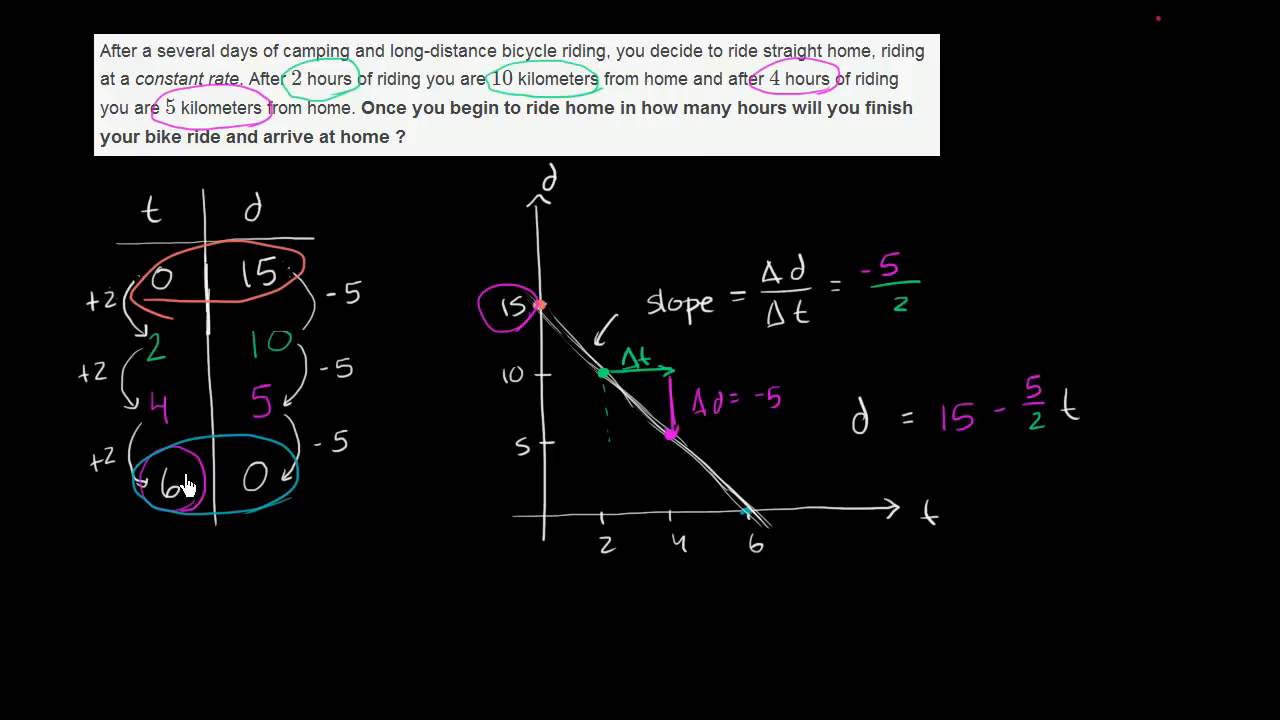
{"action": "mouse_move", "coordinate": [667, 328]}
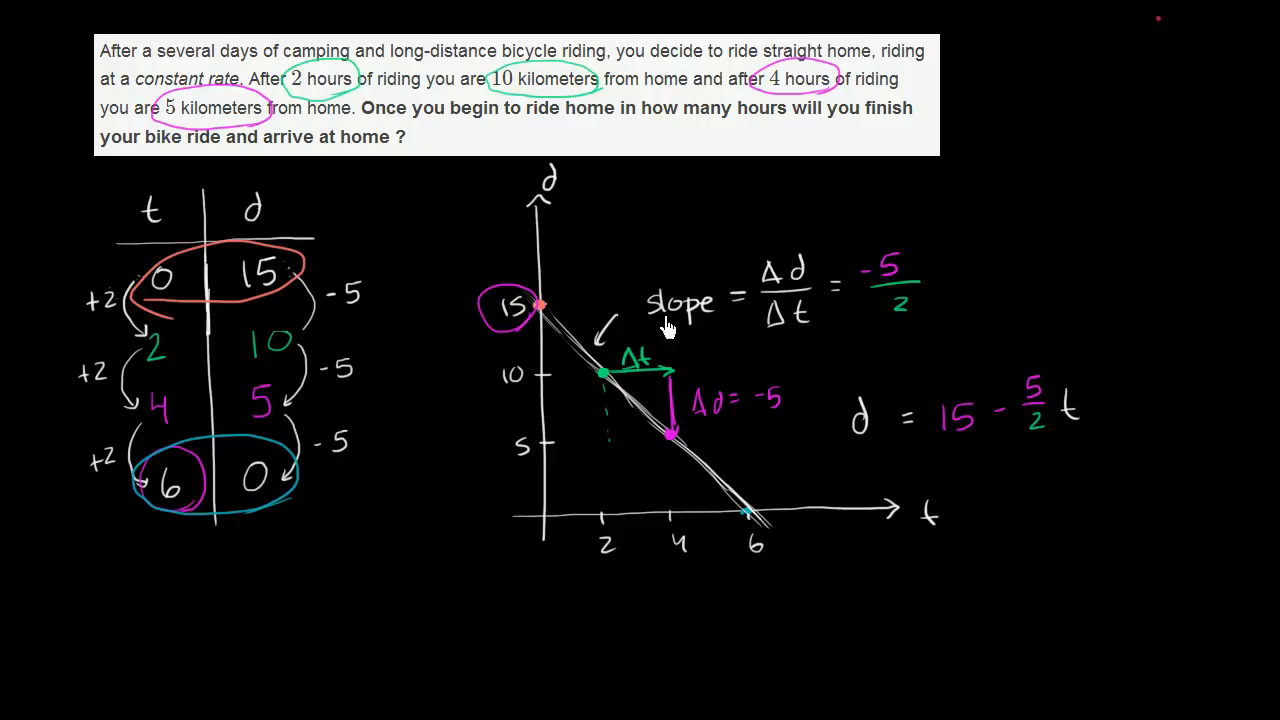
{"action": "mouse_move", "coordinate": [750, 422]}
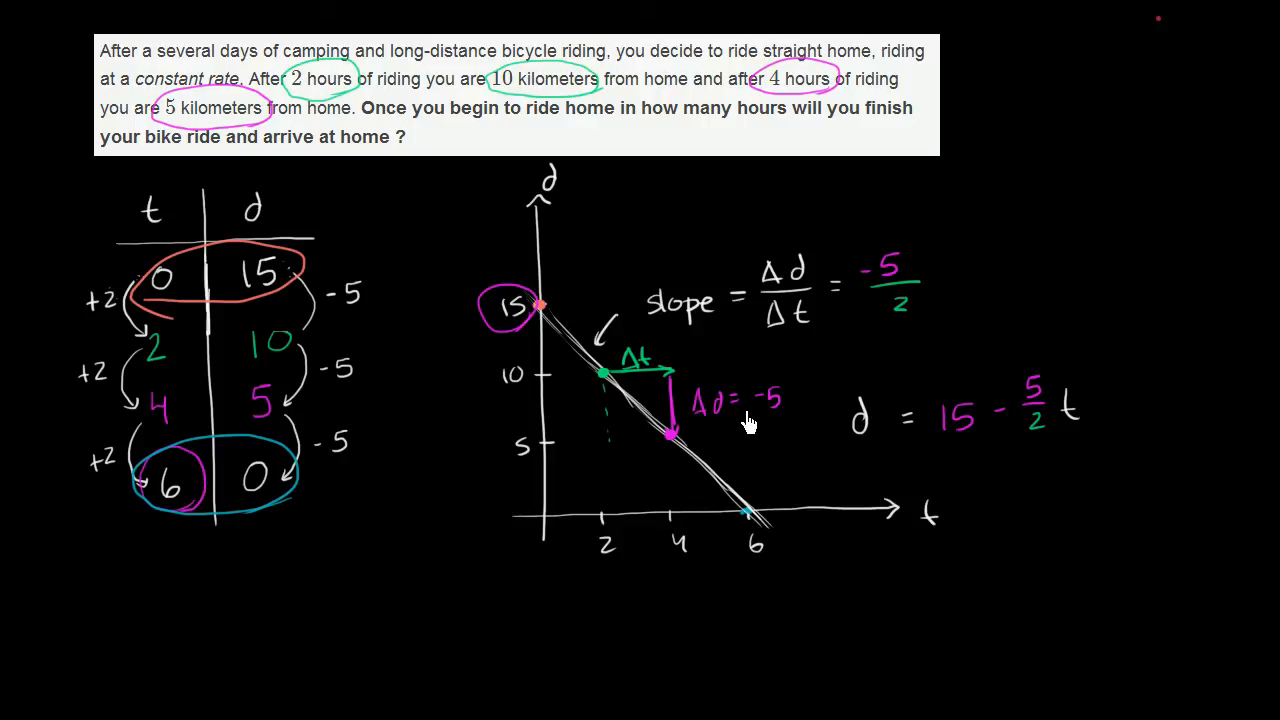